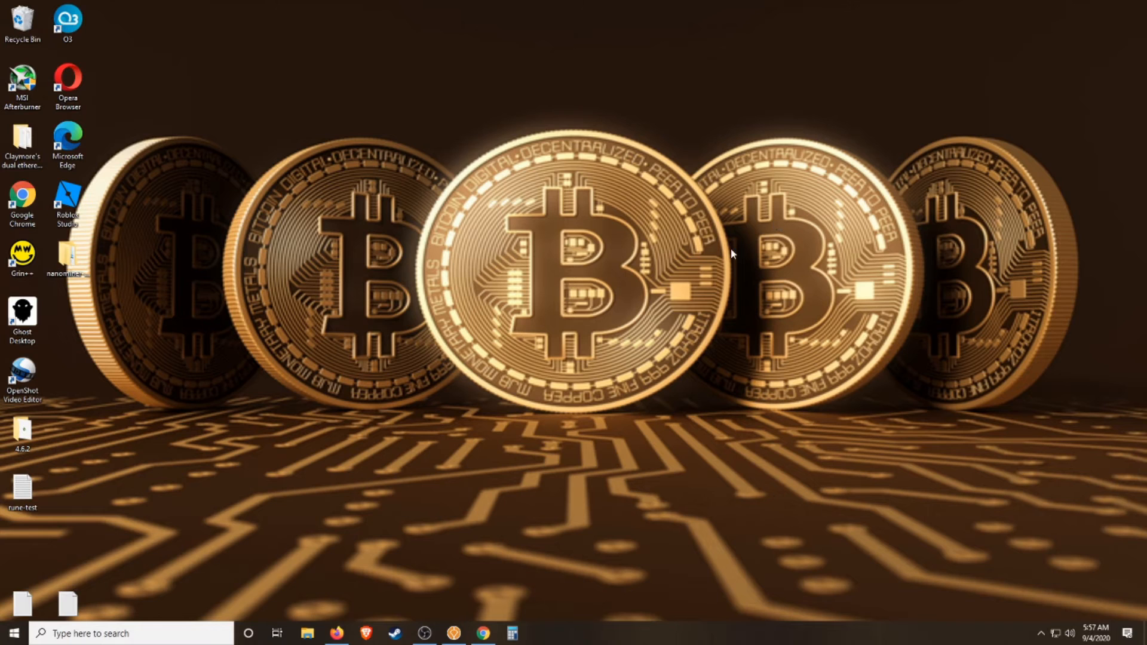
mouse_move(724, 284)
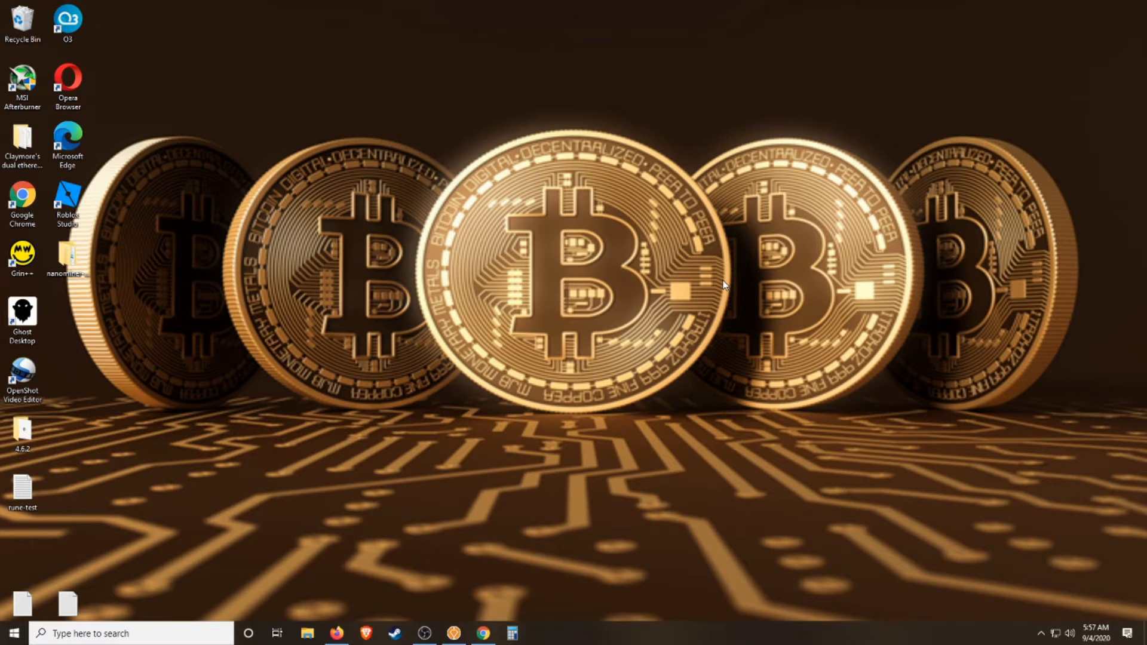
mouse_move(673, 282)
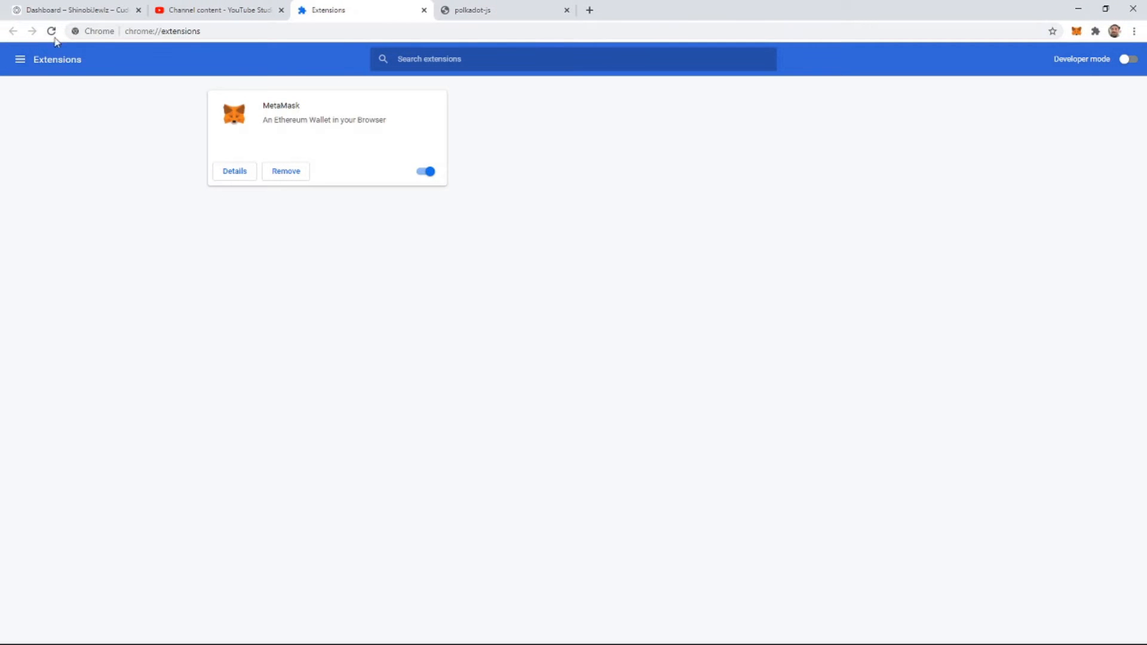
mouse_move(192, 62)
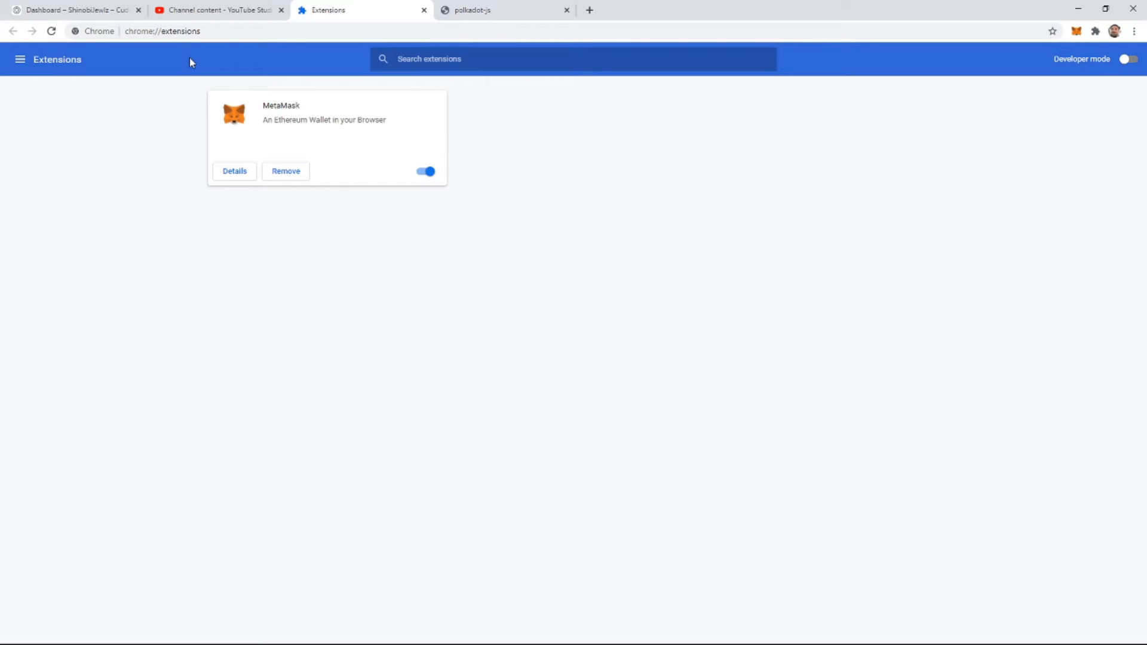
mouse_move(522, 84)
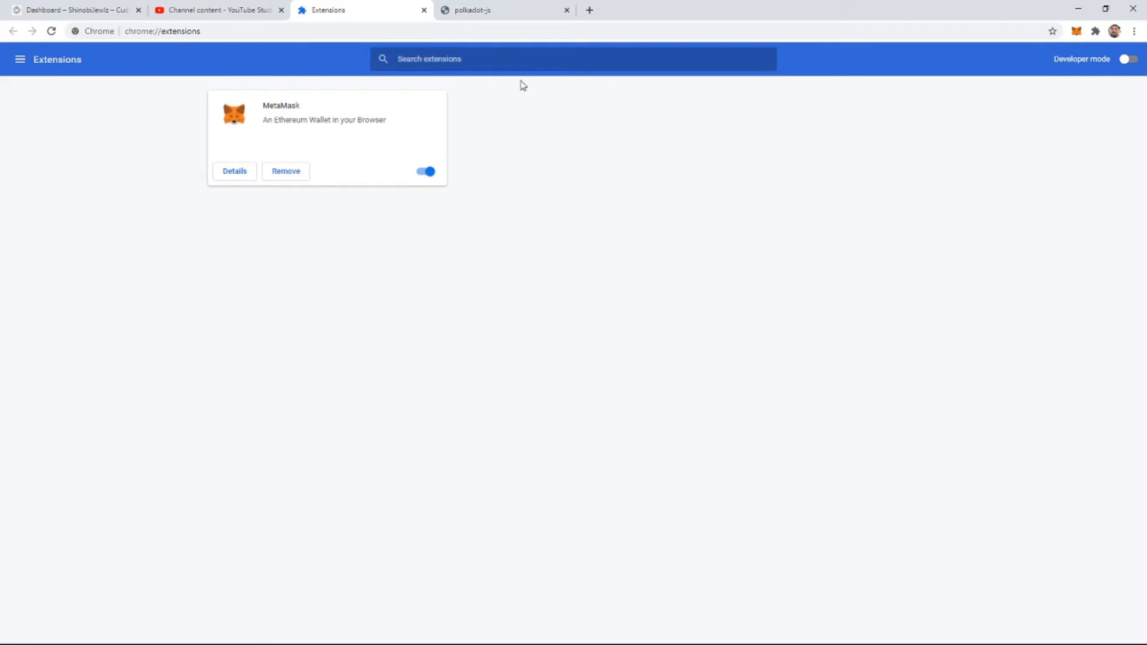
Search the installed extensions for 'polkadot' and find no matching results.
text(pl)
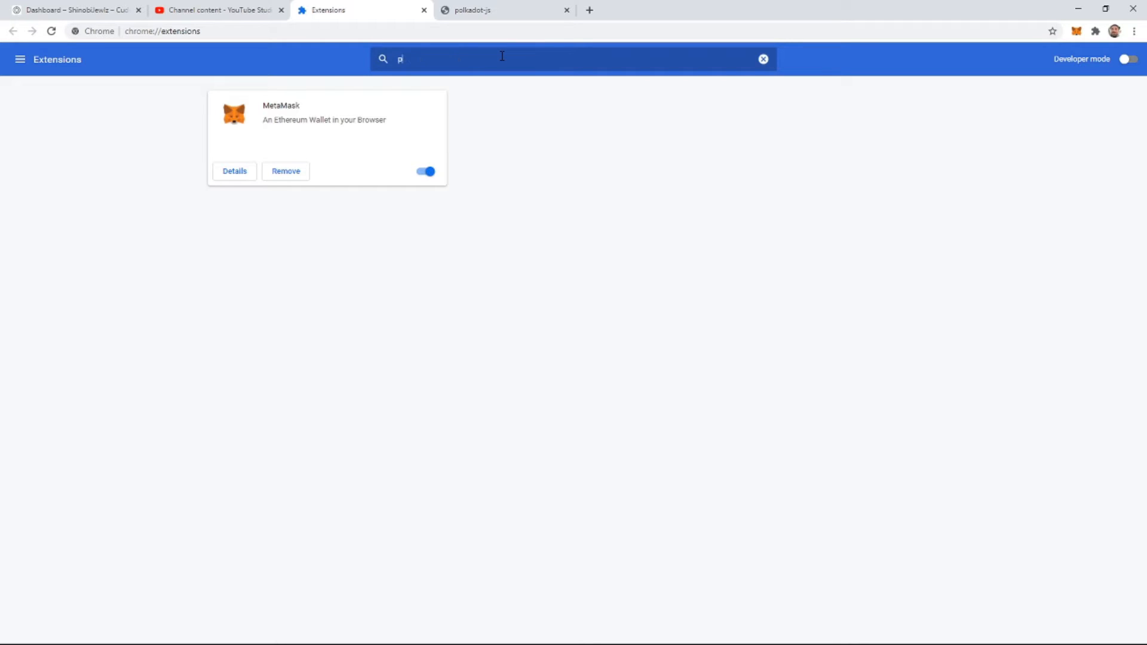
text(olkadot)
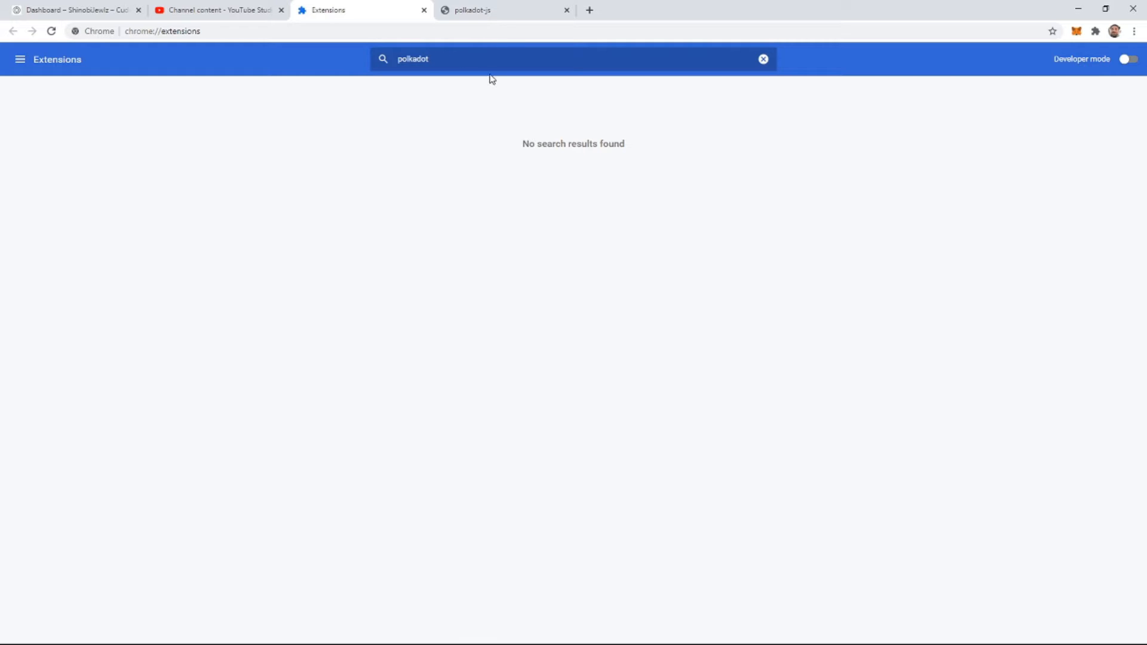
click(444, 60)
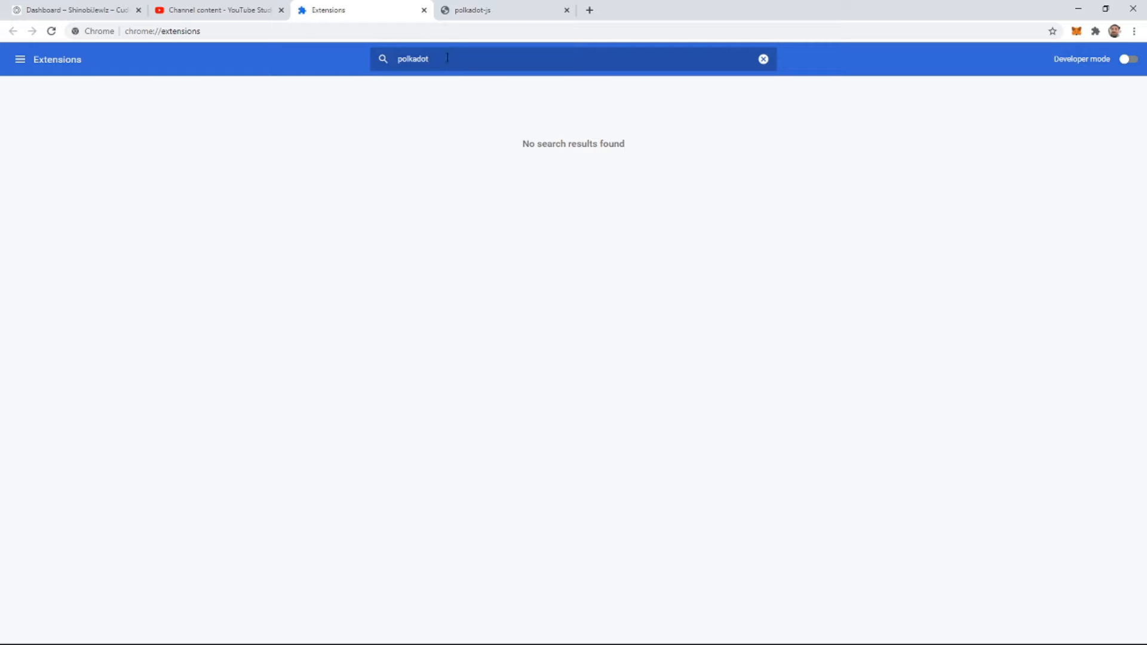
Search Google in a new tab for 'polkadot js chrome extension'.
click(593, 9)
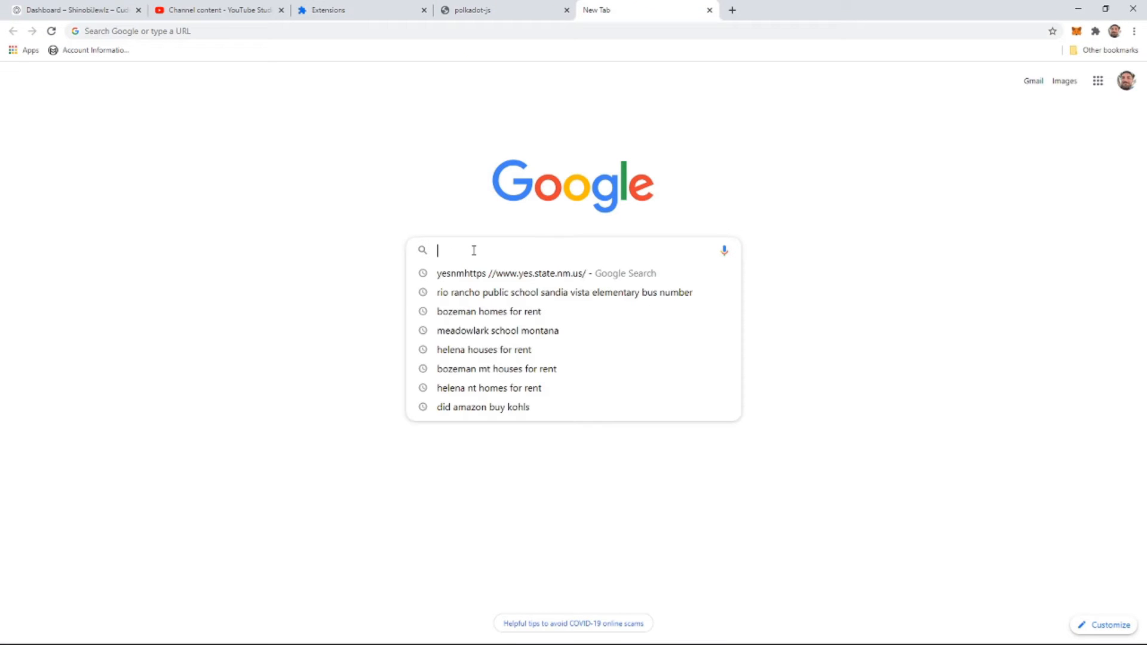
text(polkadot js chrome extension)
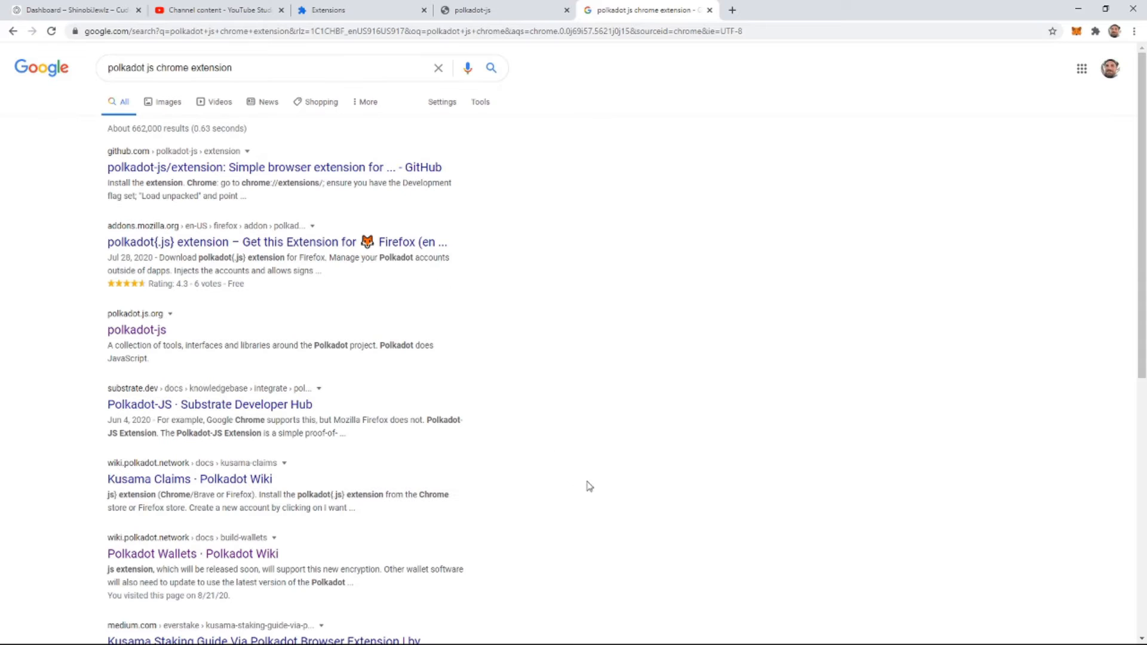
mouse_move(515, 436)
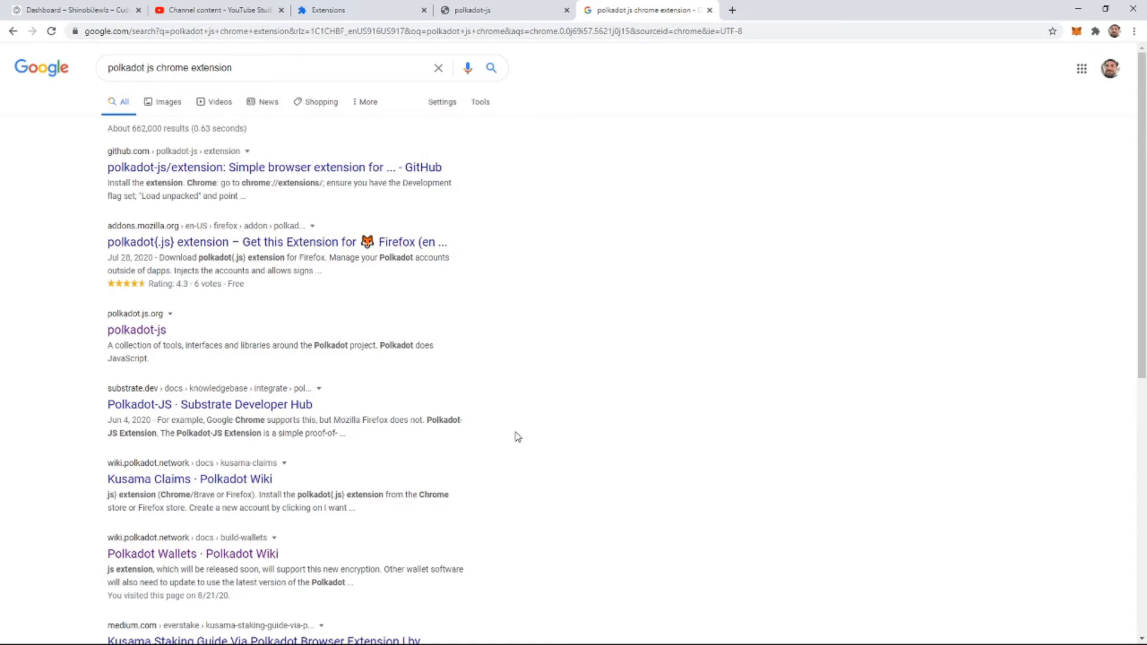
mouse_move(303, 364)
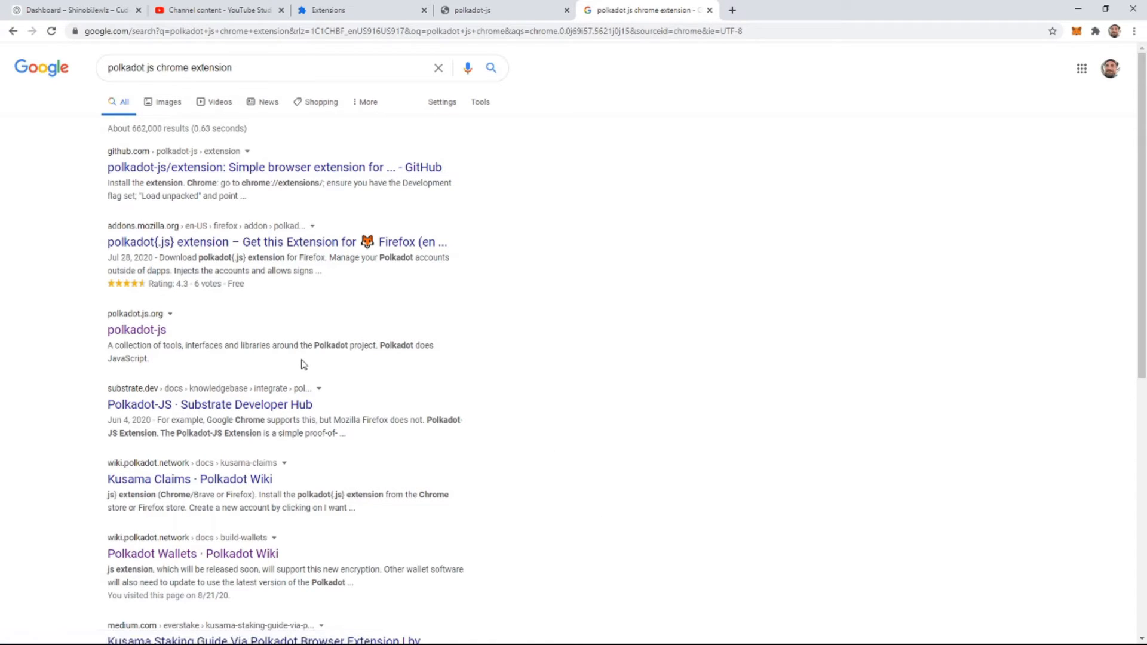
mouse_move(205, 163)
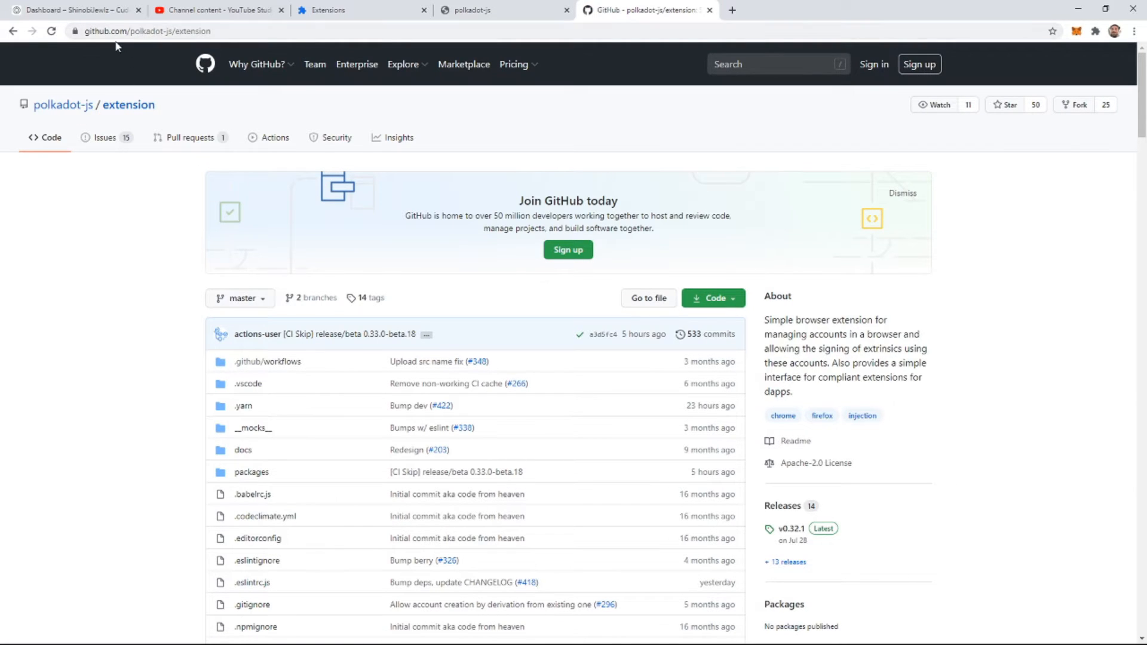
mouse_move(160, 48)
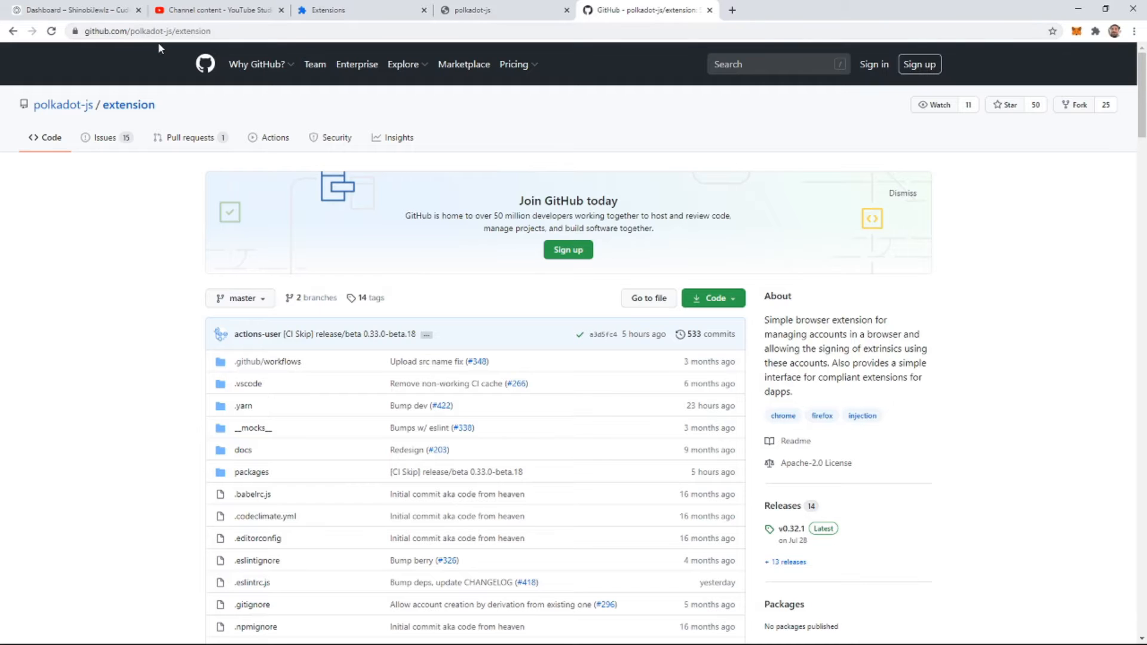
Scroll the polkadot-js README to Installation and open its Chrome Web Store link in a new tab.
scroll(down, 3)
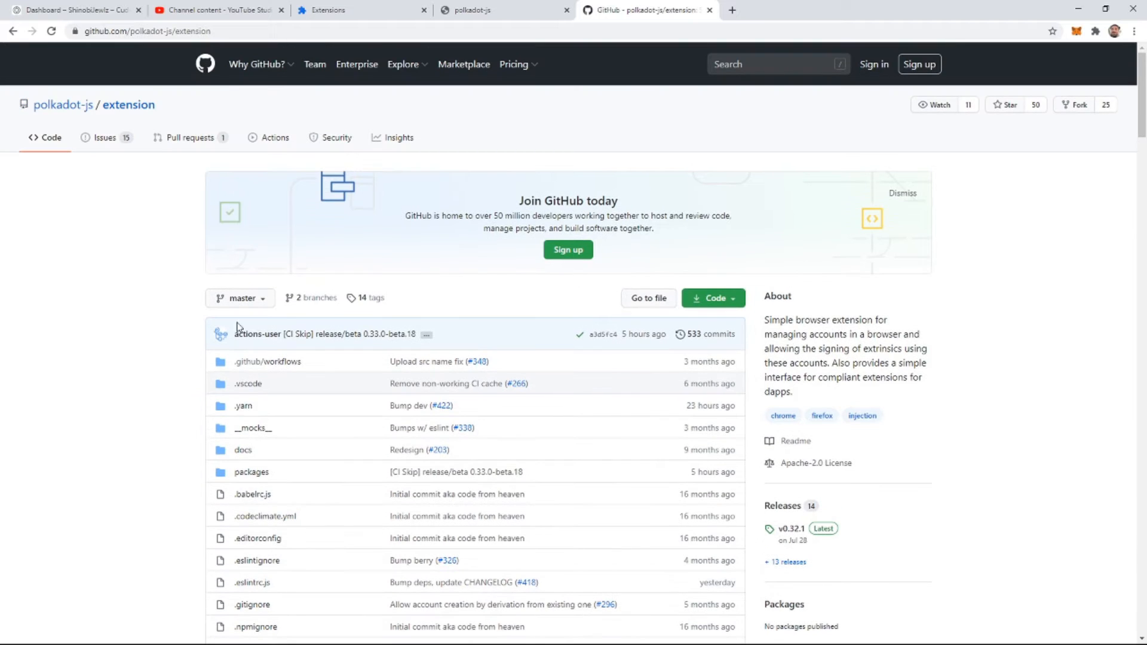
scroll(down, 3)
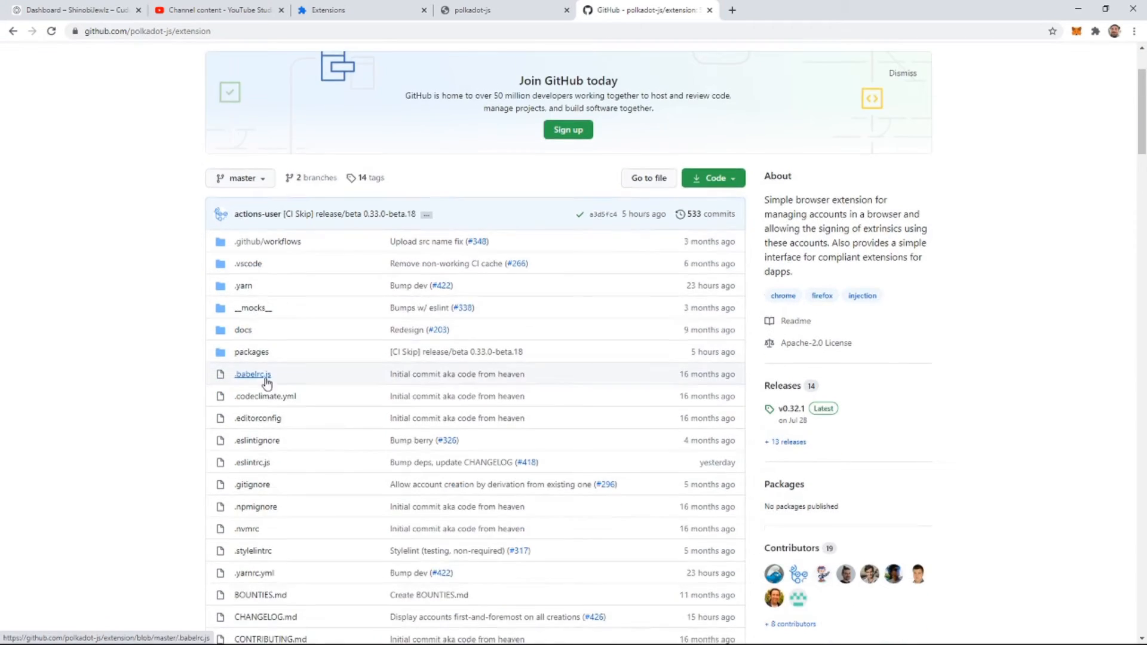
scroll(down, 3)
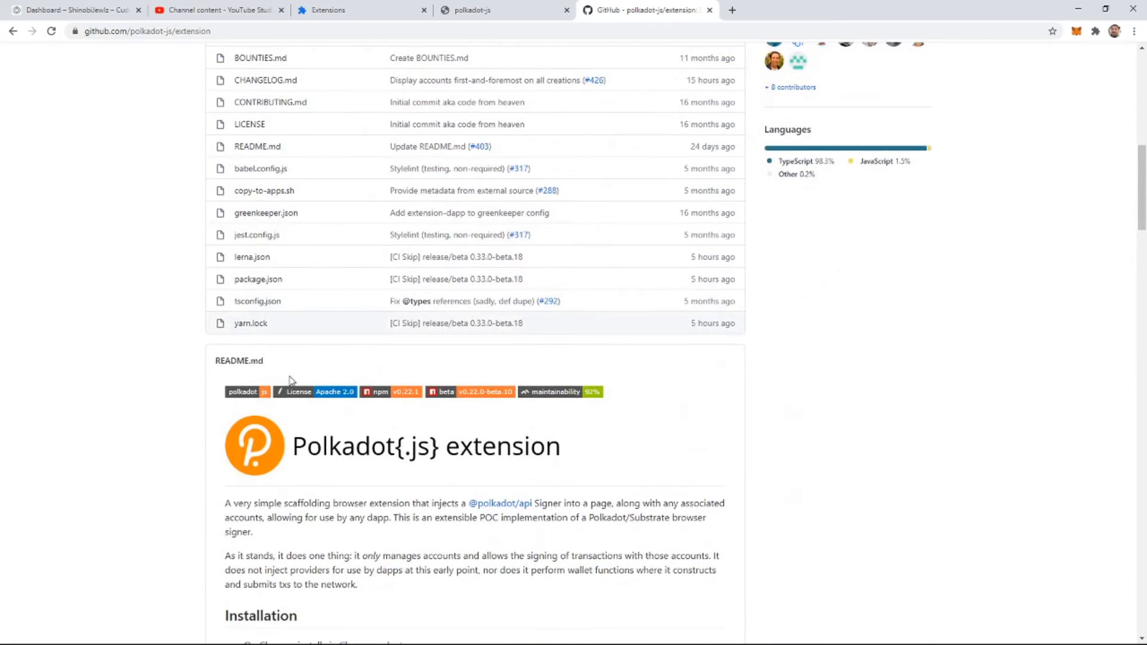
scroll(down, 3)
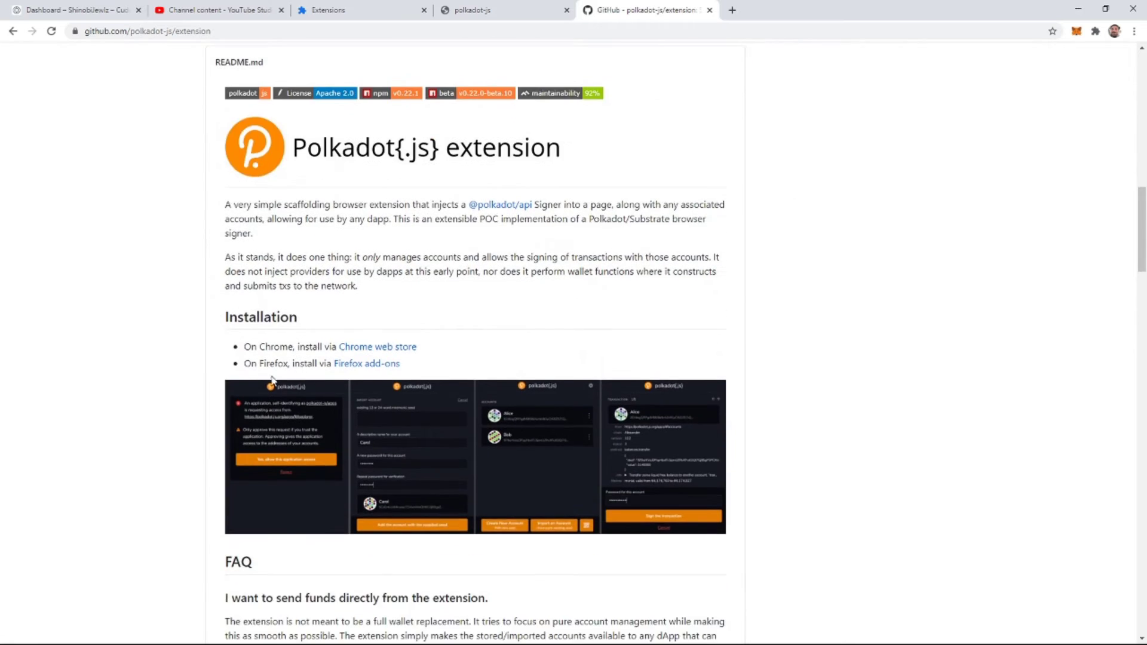
scroll(down, 3)
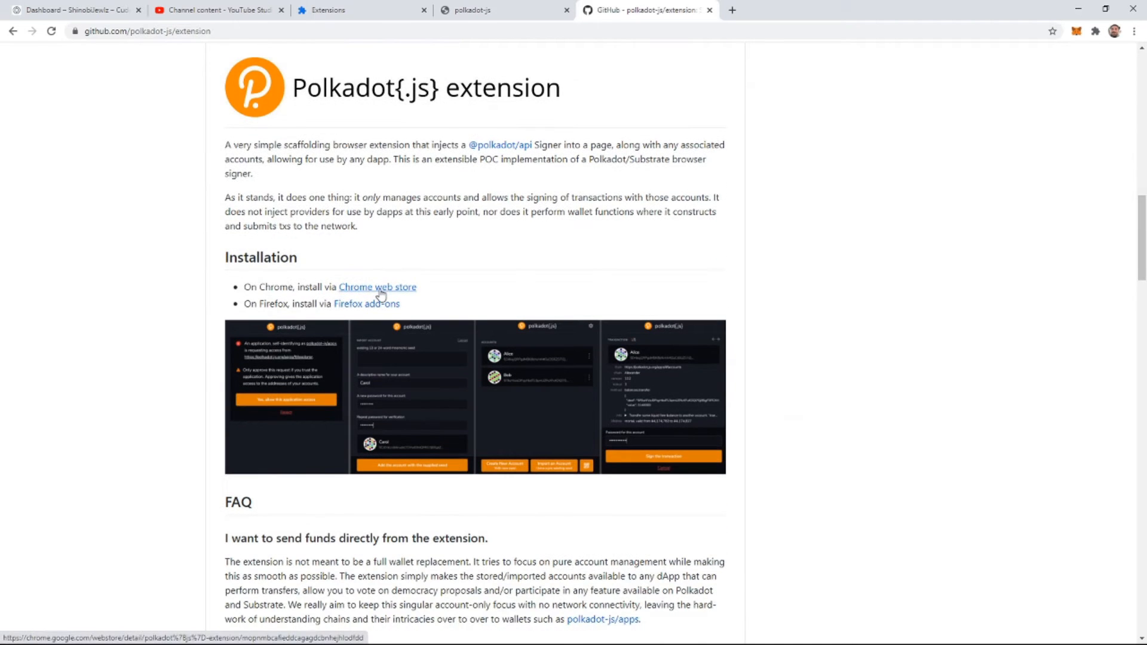
click(377, 287)
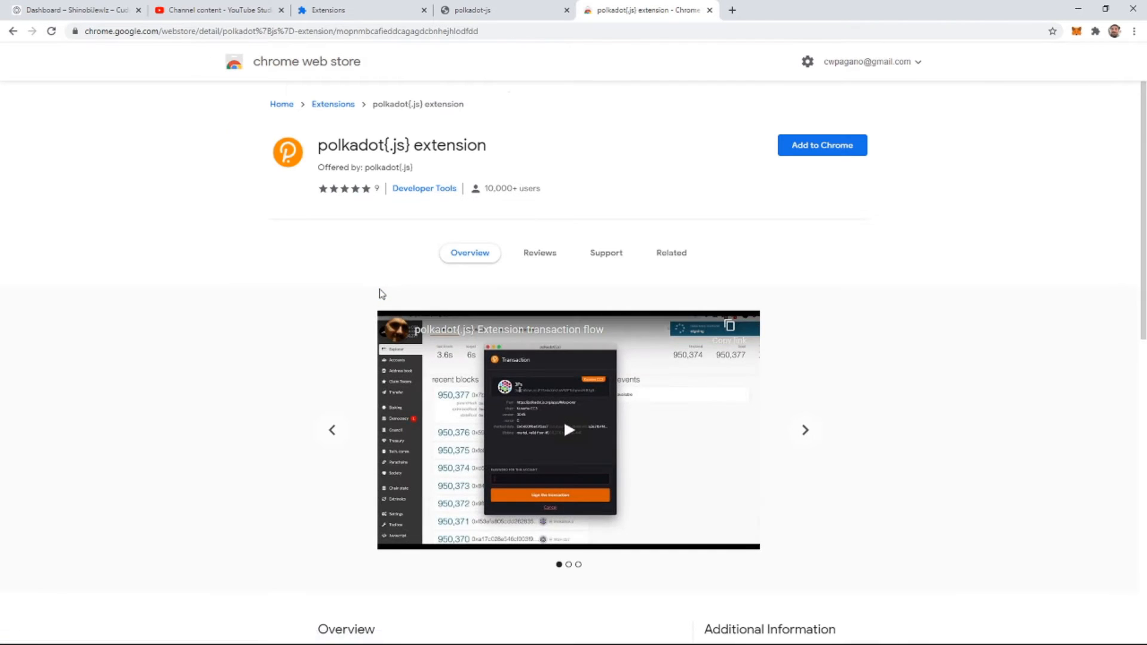
click(470, 11)
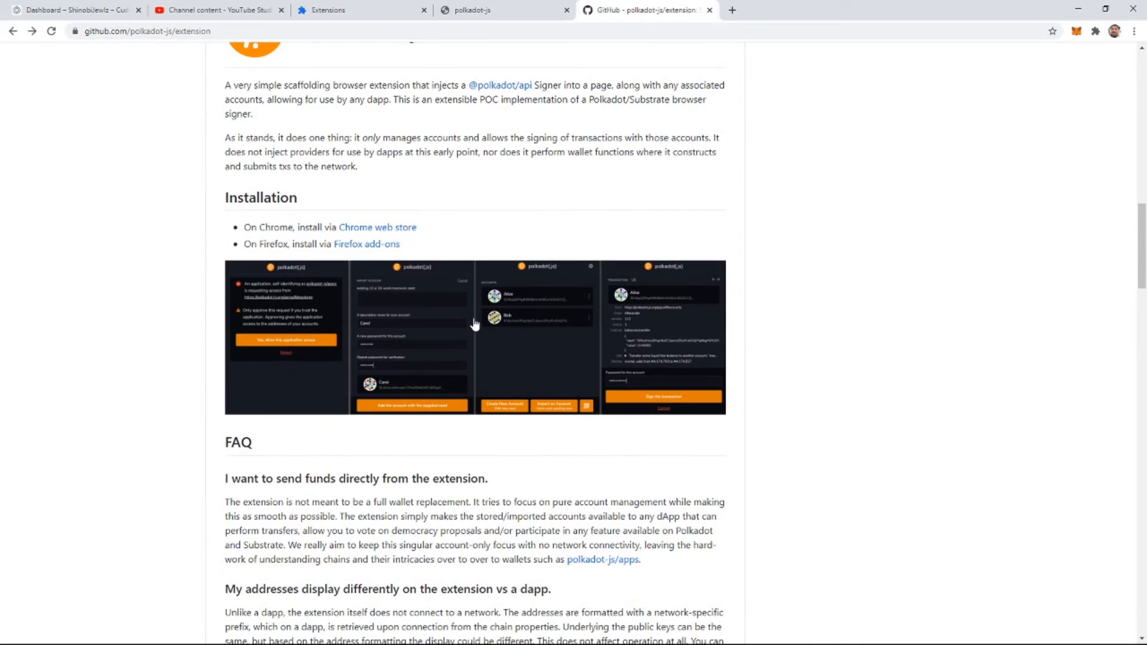
mouse_move(377, 232)
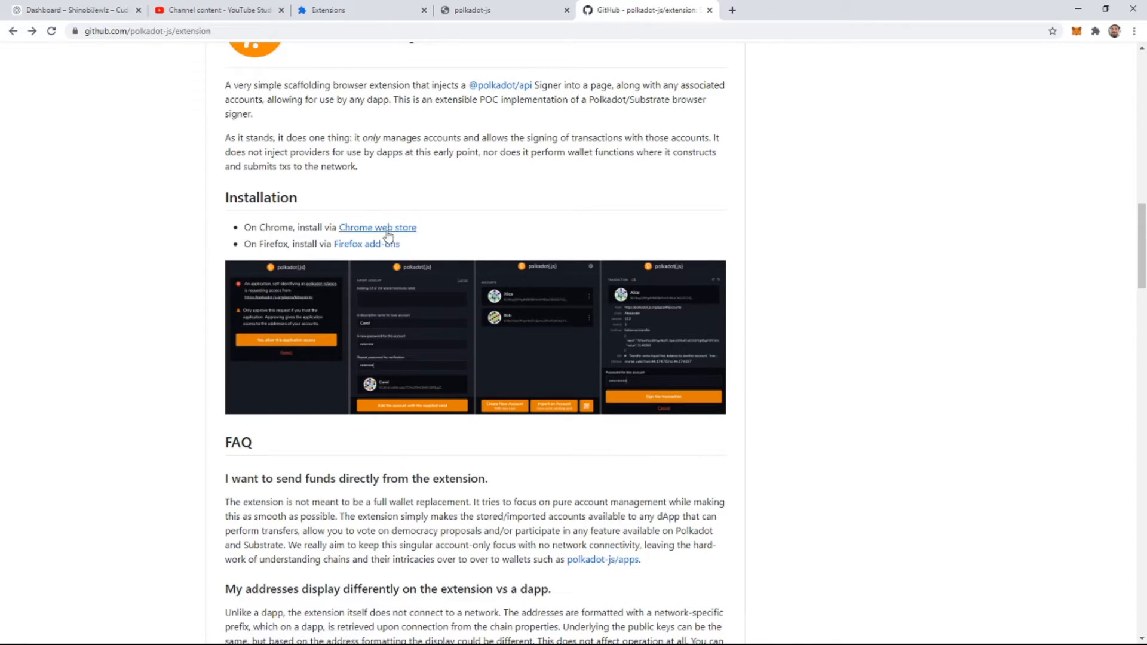
Add the polkadot{.js} extension to Chrome from its store listing and dismiss the added notice.
click(377, 227)
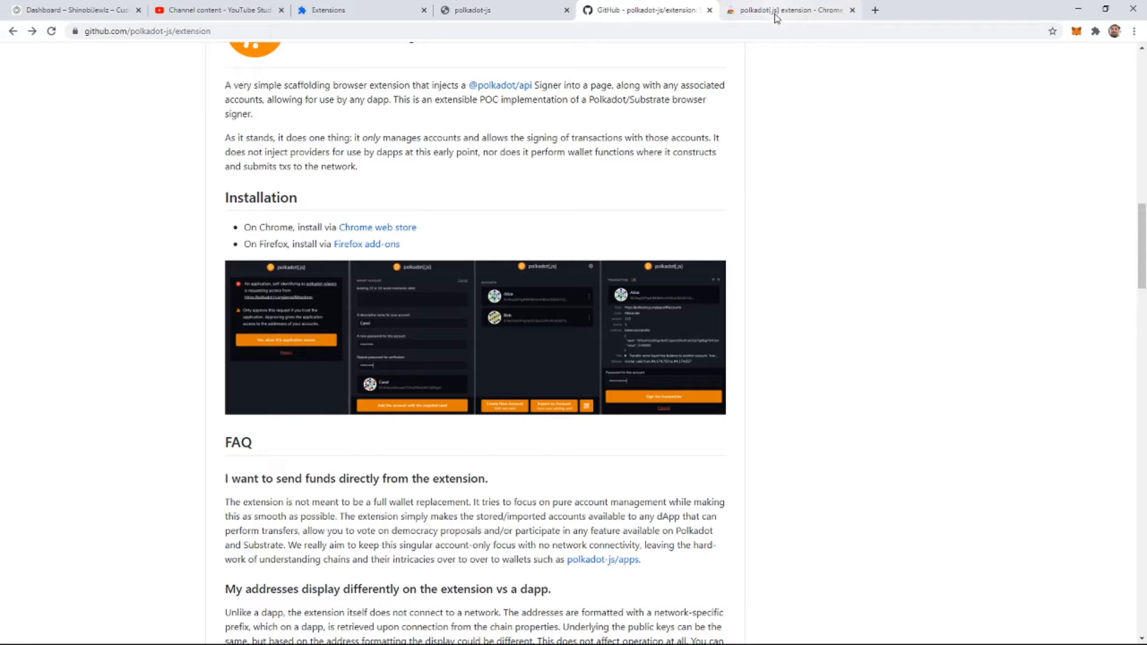
mouse_move(759, 16)
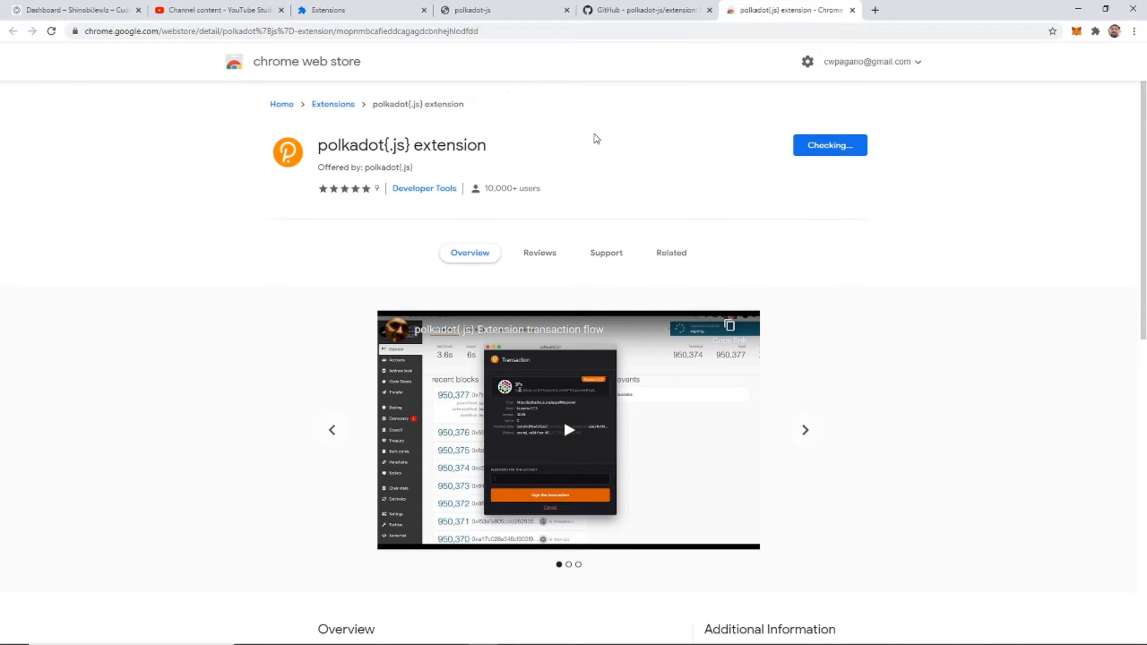
click(829, 145)
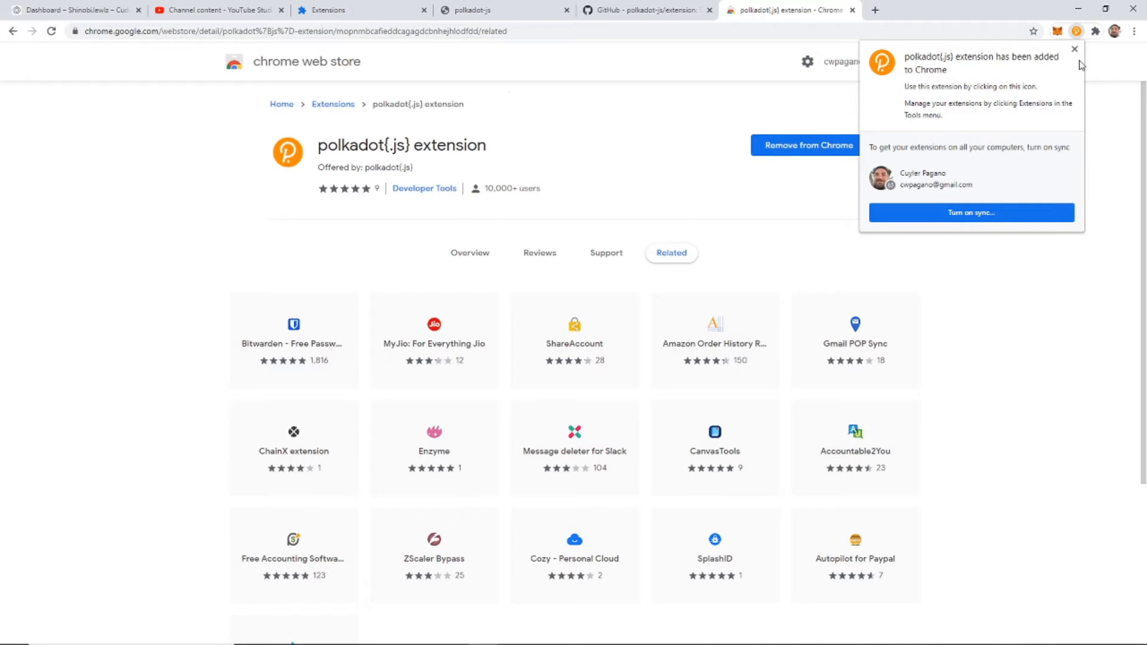
click(1073, 47)
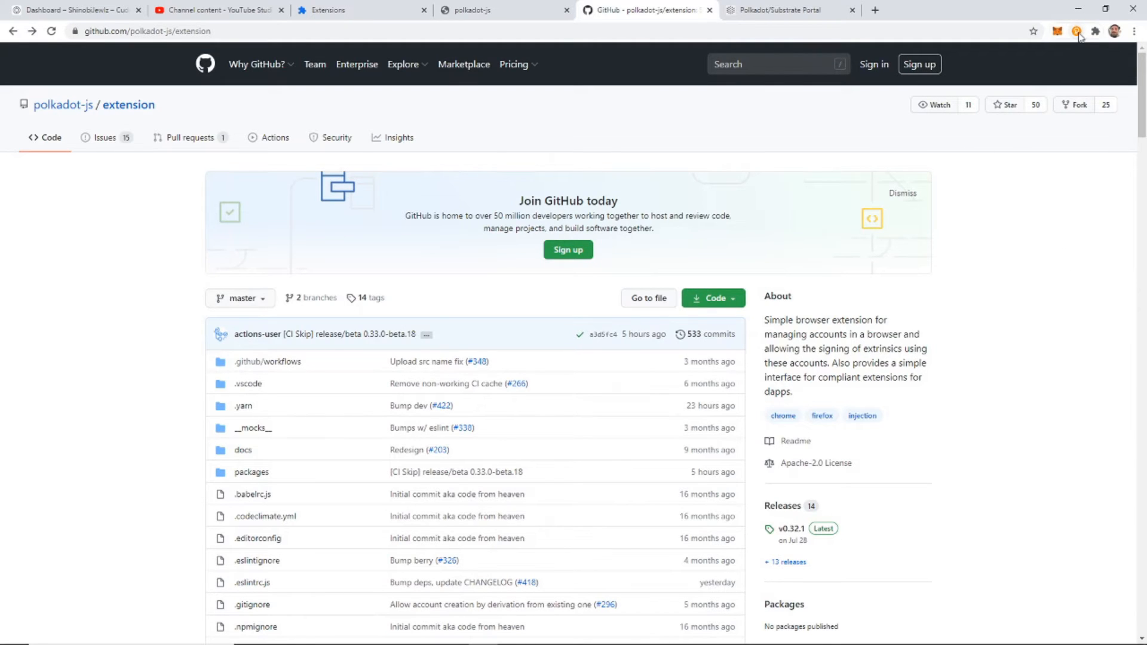
Start a new account in the polkadot{.js} extension and copy its generated mnemonic seed.
click(1076, 32)
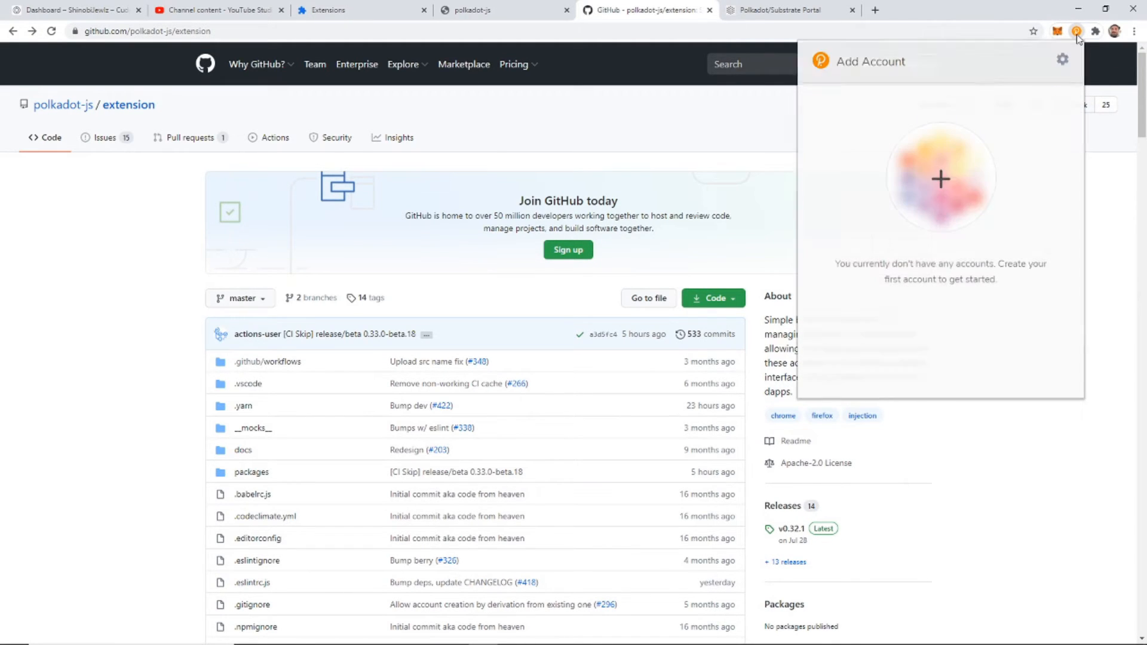
click(940, 179)
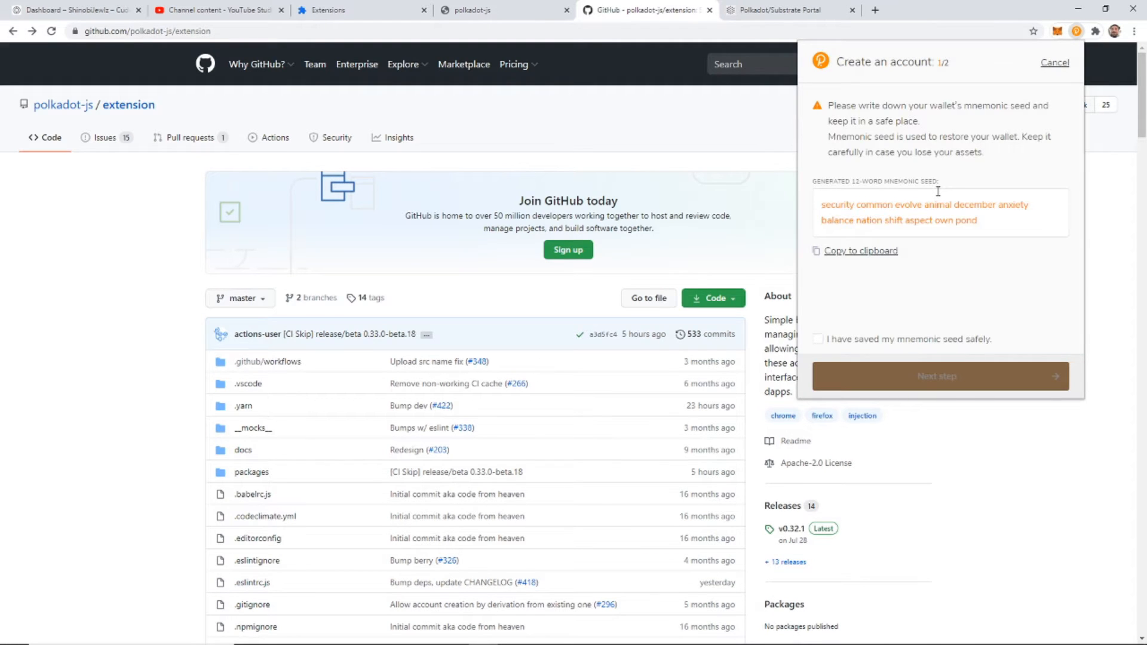
right_click(927, 206)
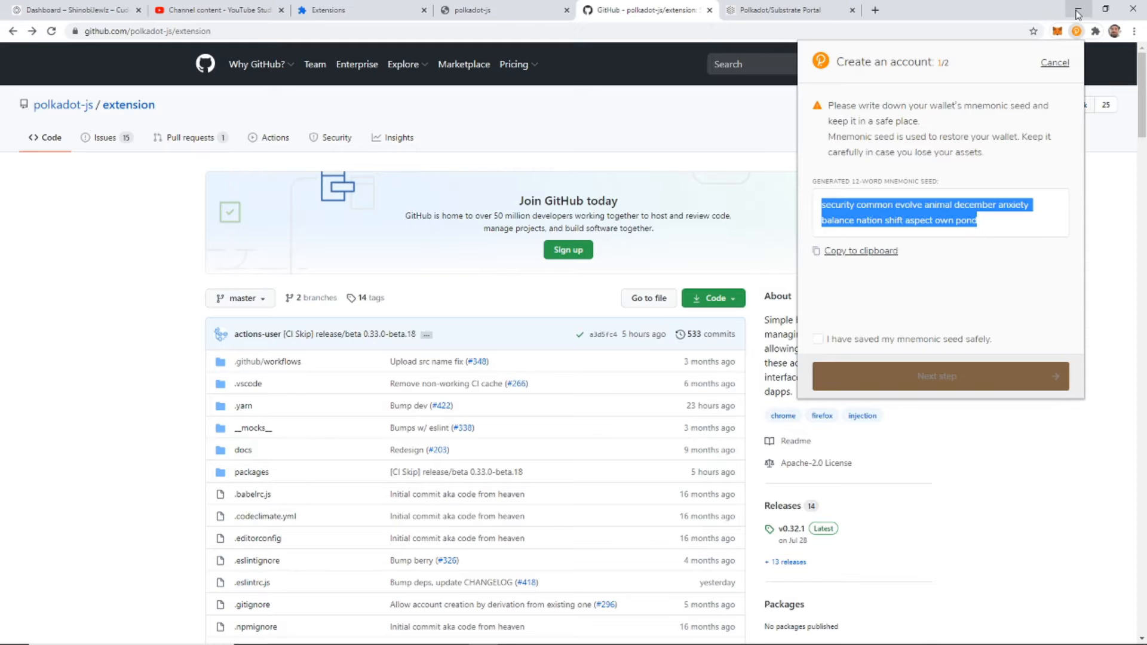
click(939, 376)
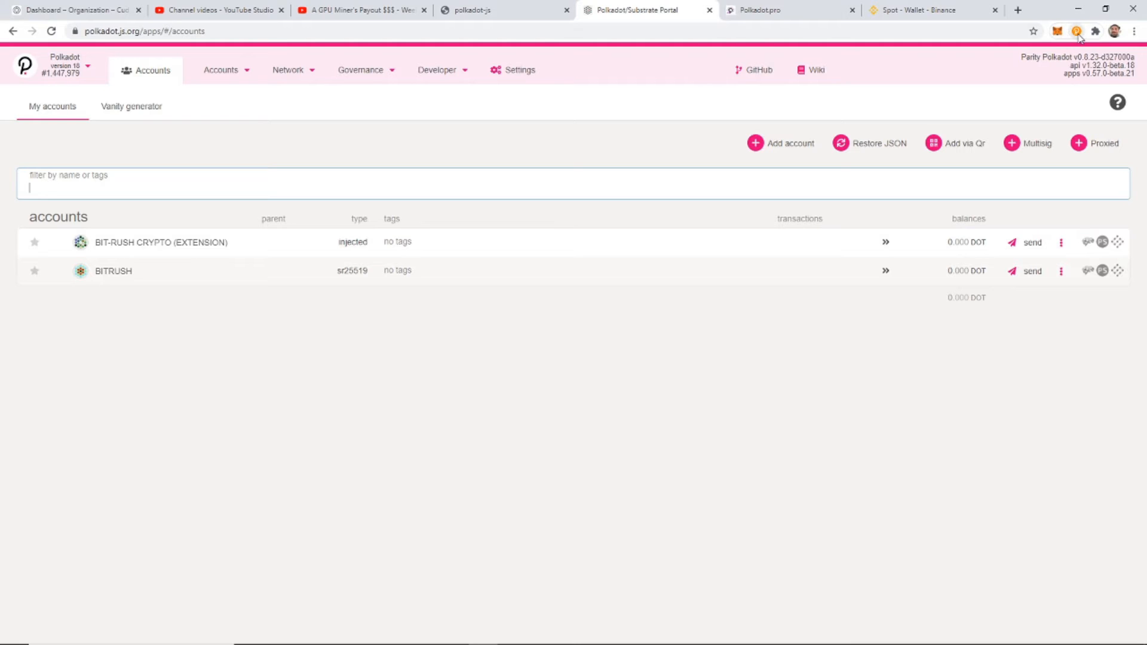
Limit the Bit-Rush Crypto account to the Polkadot (live) chain via its options menu.
click(1076, 31)
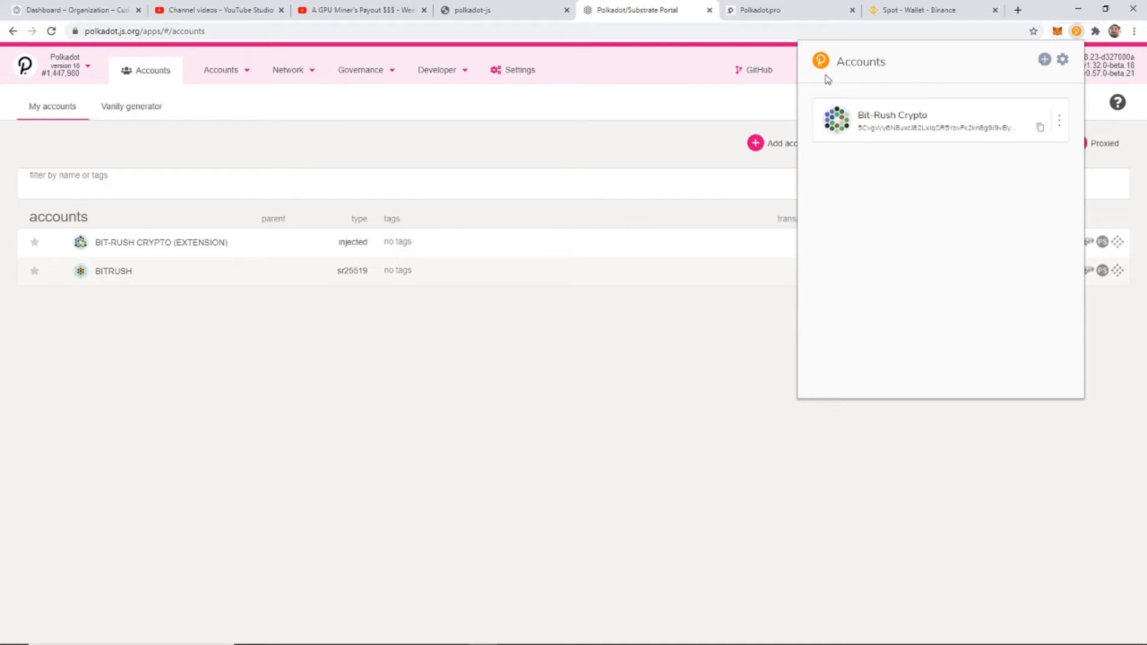
mouse_move(1058, 122)
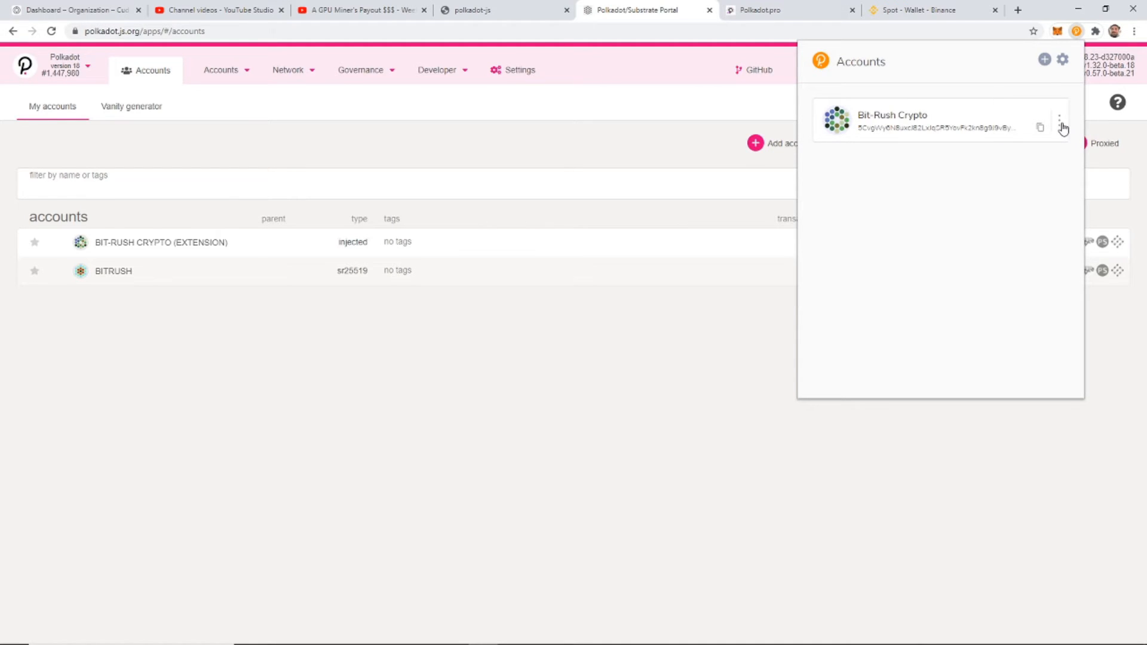
click(1059, 119)
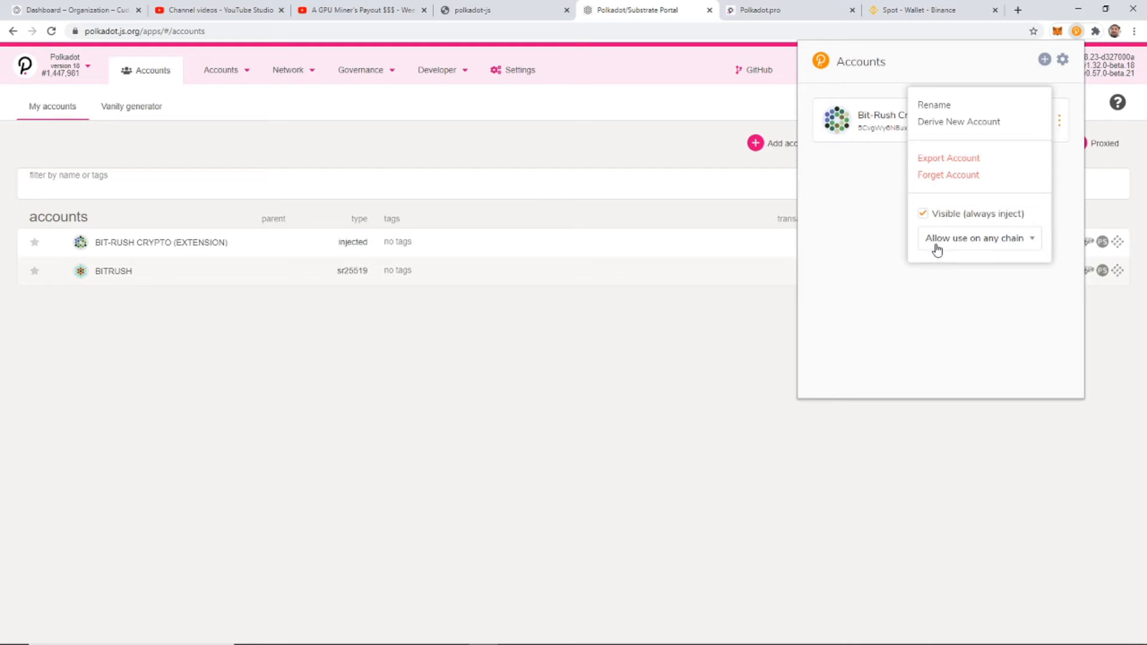
mouse_move(1026, 243)
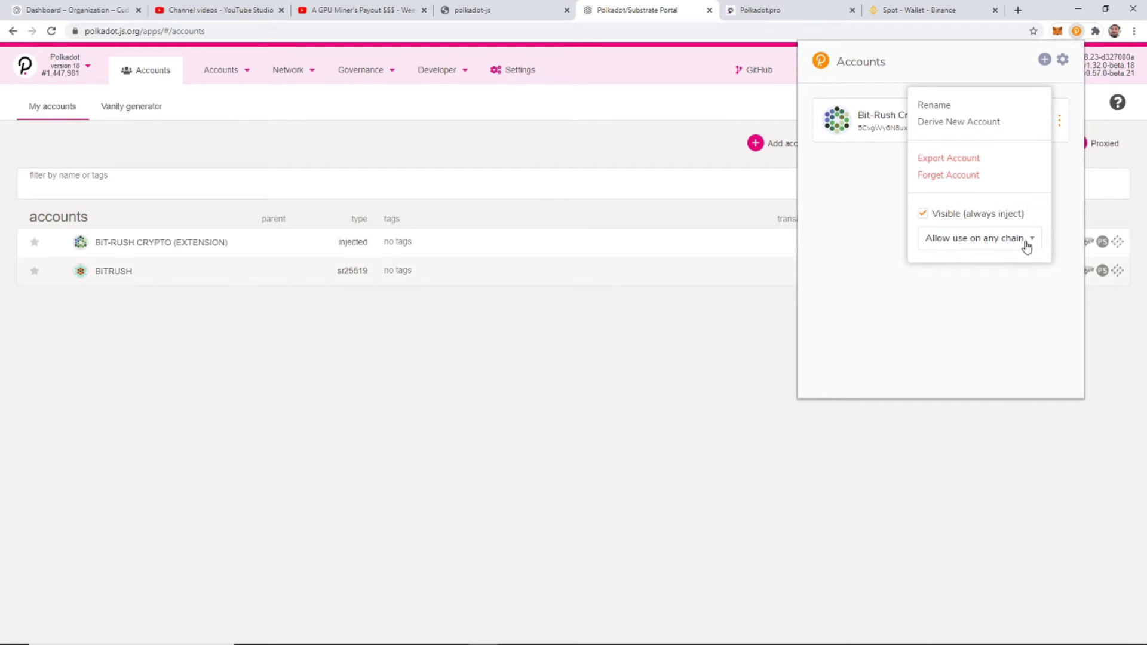
click(979, 238)
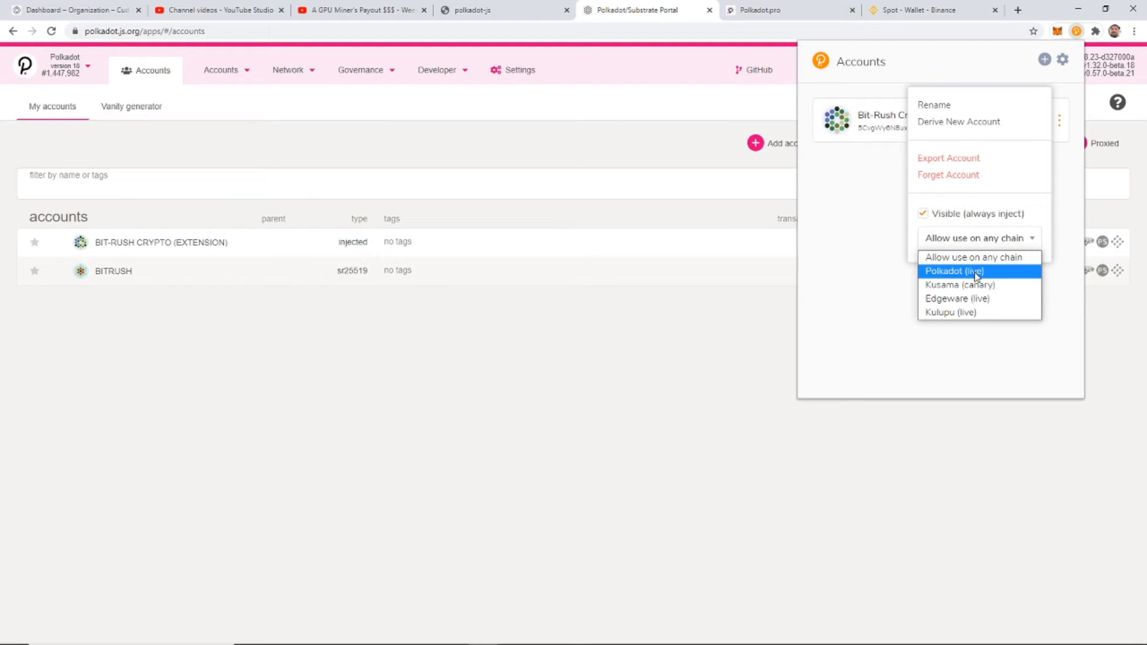
click(953, 272)
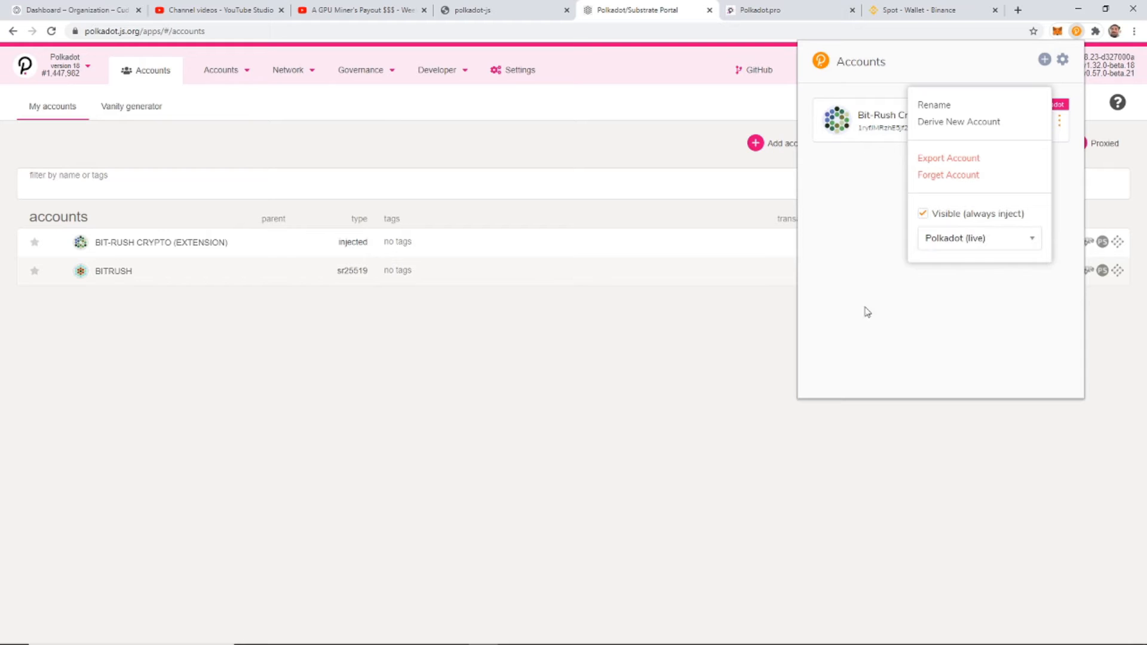
click(1039, 128)
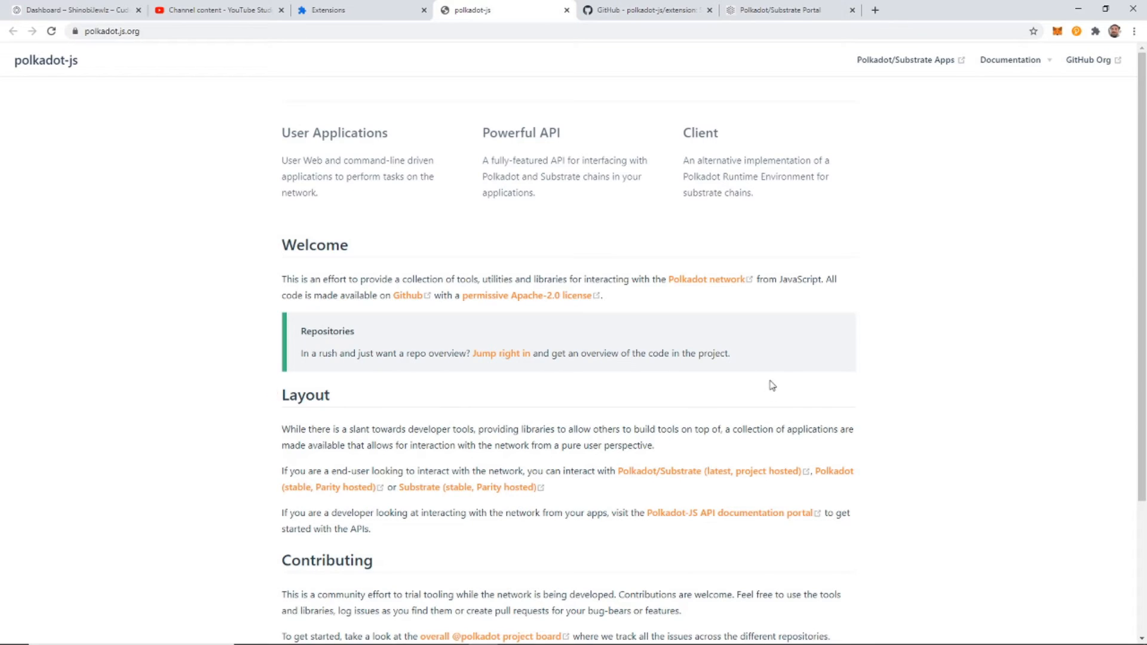
mouse_move(910, 212)
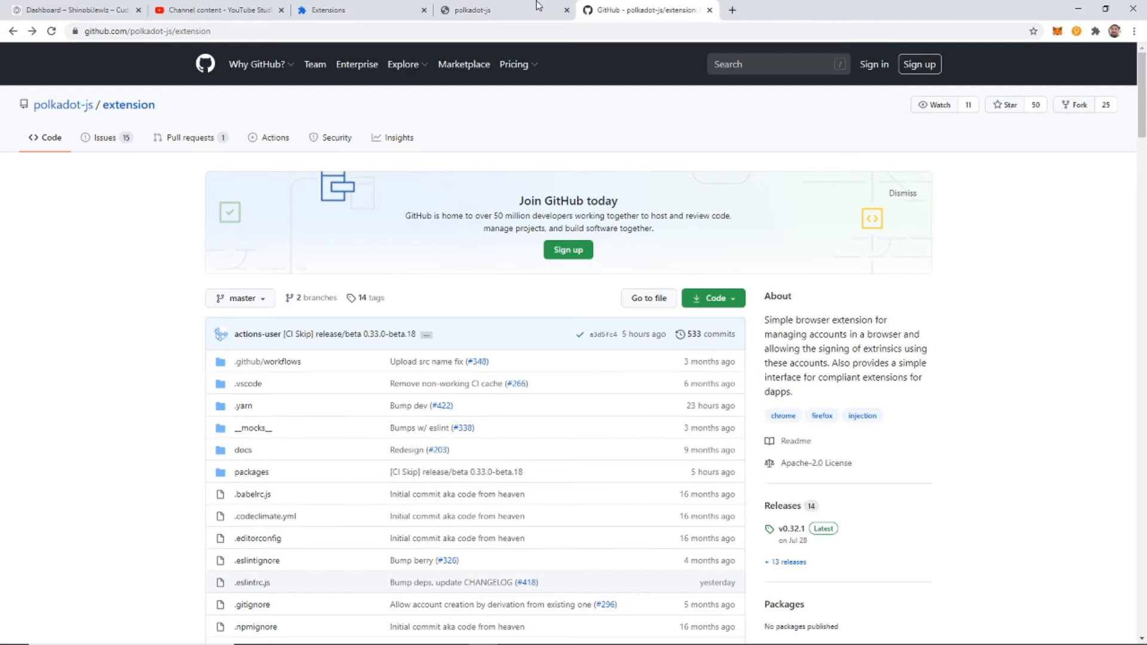
From the polkadot-js home page, open the Polkadot/Substrate Apps portal.
click(473, 10)
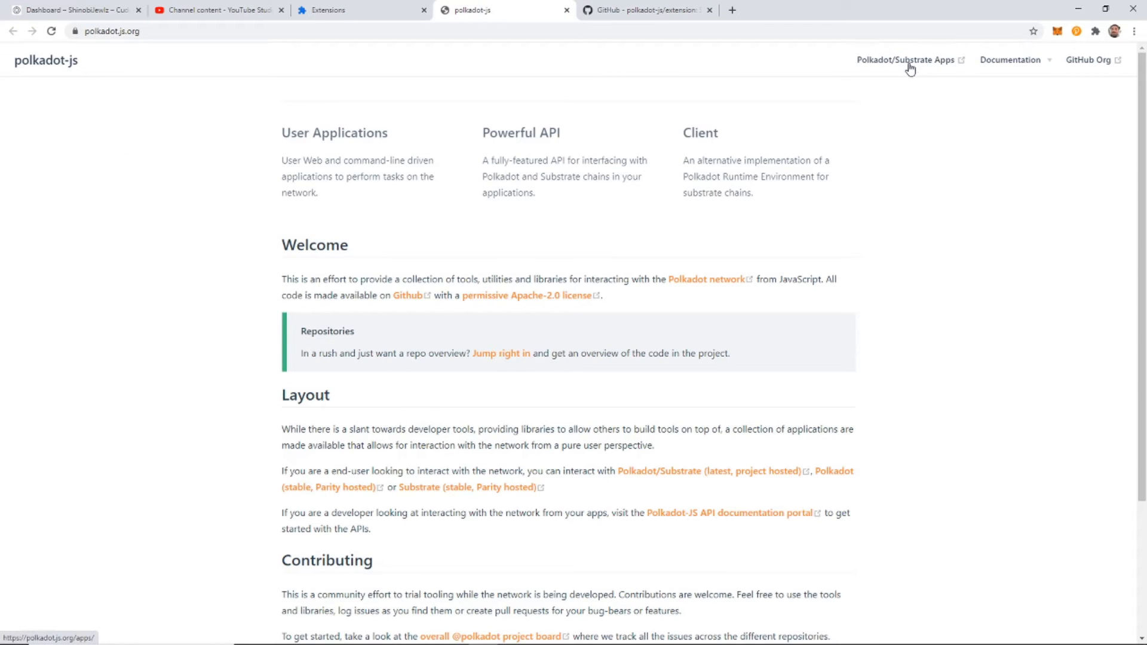
click(908, 60)
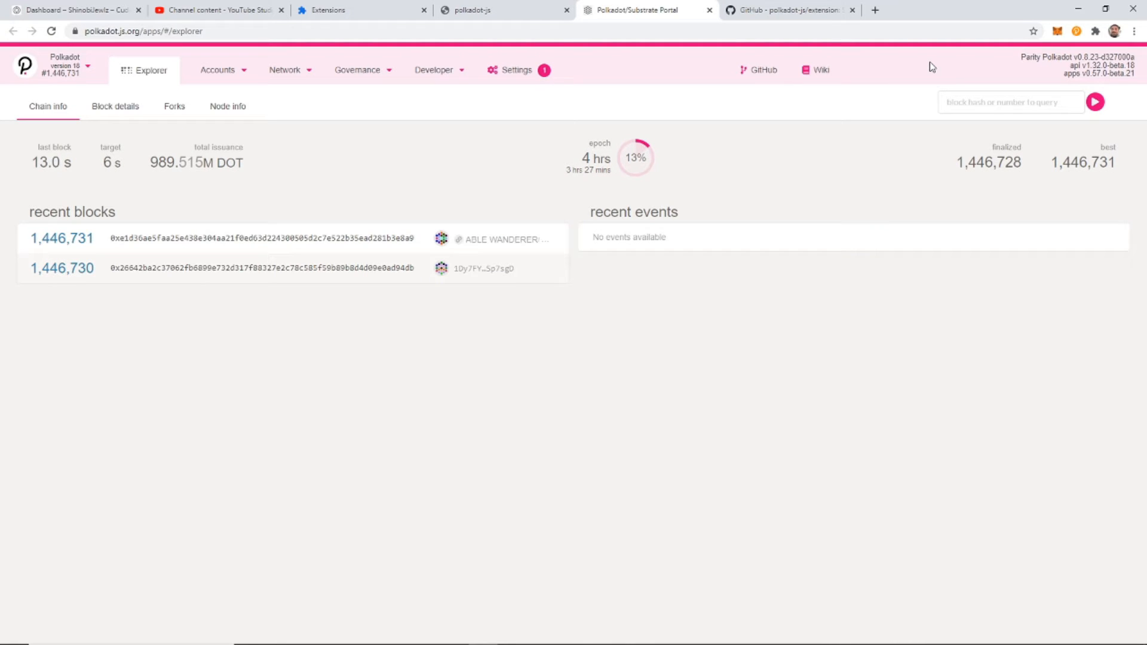
View the Accounts list and inspect the extension account's row with its 0.000 DOT balance.
click(218, 69)
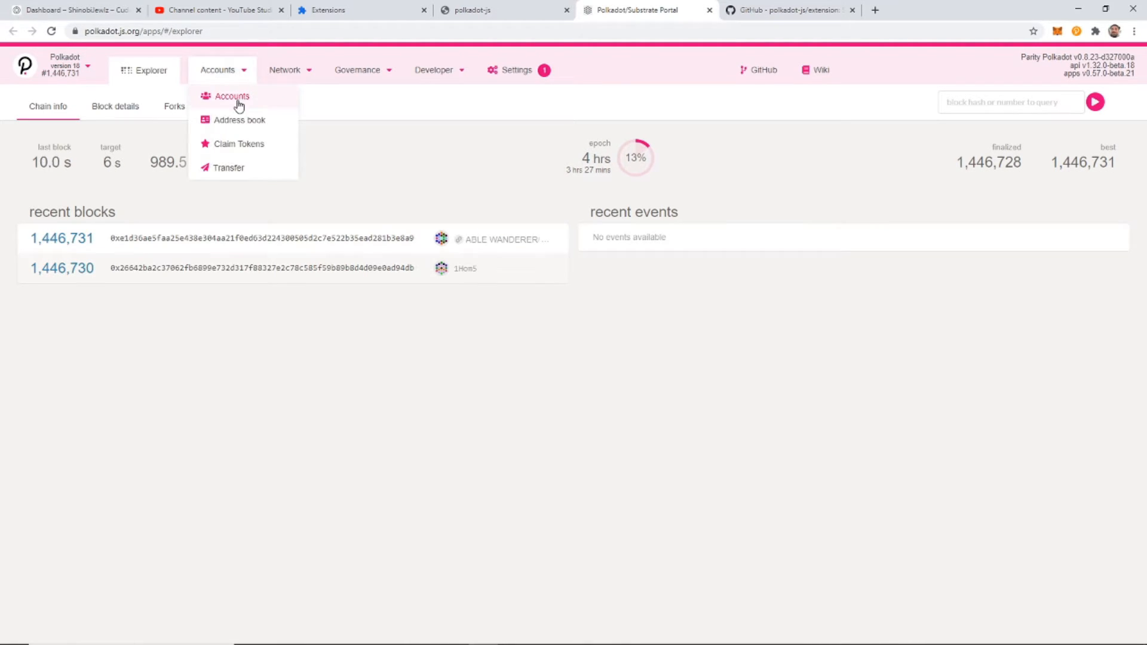
click(231, 95)
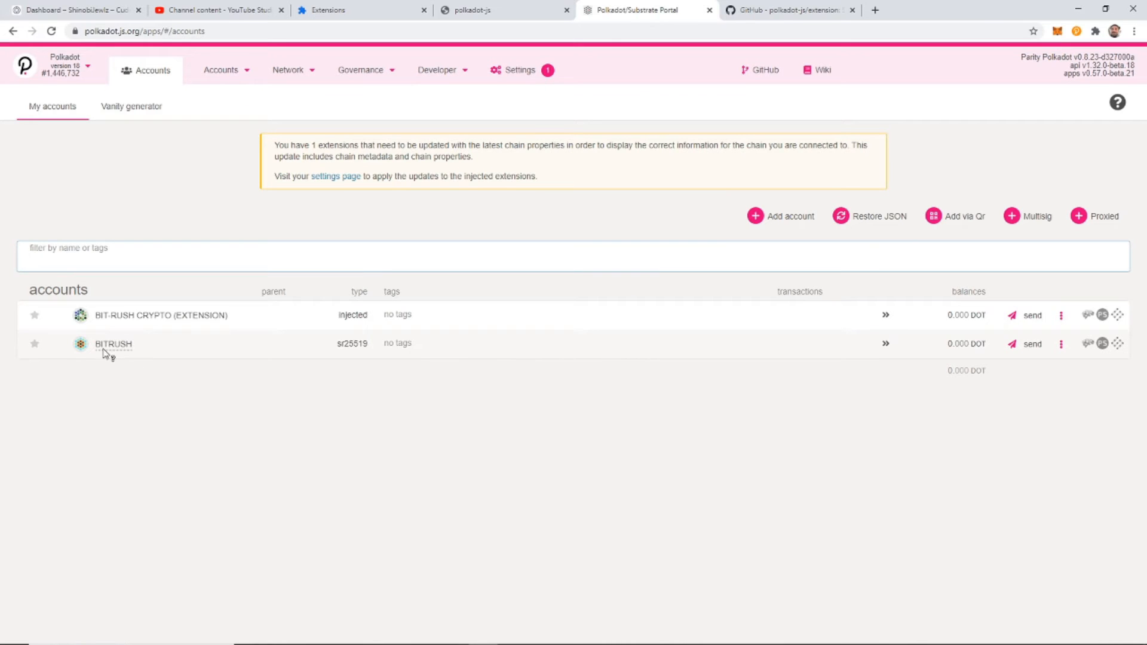
mouse_move(120, 351)
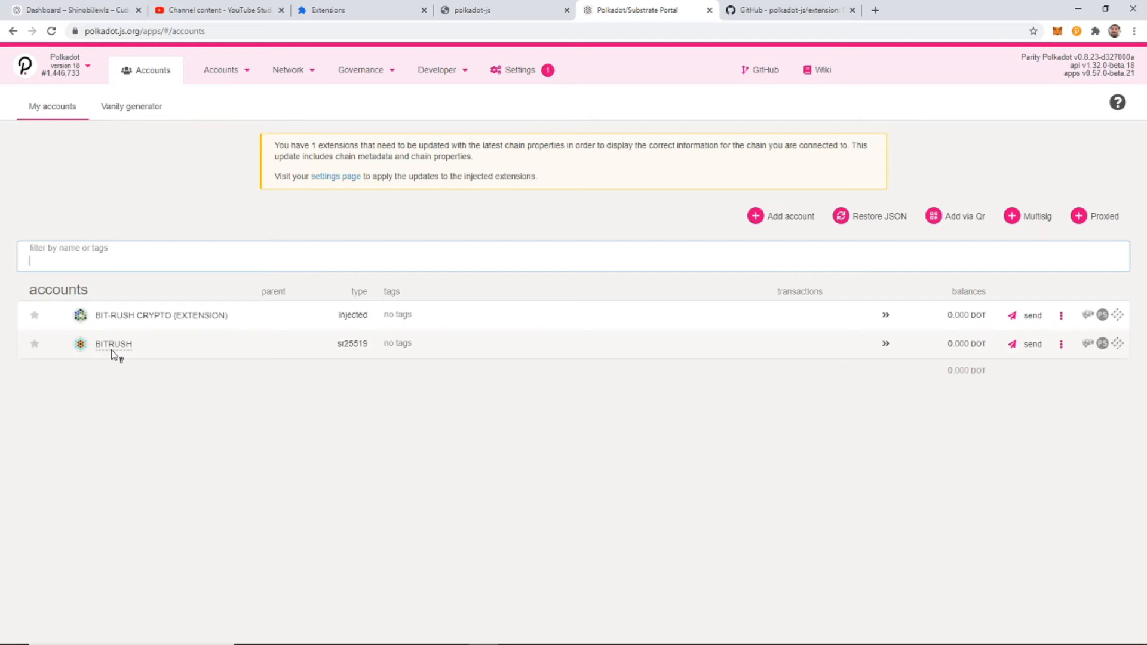
mouse_move(154, 349)
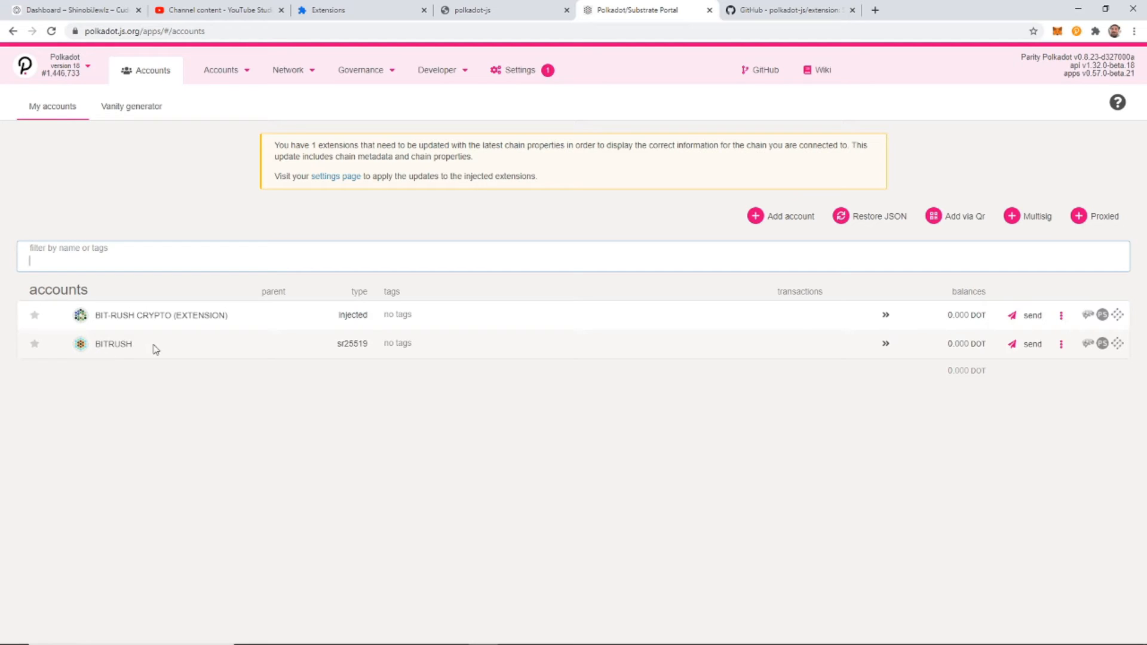
mouse_move(1111, 361)
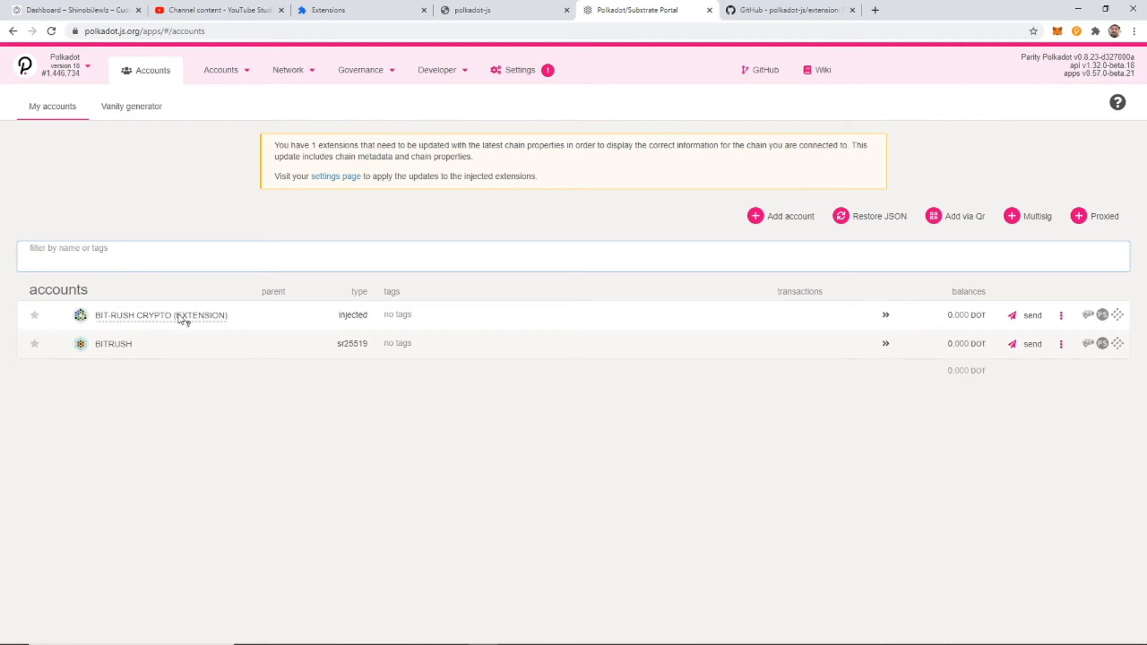
mouse_move(423, 337)
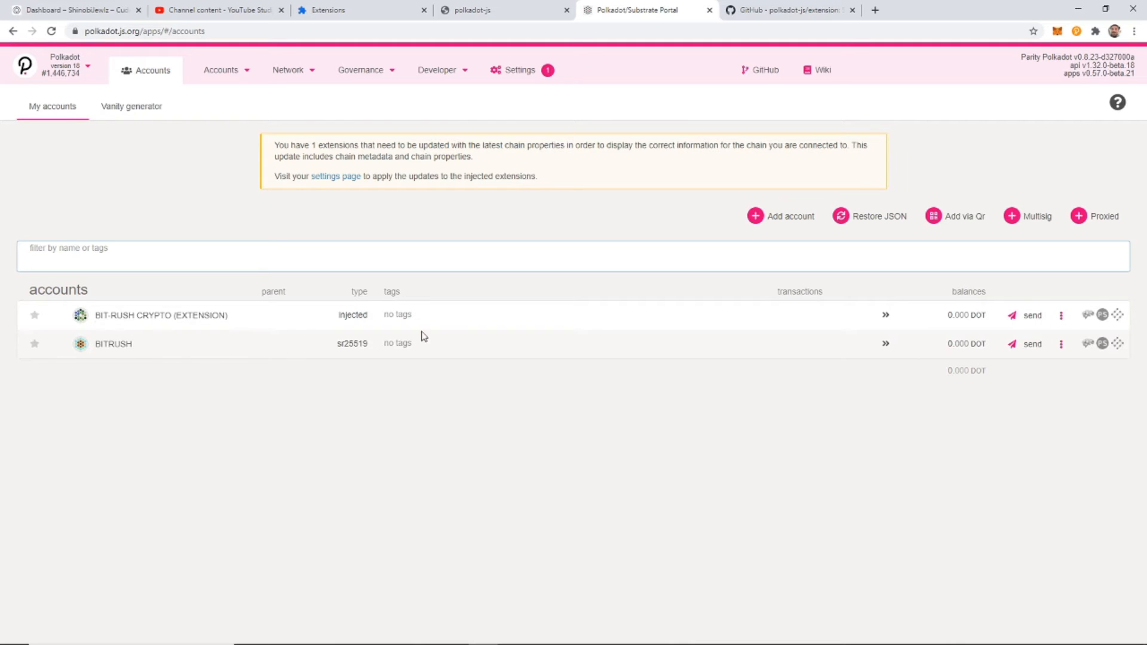
click(1060, 316)
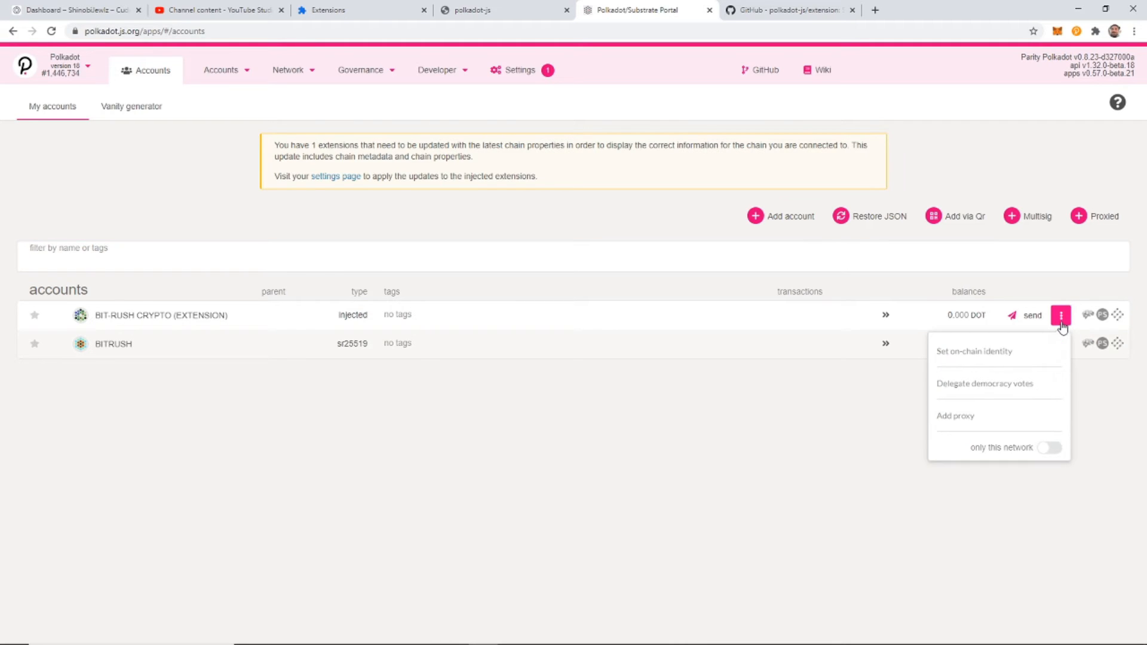
click(745, 450)
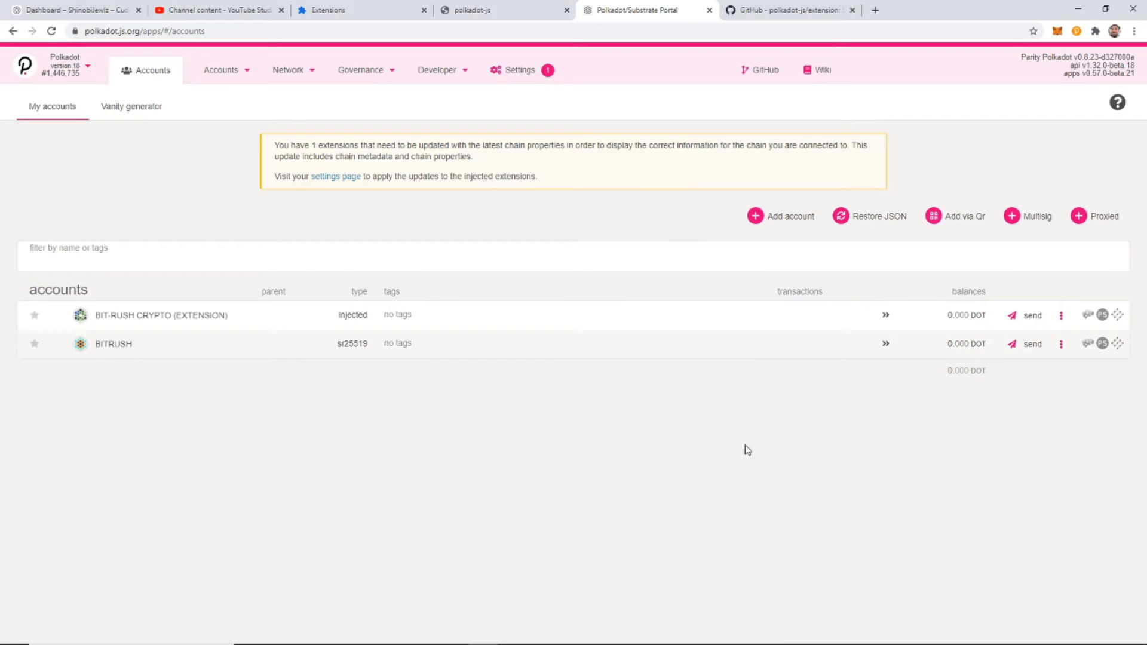
mouse_move(167, 332)
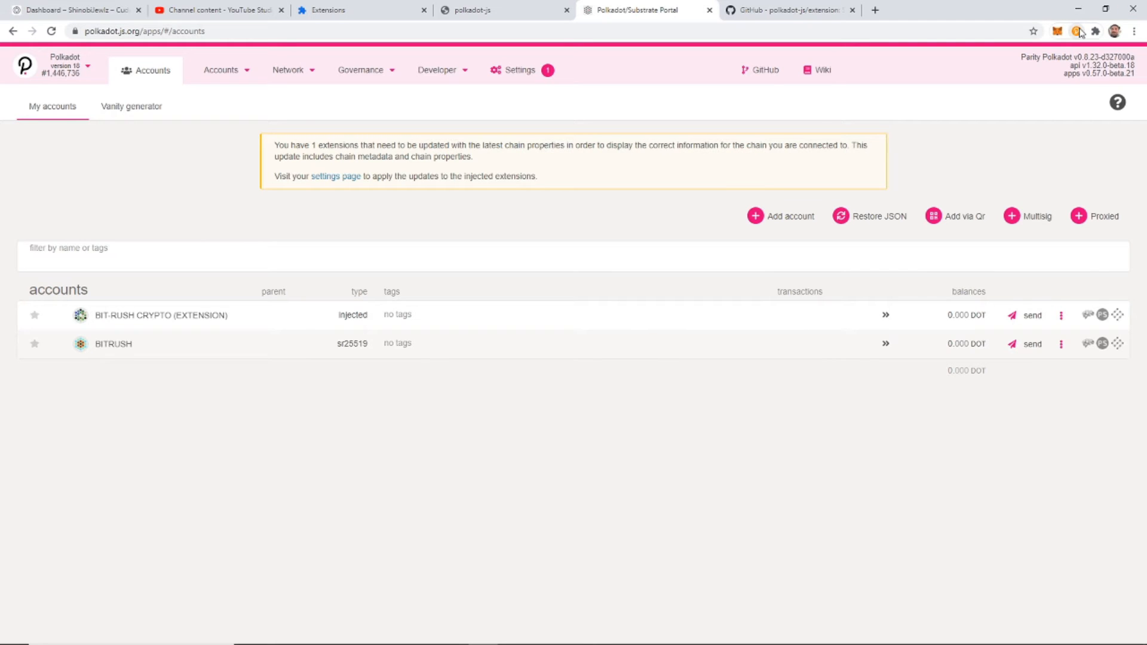
Copy the Bit-Rush Crypto account address from the extension popup.
click(1073, 31)
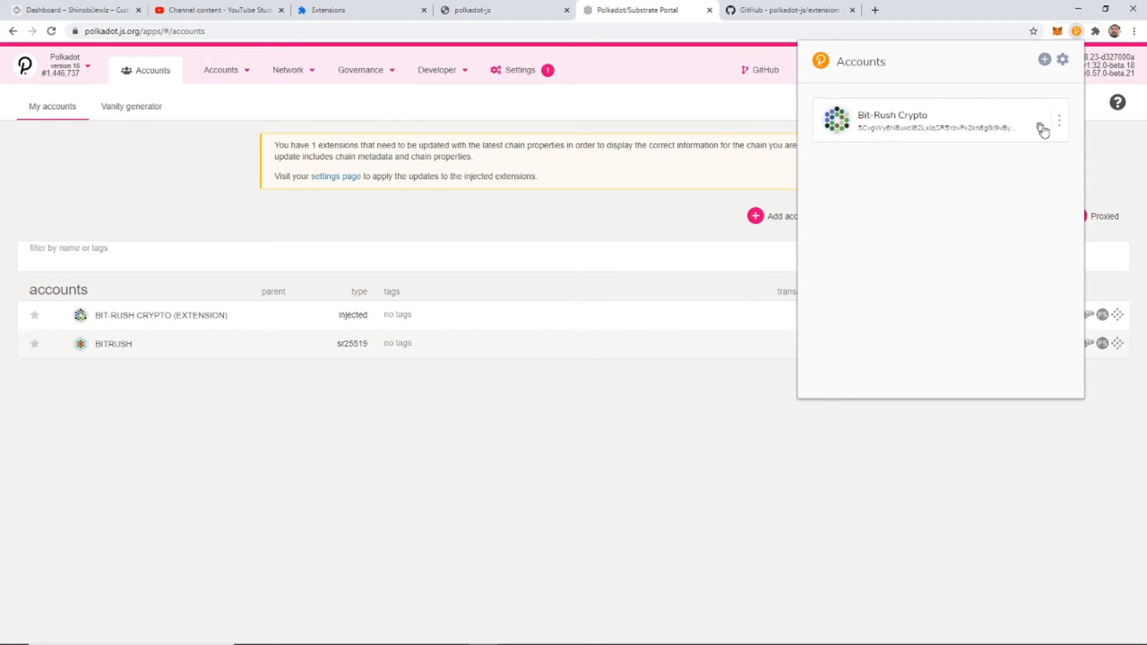
click(1039, 127)
text(b)
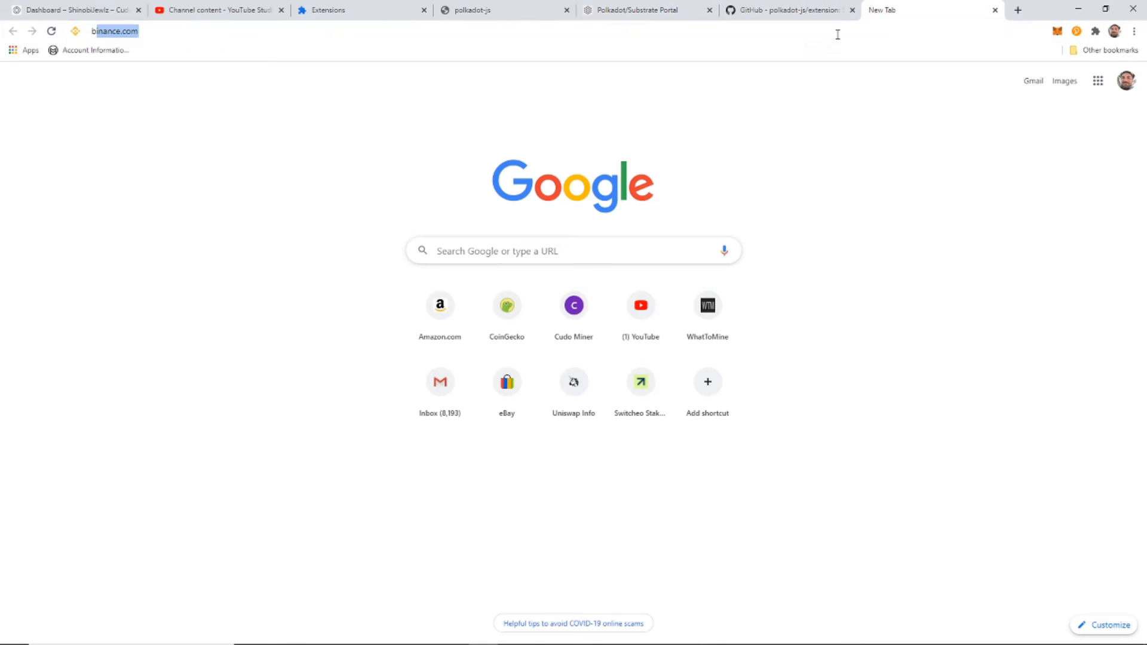
On Binance, go to the Spot wallet and start a withdrawal on the DOT row.
click(117, 31)
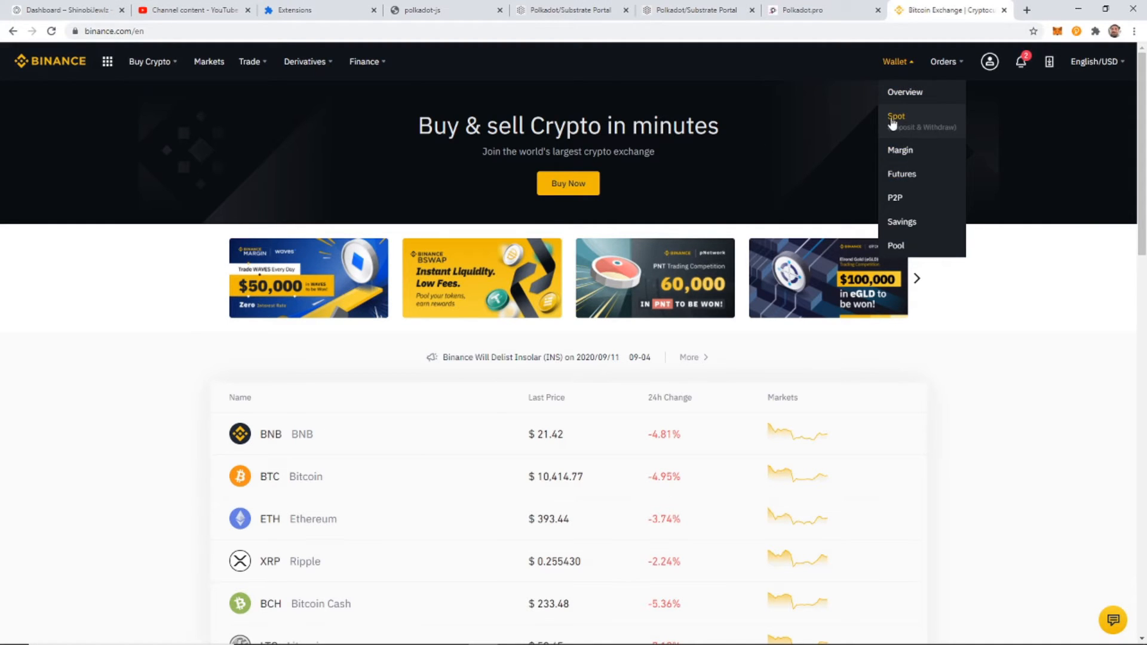
click(896, 116)
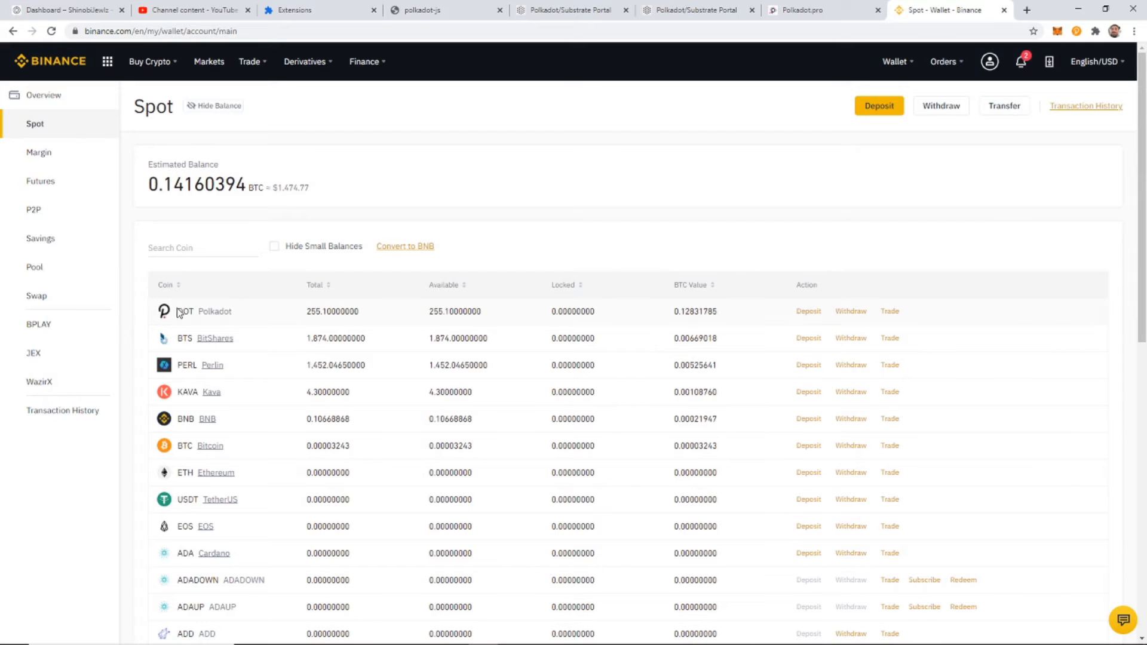
mouse_move(851, 316)
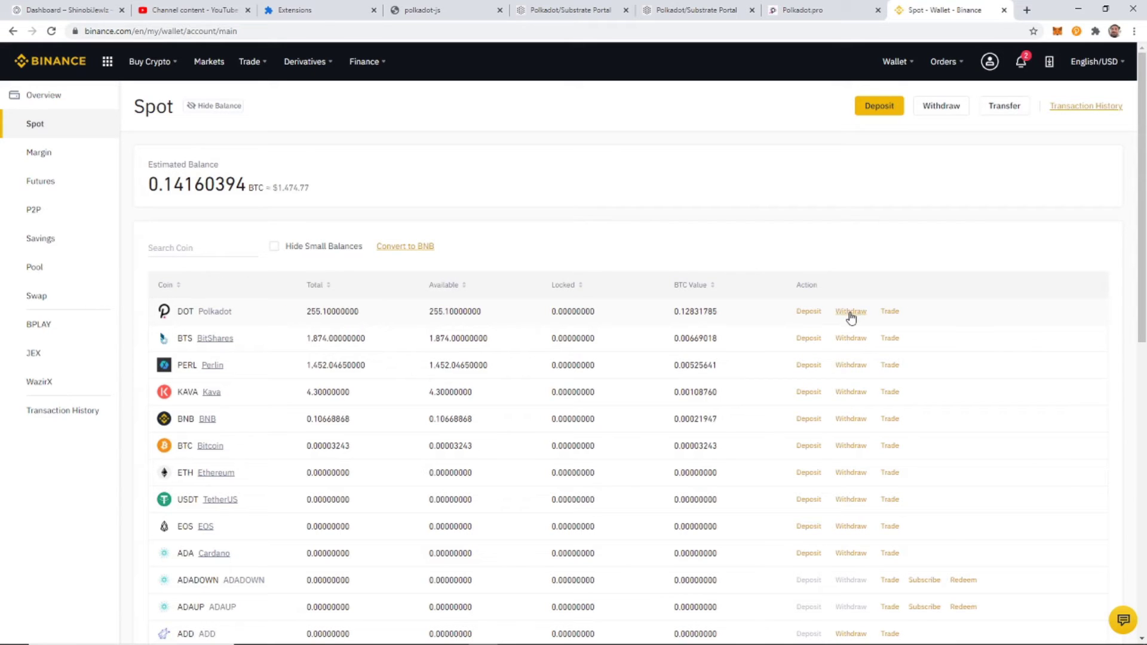
click(850, 311)
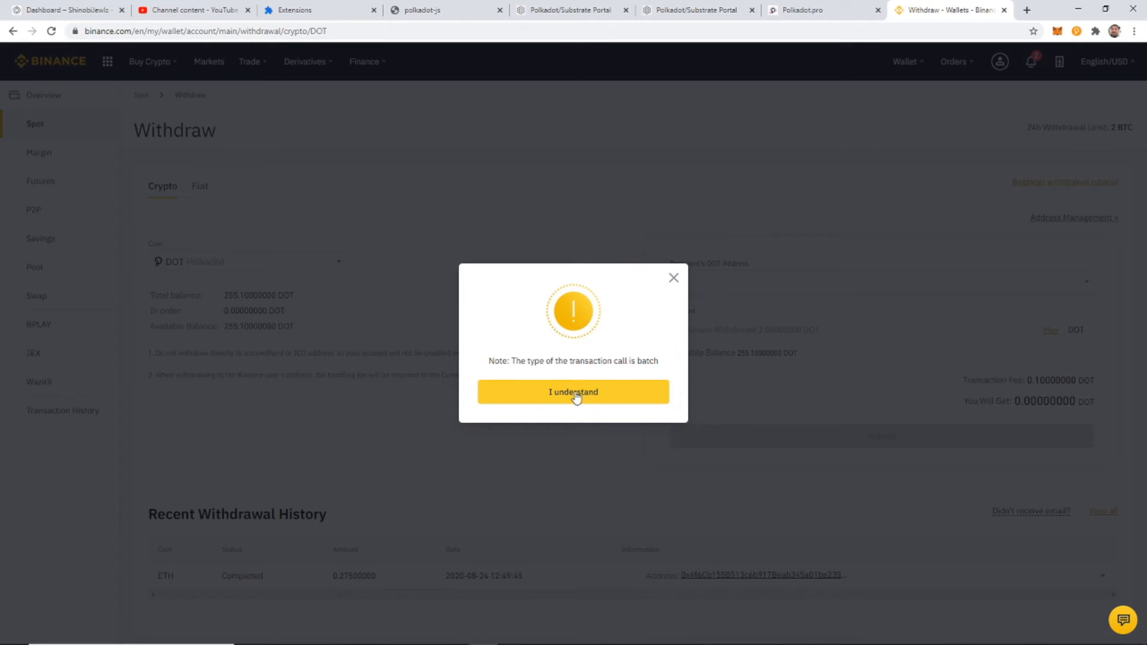
Acknowledge the notice and submit a 155 DOT withdrawal to the copied extension account address.
click(574, 391)
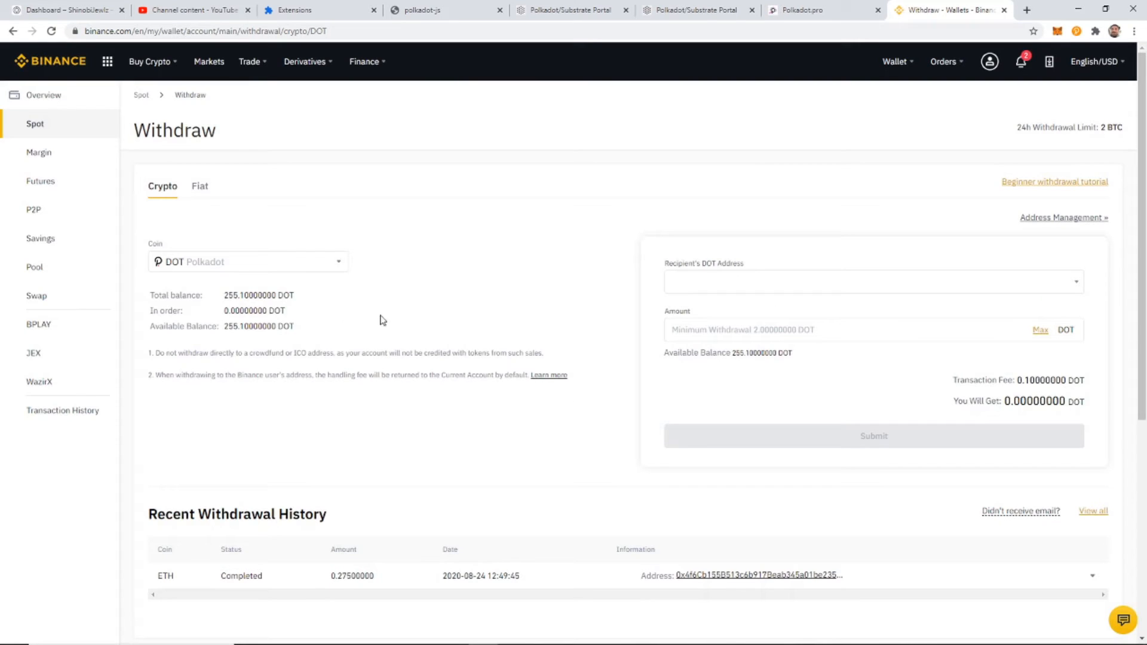
click(249, 262)
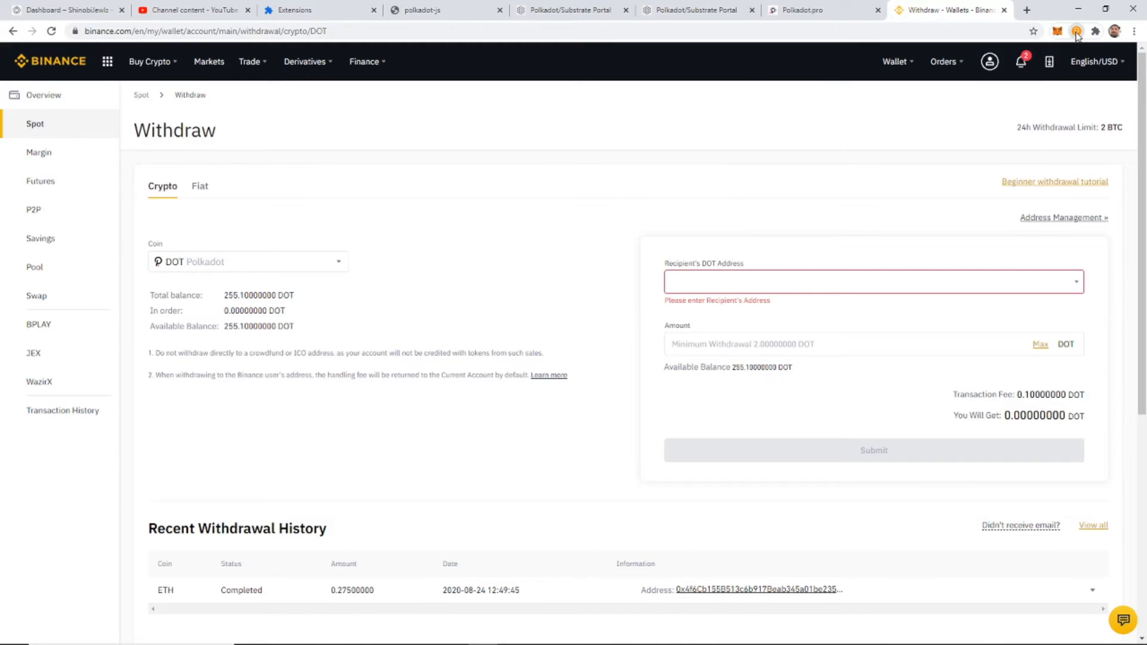
click(1075, 31)
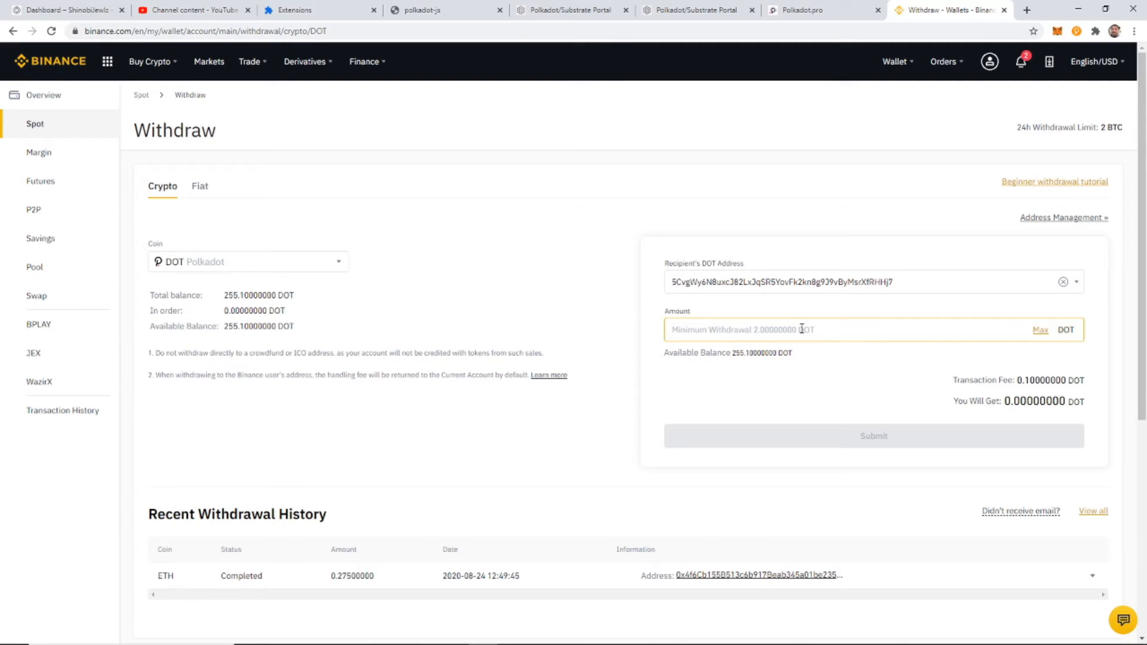
text(155)
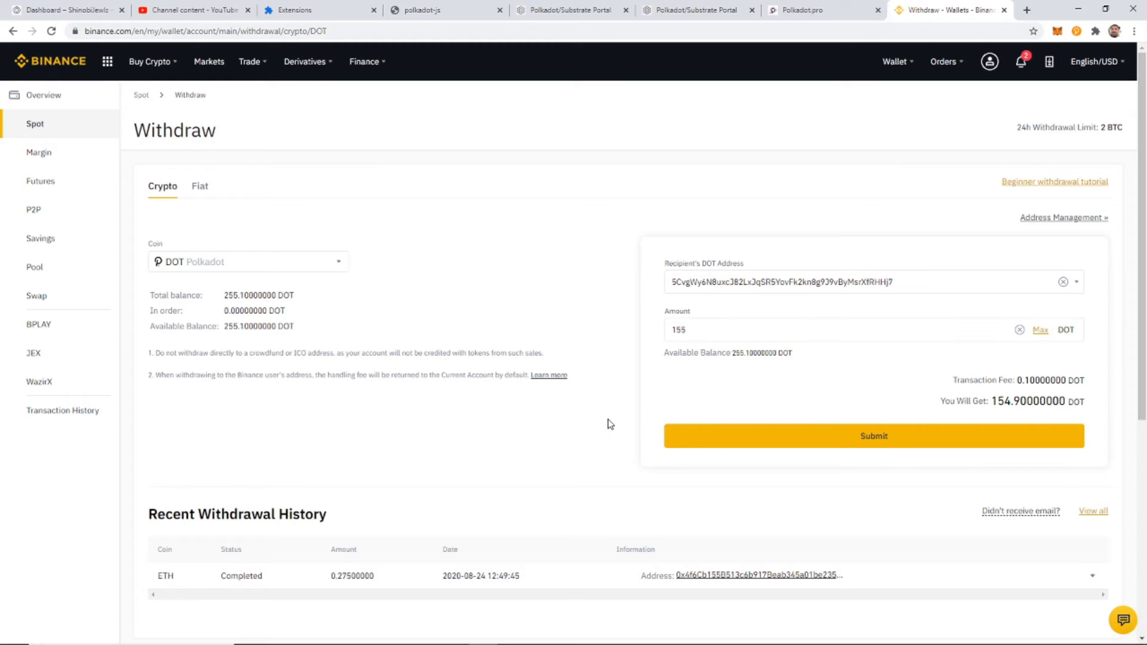
click(744, 330)
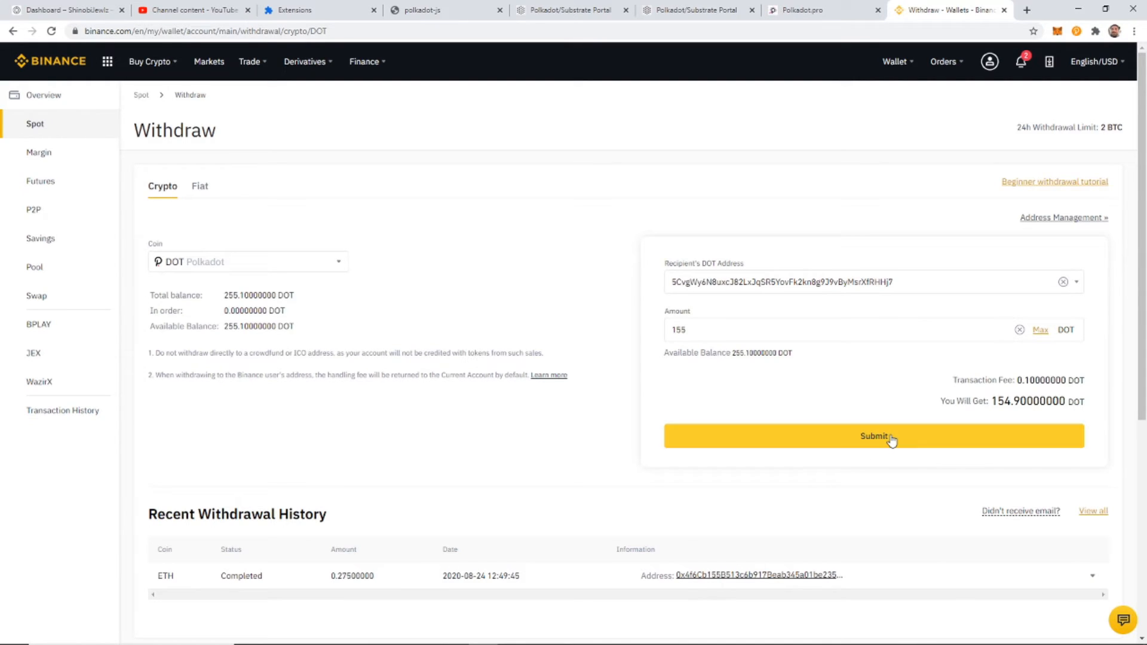
click(873, 436)
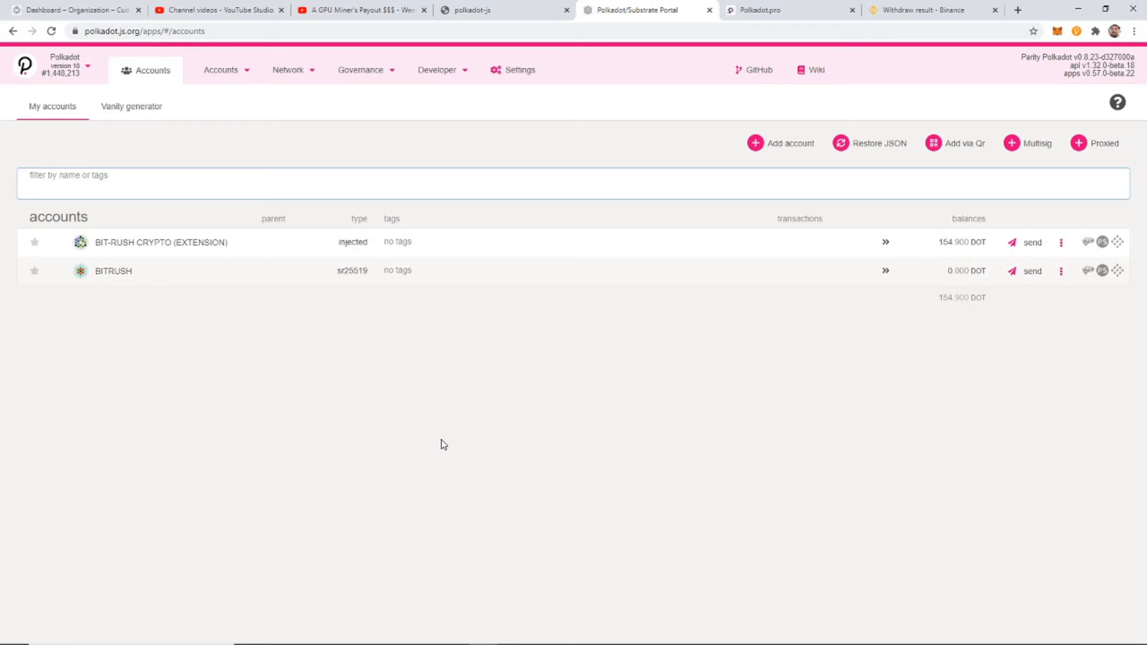
click(289, 70)
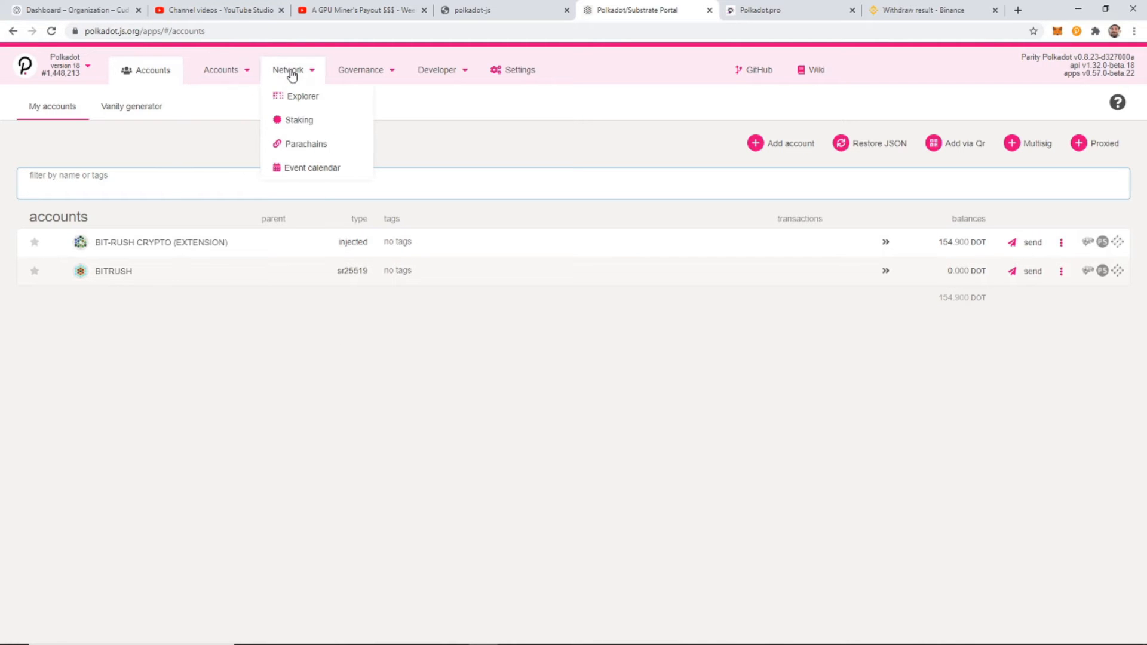
click(299, 119)
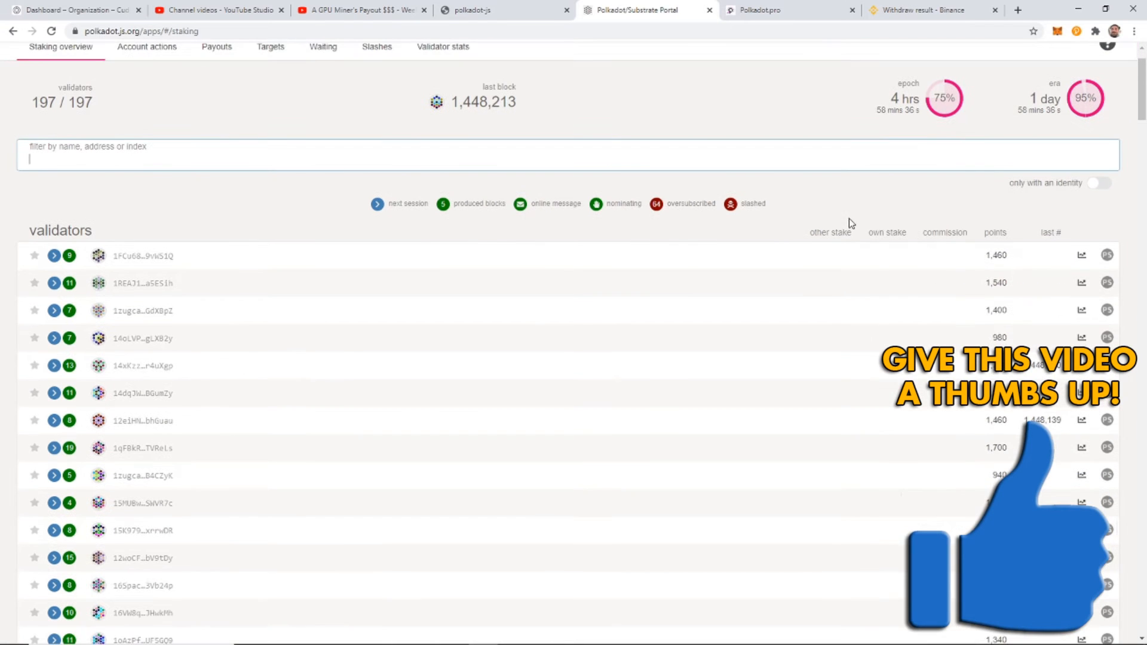
mouse_move(549, 214)
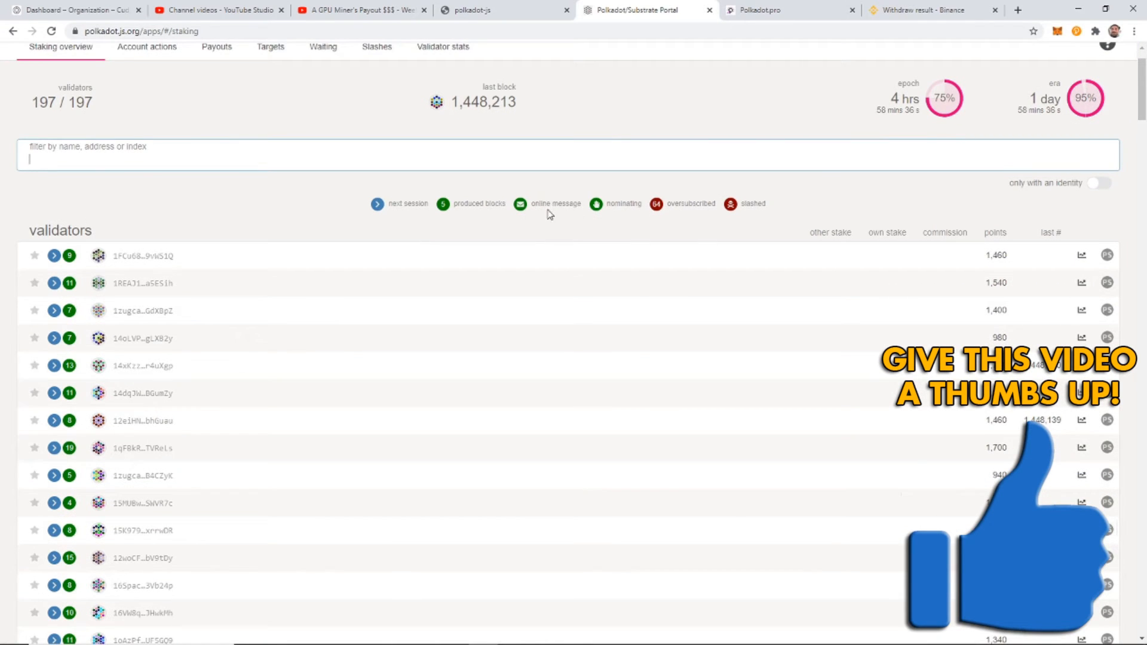
mouse_move(739, 207)
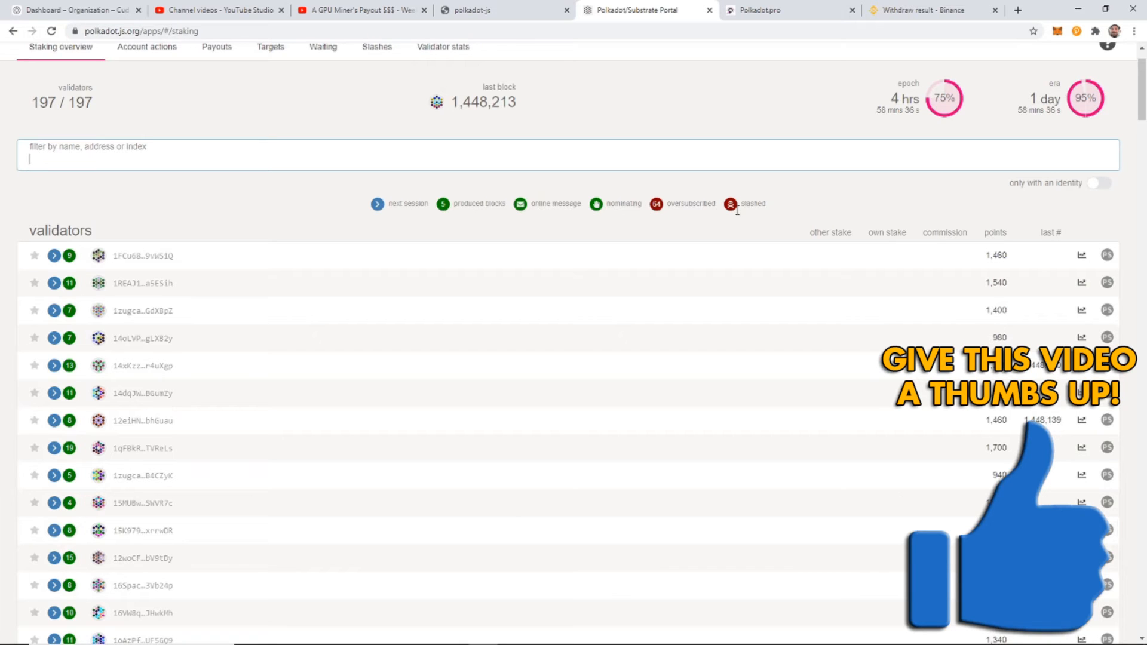
mouse_move(790, 241)
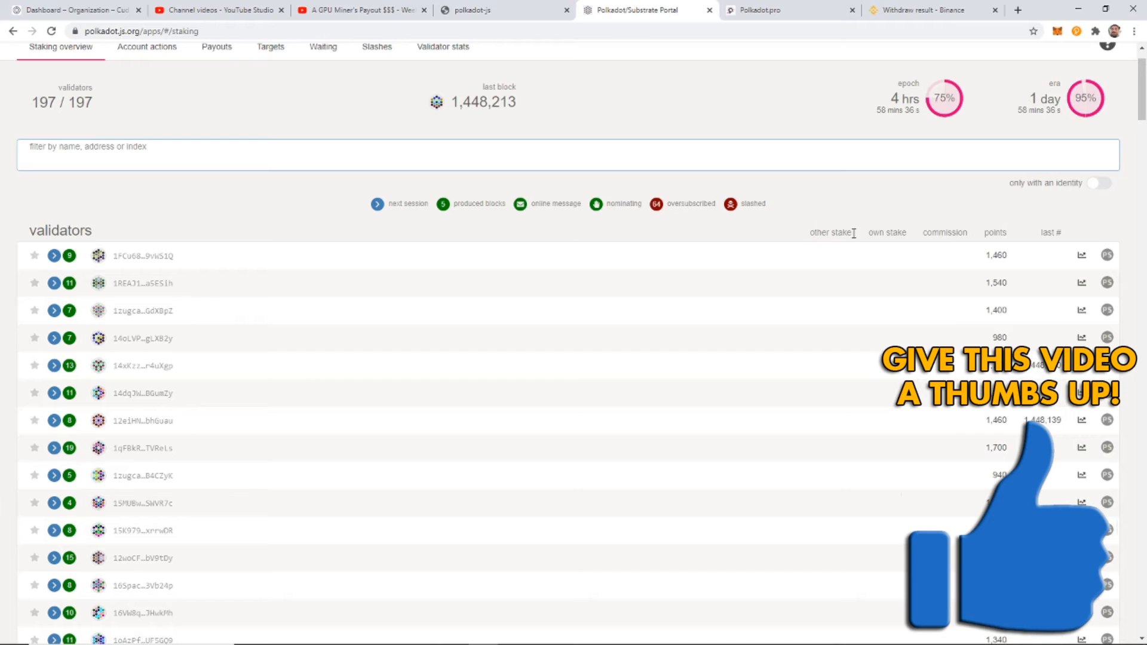
double_click(830, 232)
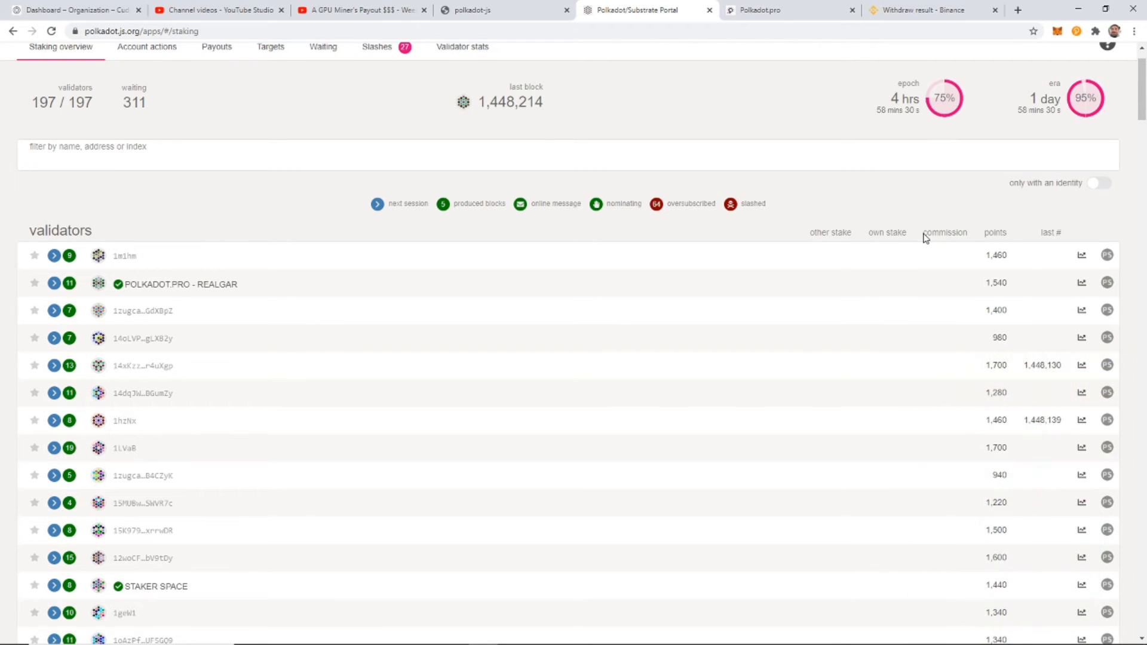
double_click(944, 231)
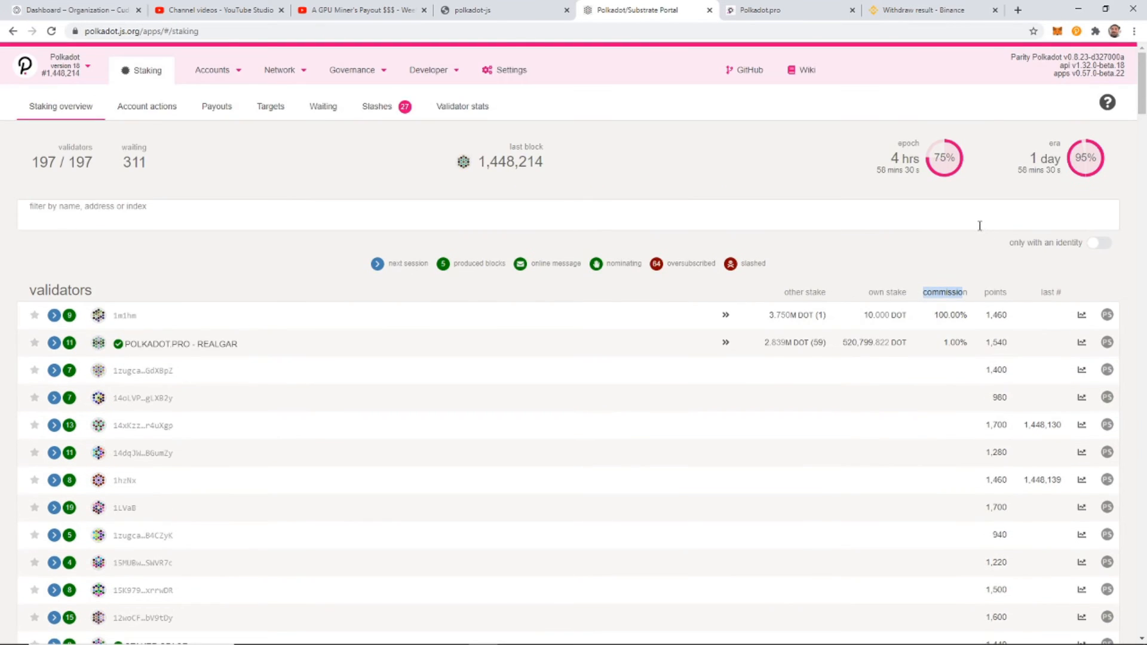
scroll(down, 3)
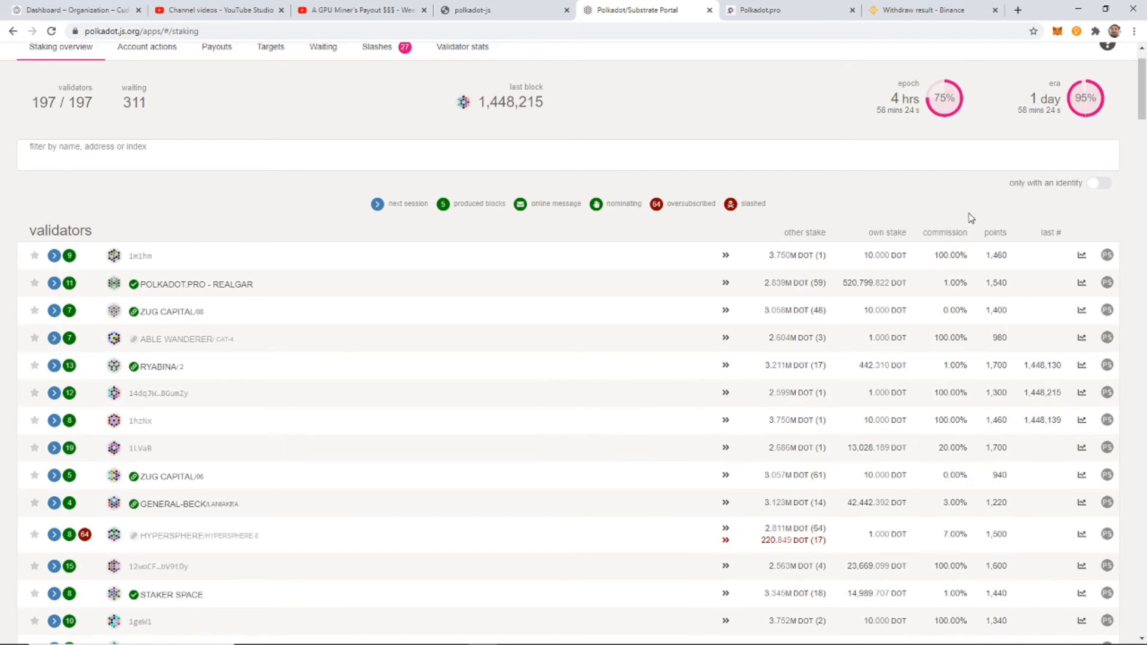
mouse_move(958, 244)
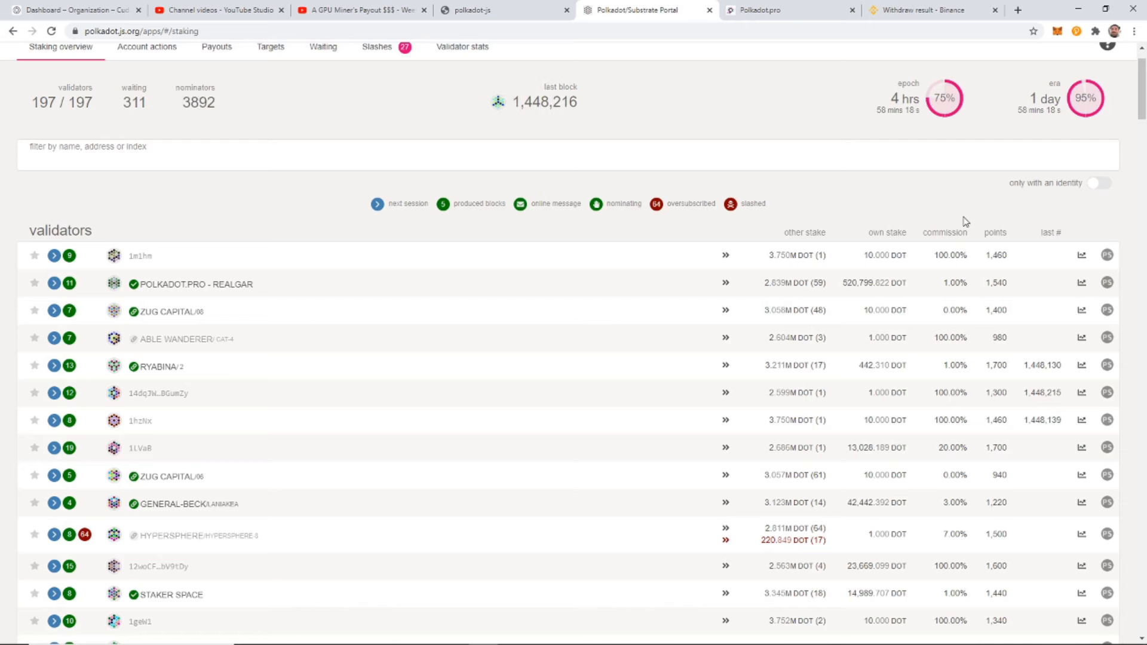
mouse_move(860, 216)
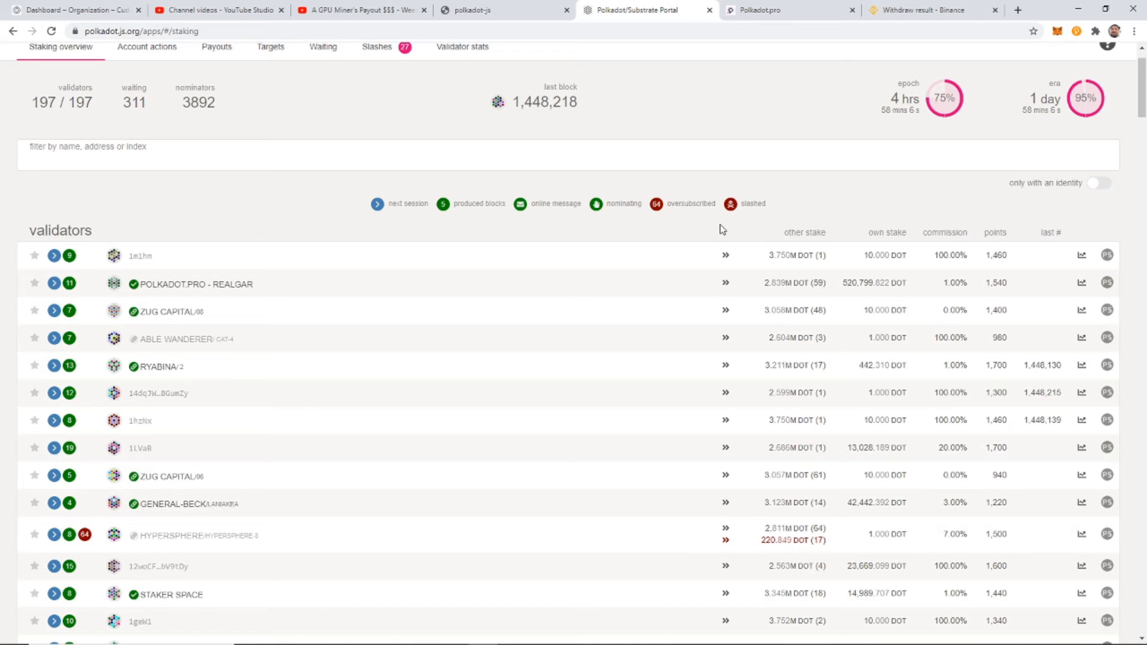
Browse polkadot.pro's validator cards such as Realgar, then return to the Portal tab.
click(755, 9)
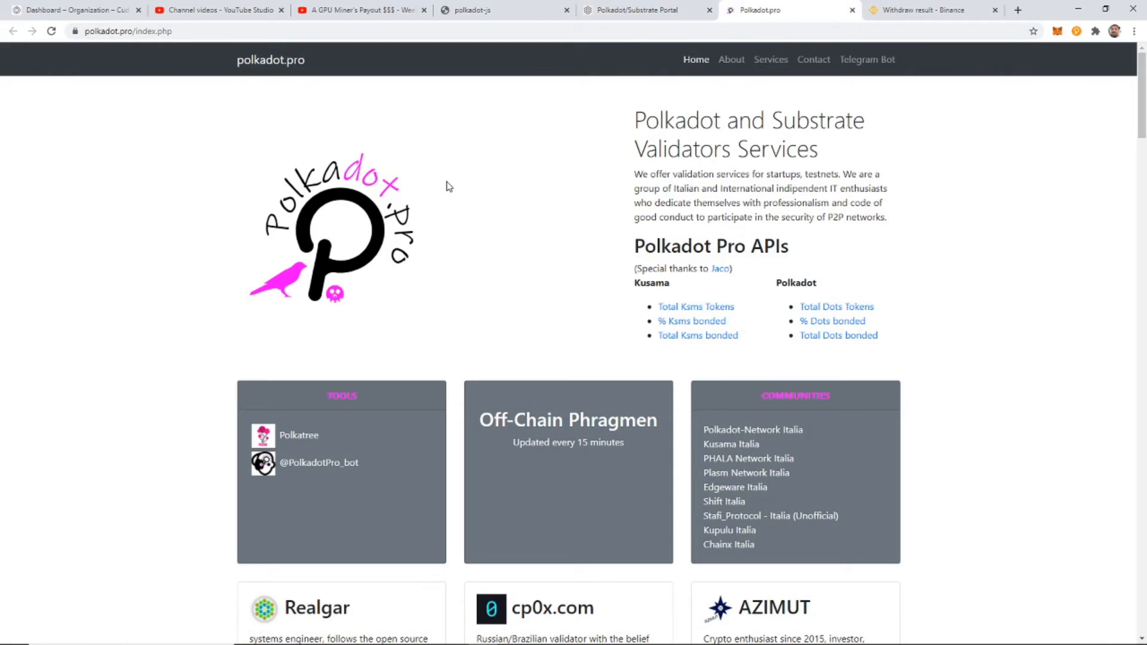
scroll(down, 3)
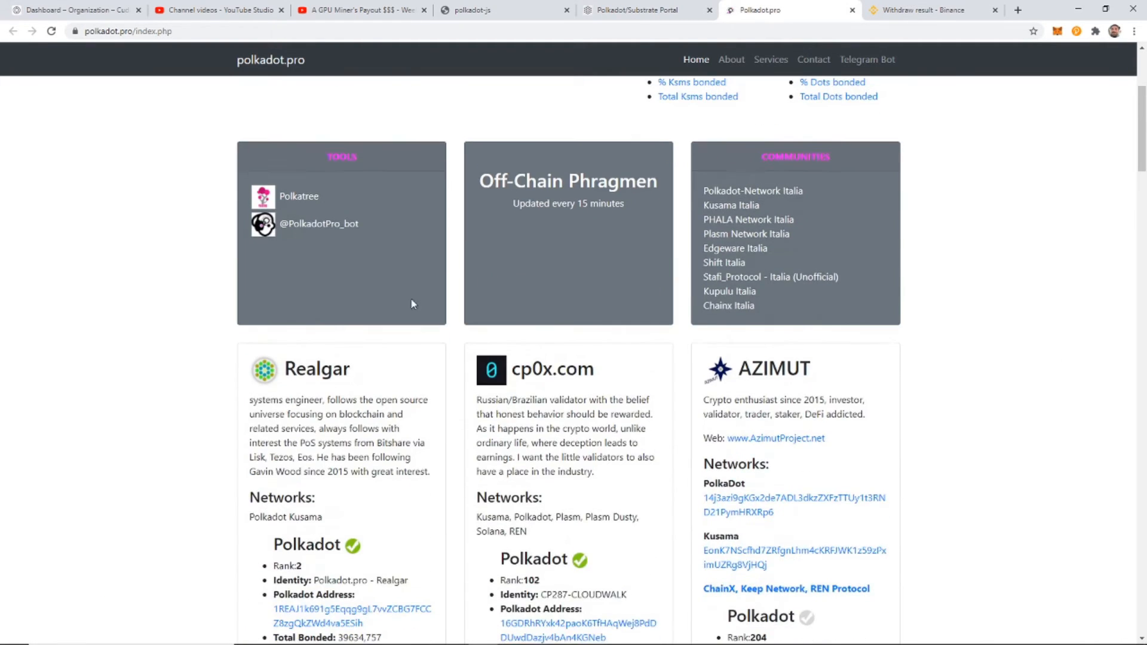
click(638, 10)
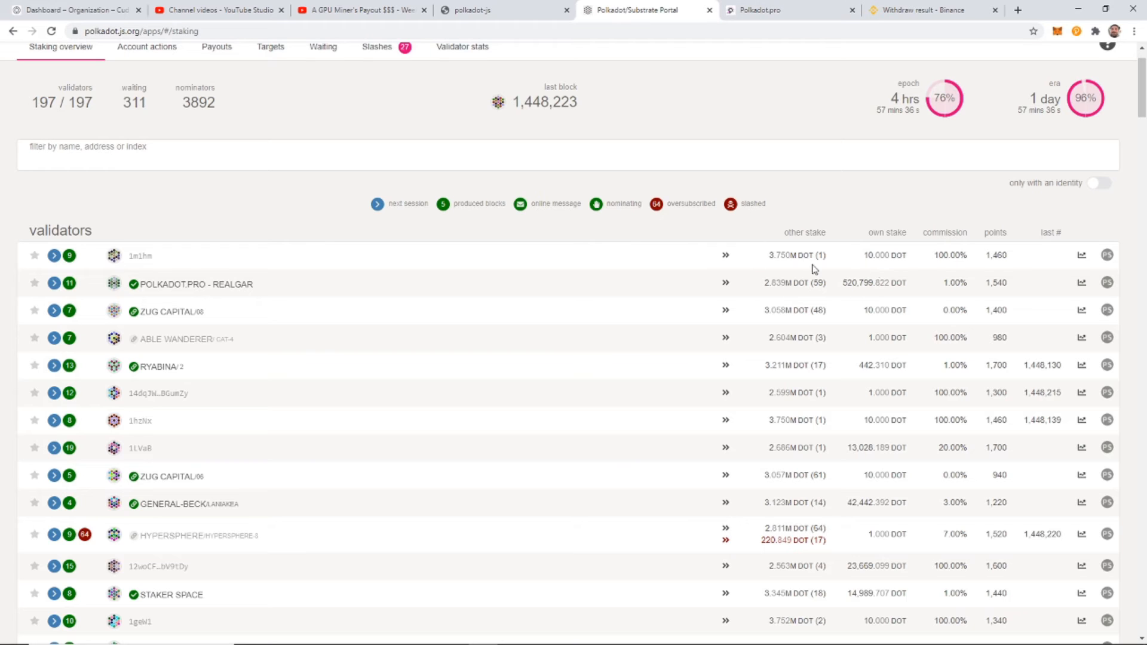
mouse_move(759, 291)
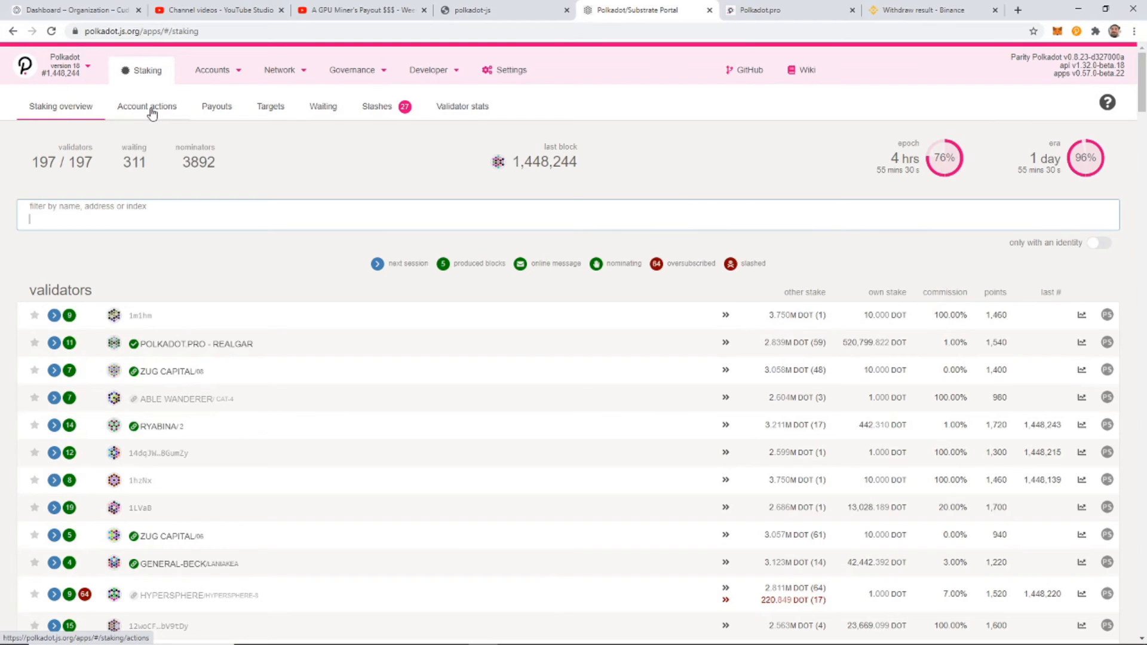
Show the Staking account actions page, currently with no stashes.
click(147, 107)
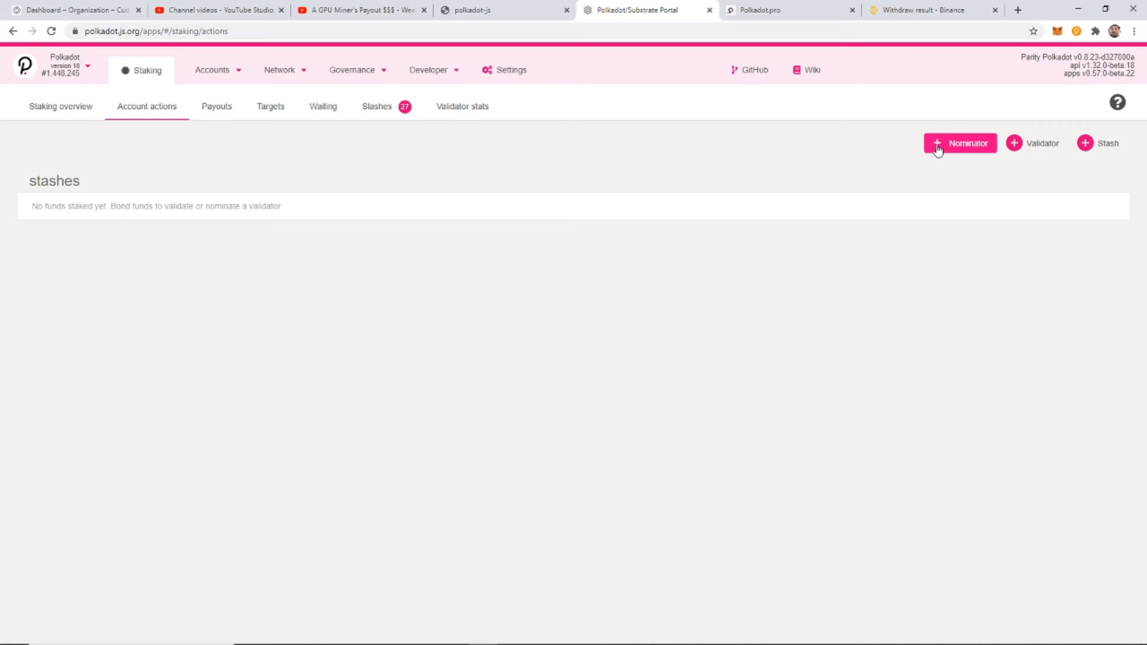
Begin a new nominator with BIT-RUSH CRYPTO (EXTENSION) as both stash and controller account.
click(959, 143)
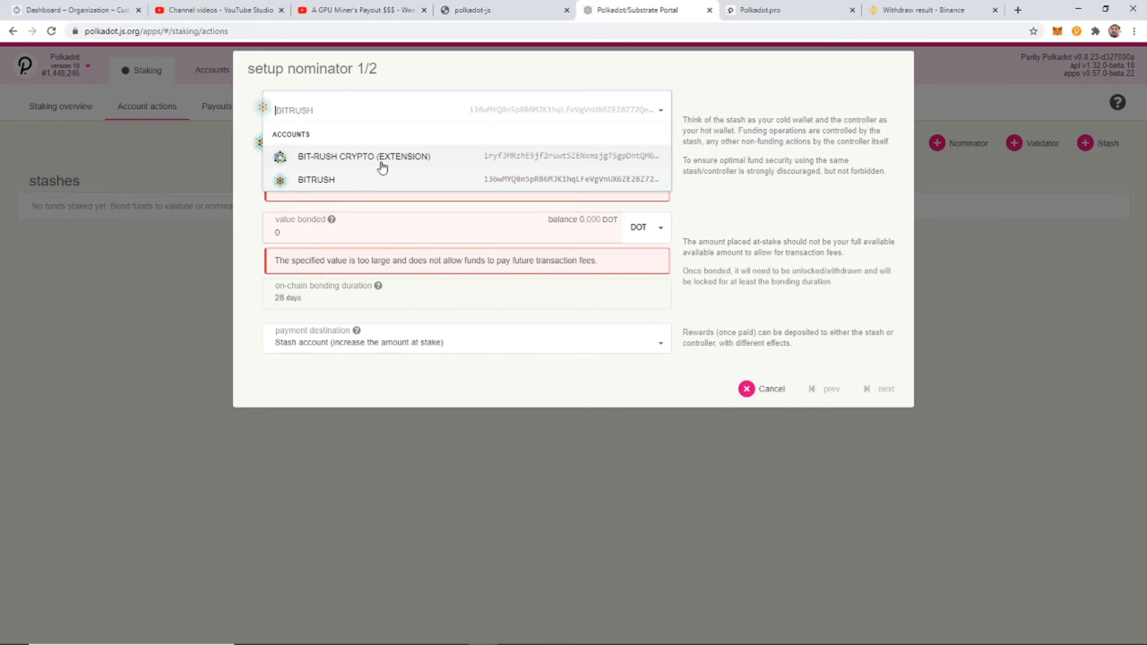
click(357, 157)
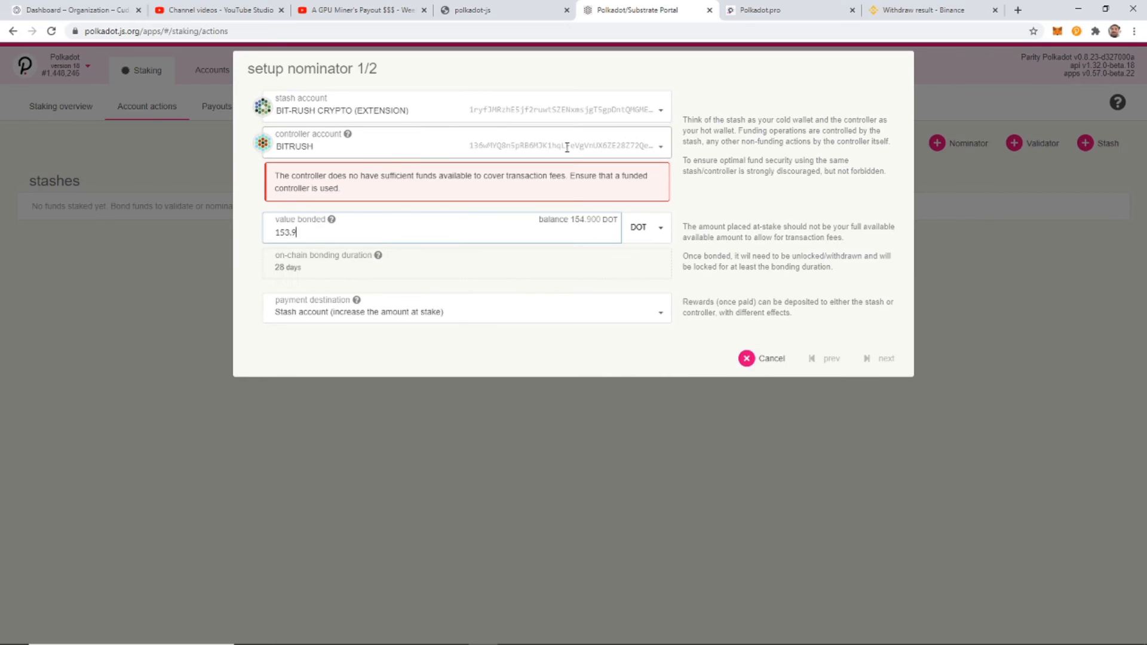
click(463, 146)
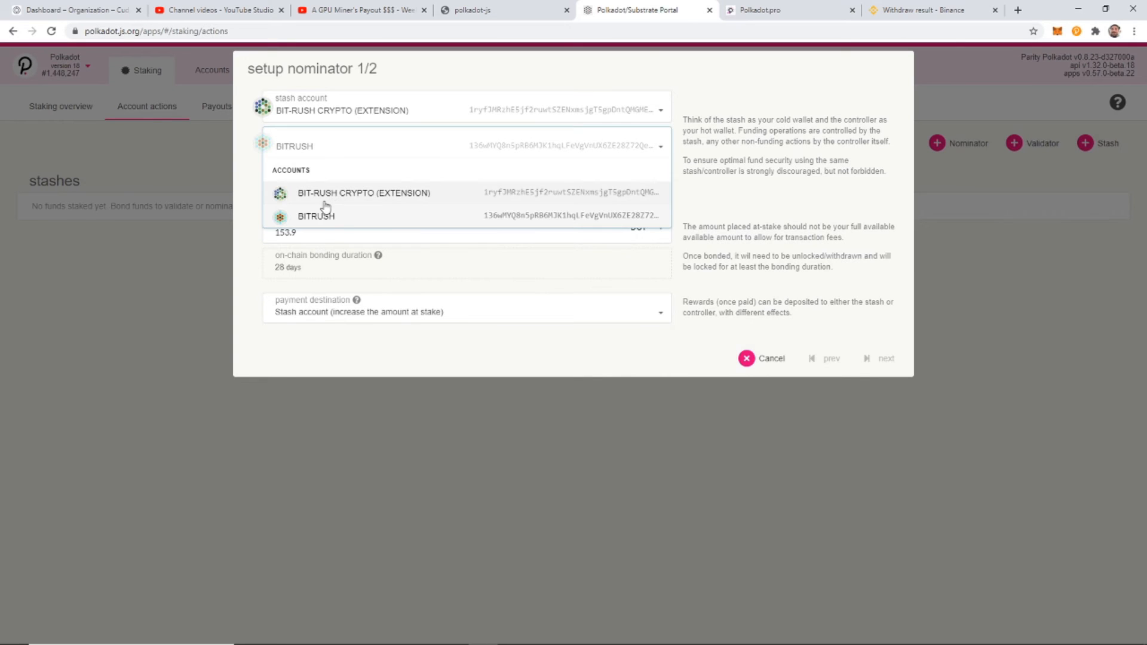
click(362, 192)
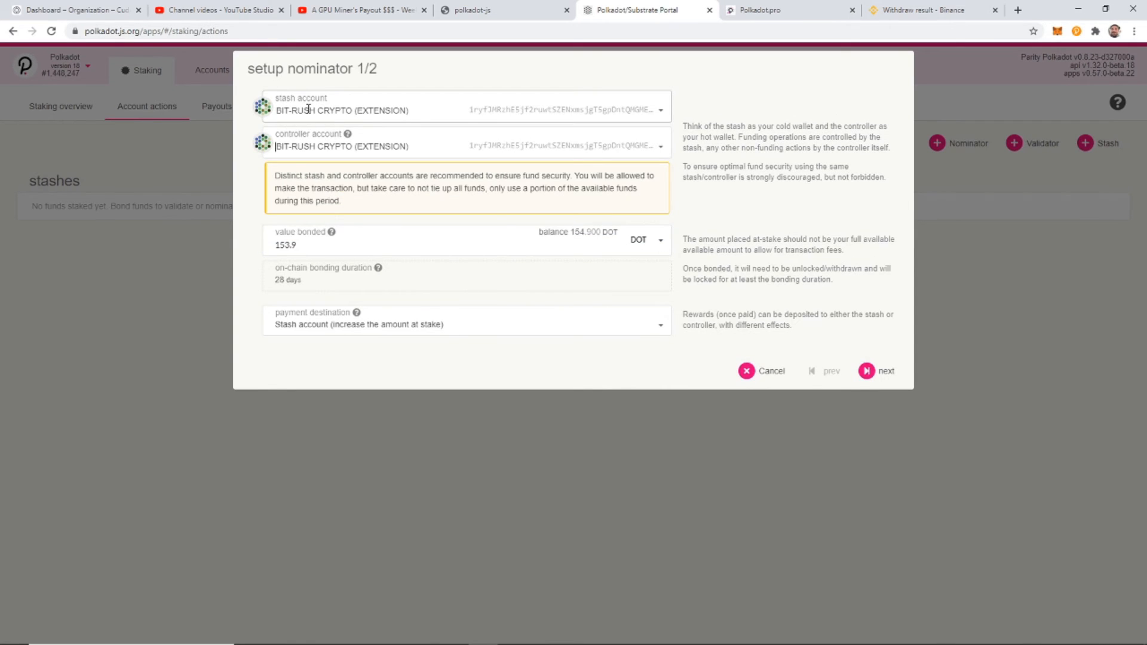
mouse_move(427, 321)
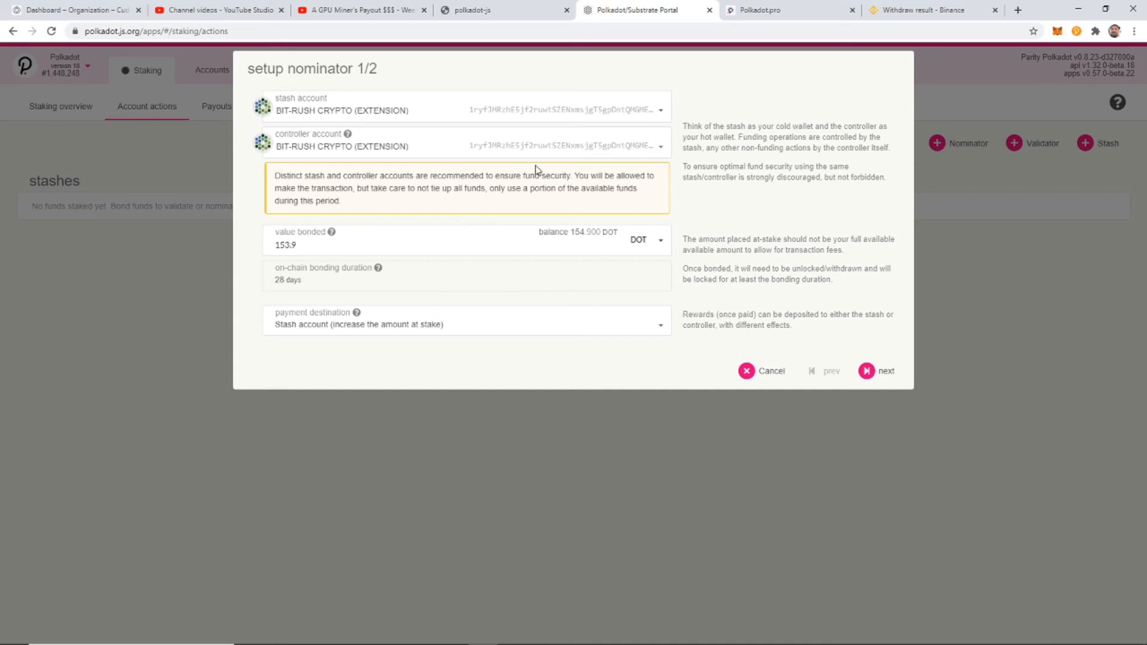
mouse_move(411, 373)
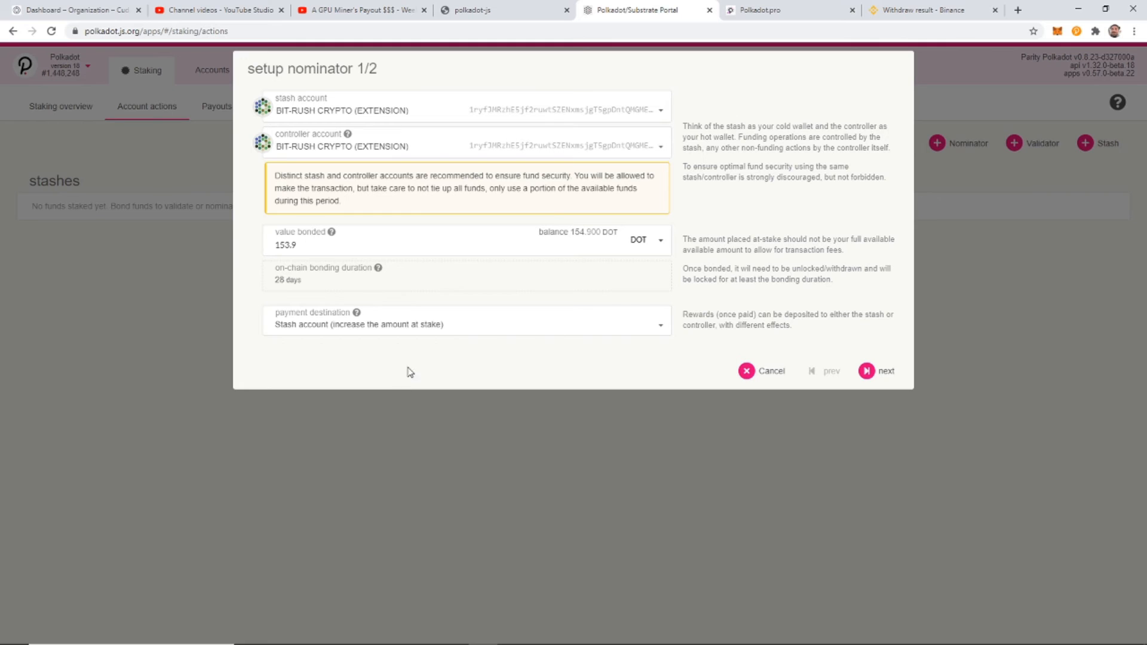
mouse_move(338, 263)
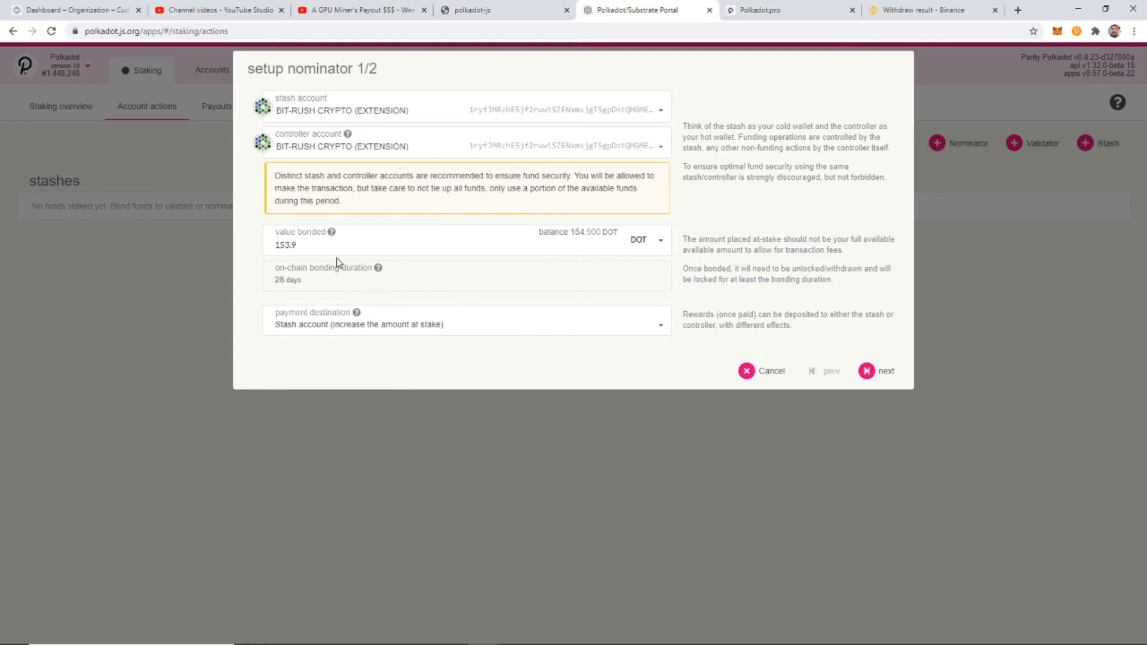
mouse_move(387, 300)
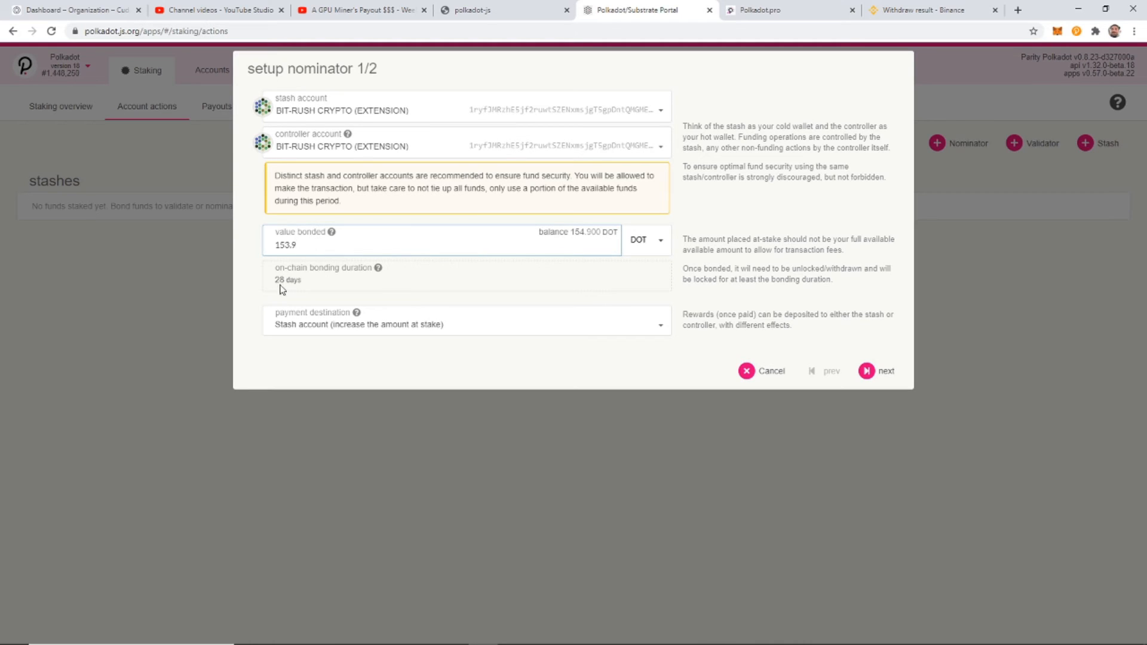
mouse_move(304, 232)
text(150)
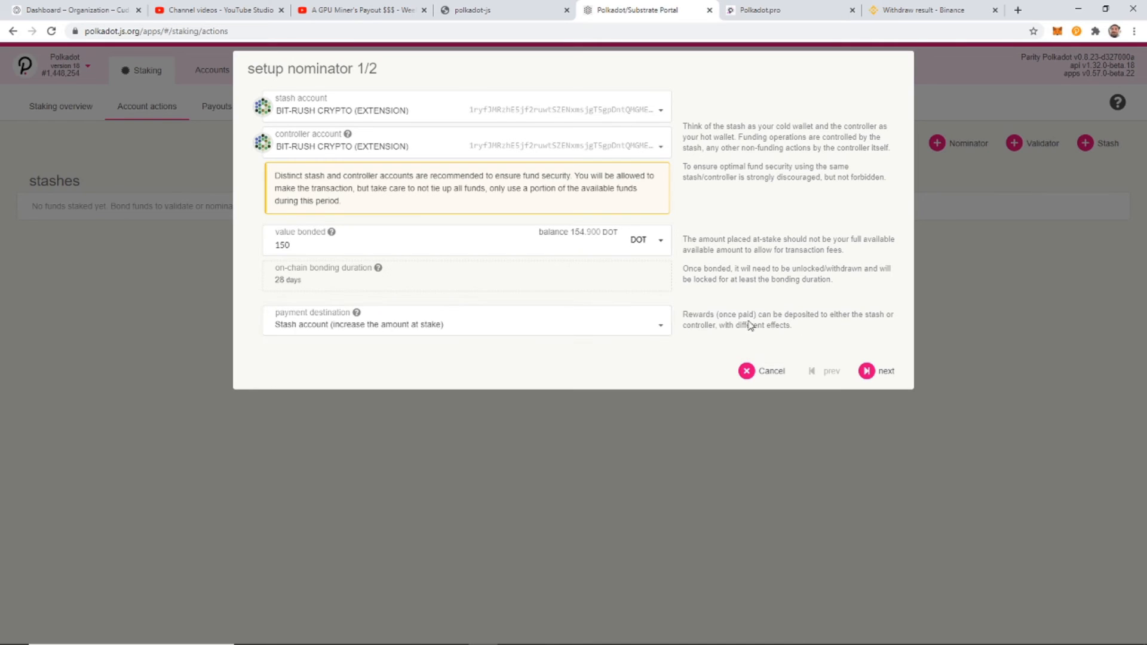
Review the reward payment destination choices, keeping Stash account.
click(466, 325)
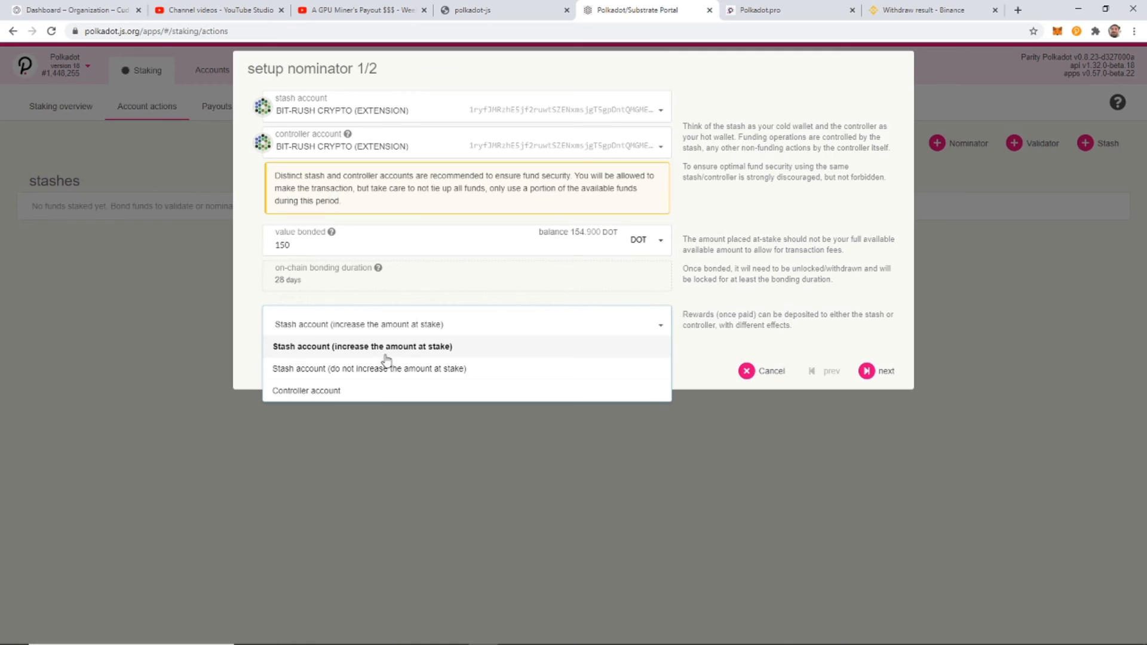
mouse_move(286, 381)
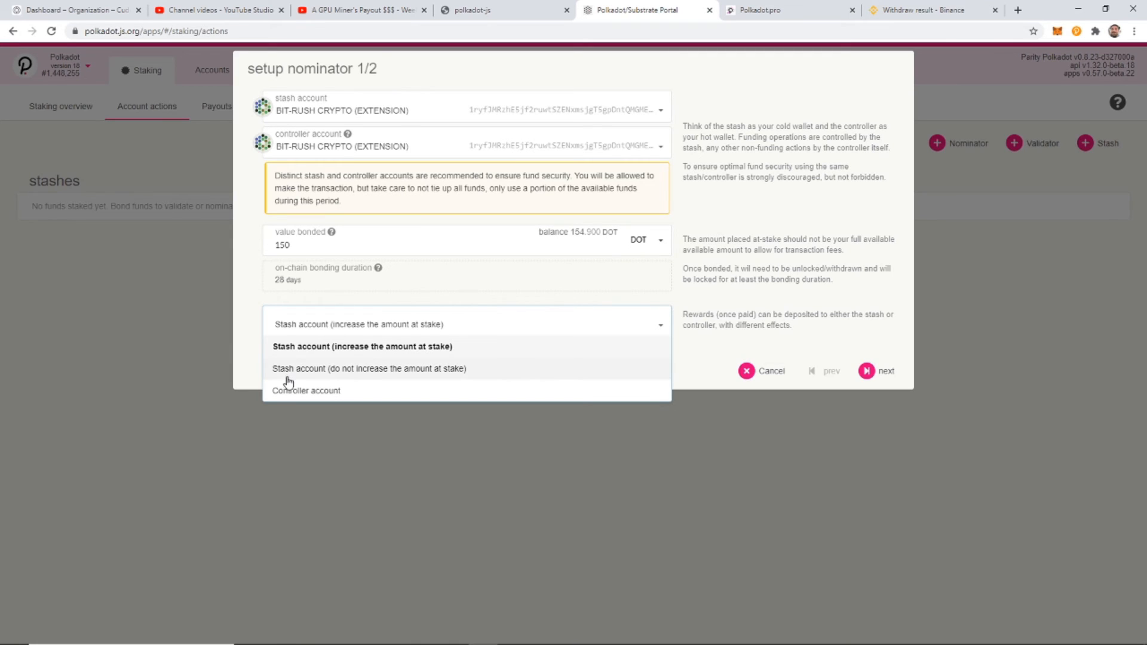
mouse_move(459, 380)
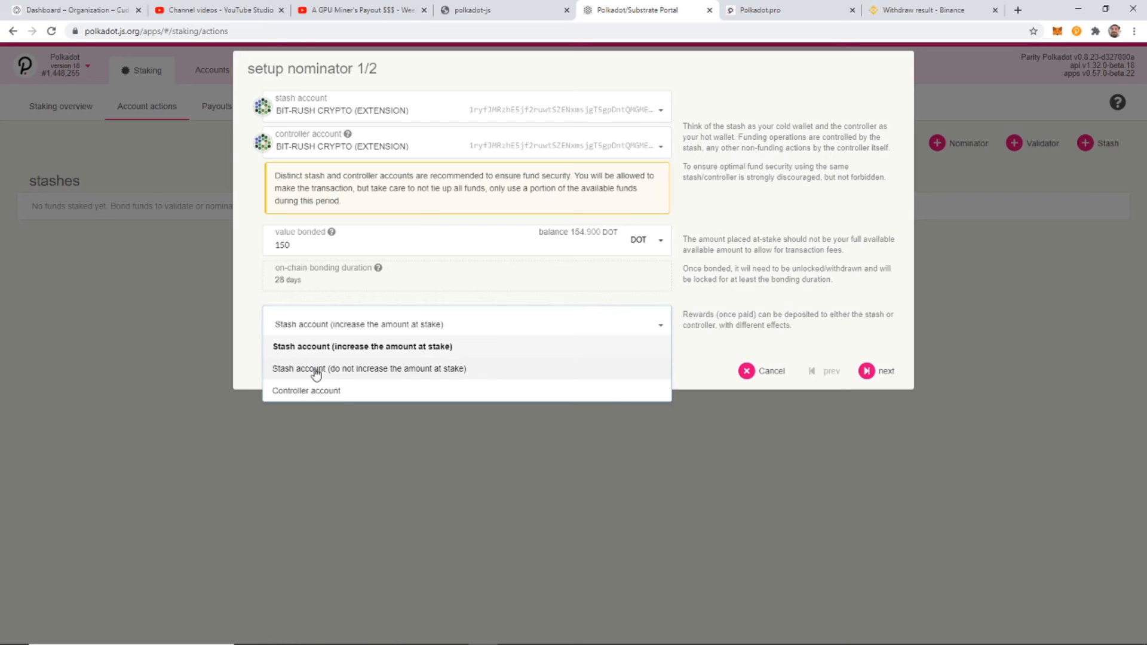
mouse_move(336, 354)
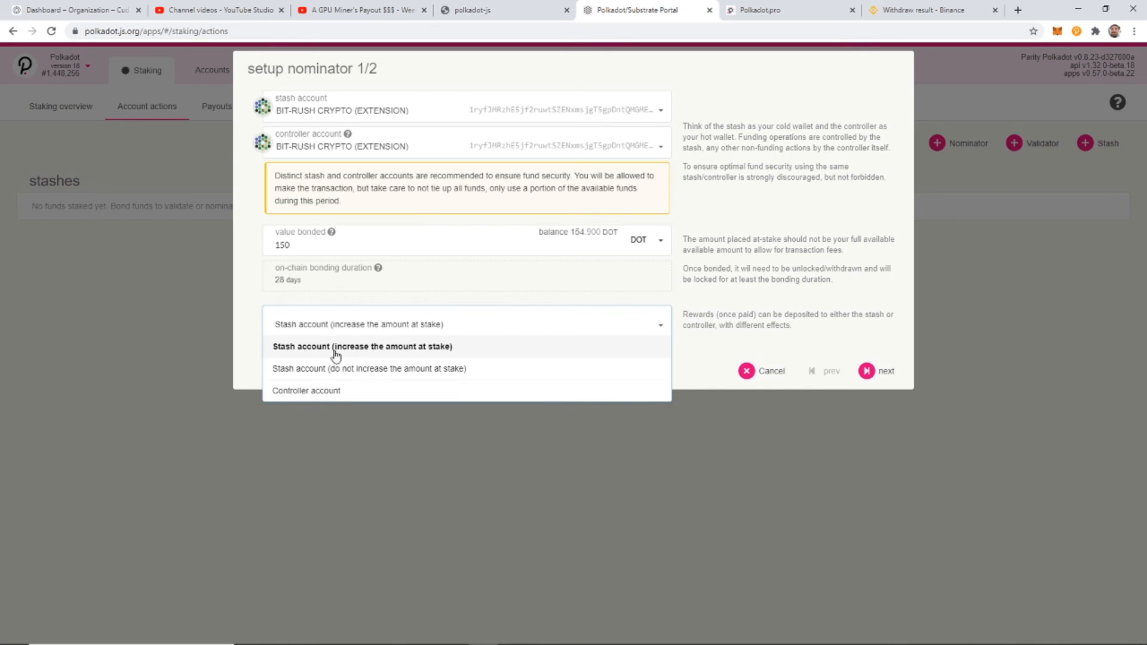
mouse_move(390, 356)
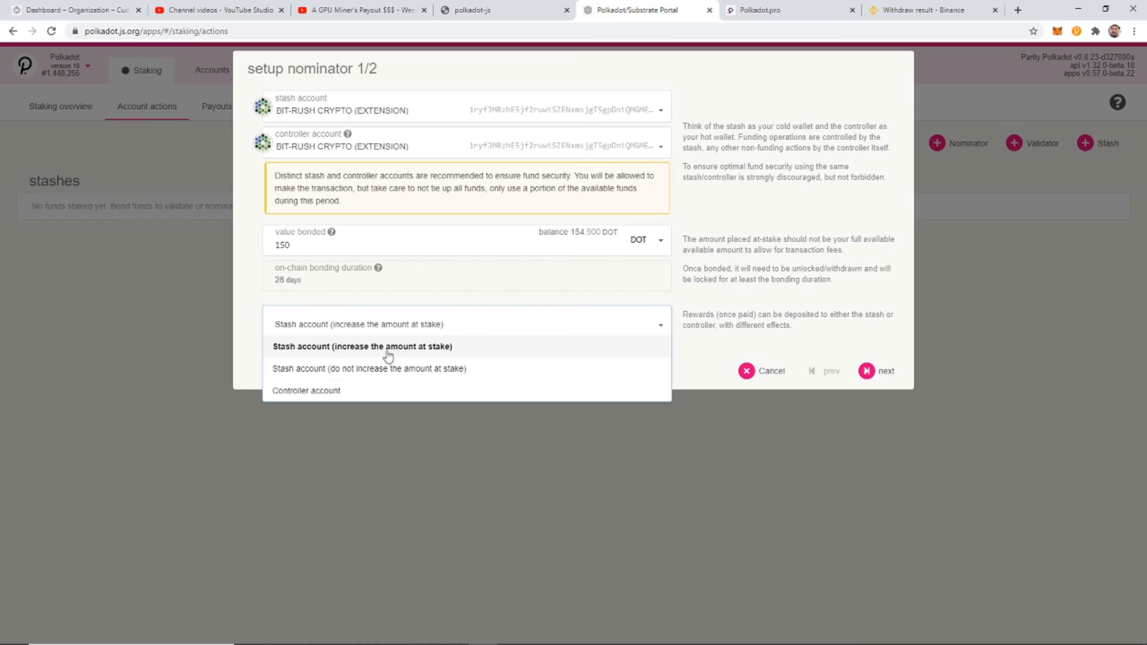
mouse_move(648, 327)
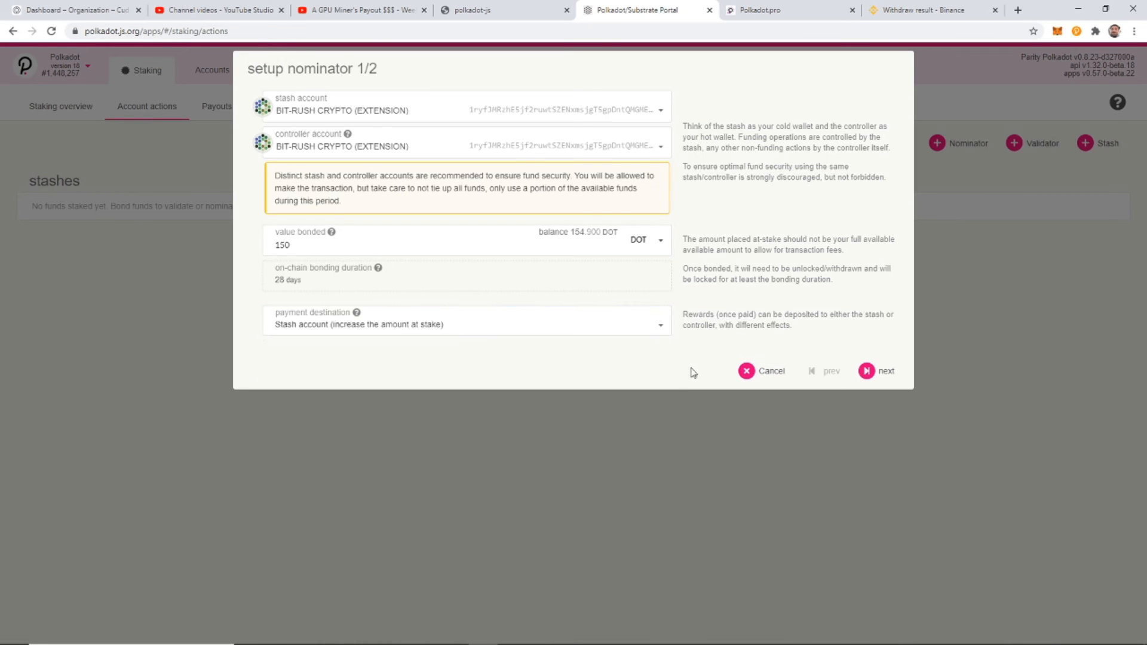
mouse_move(861, 380)
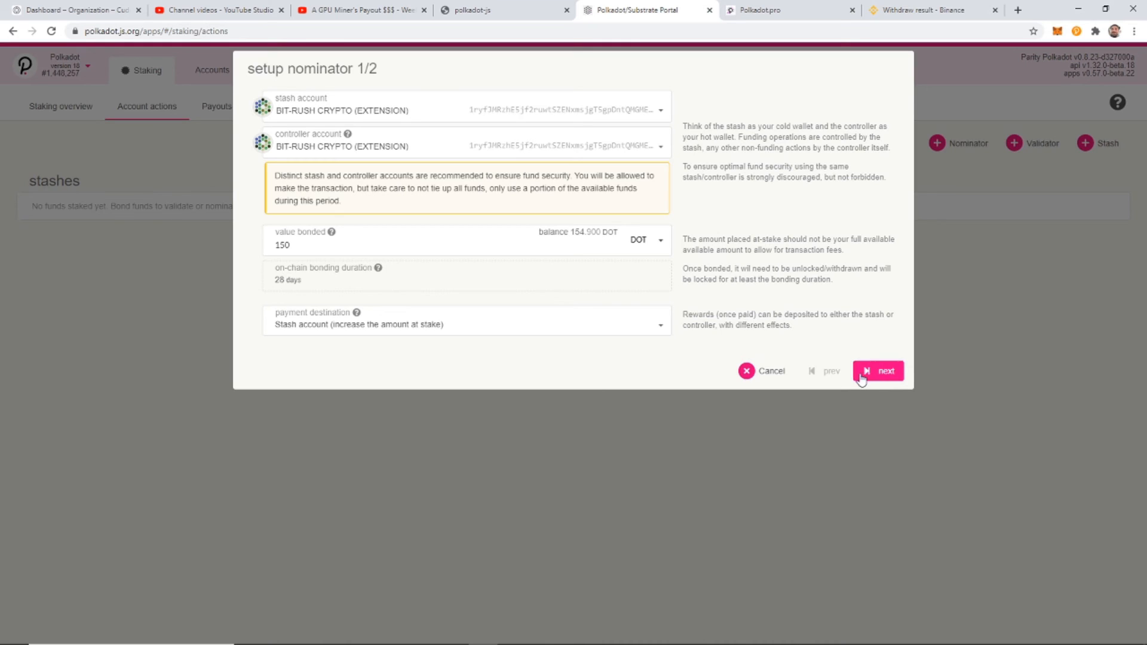
mouse_move(766, 313)
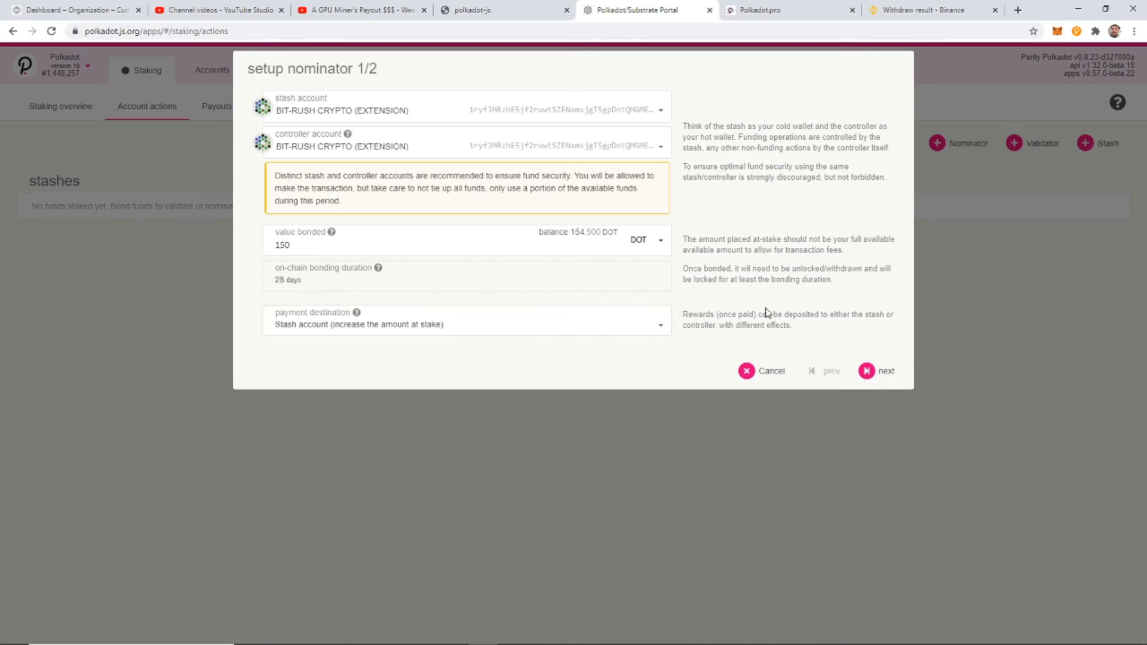
mouse_move(587, 294)
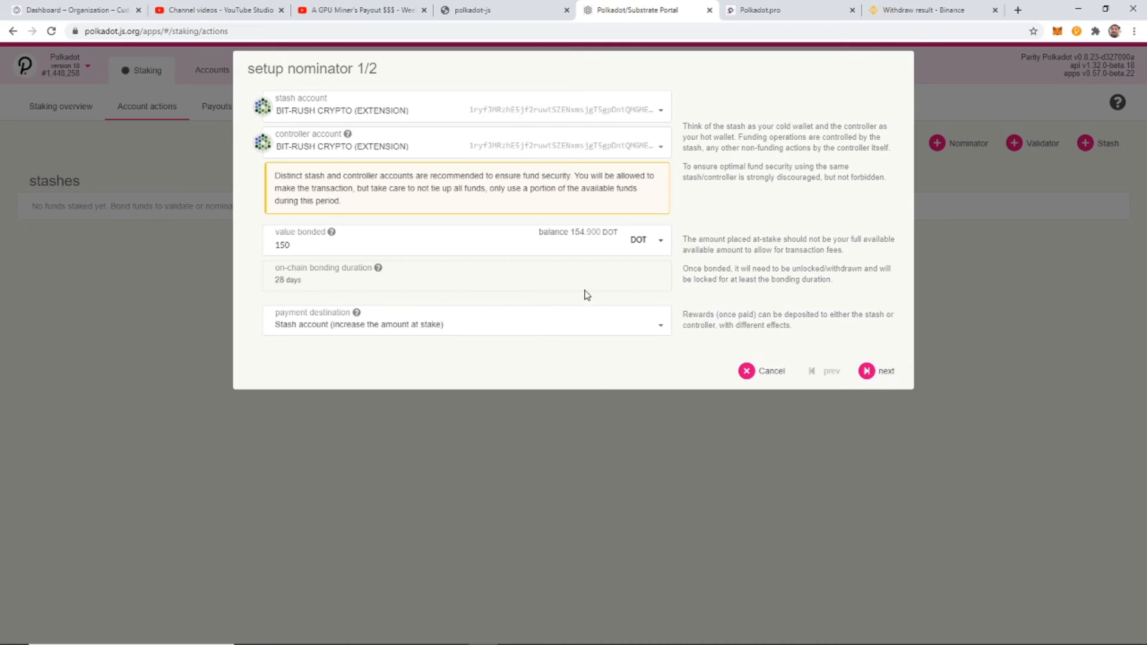
mouse_move(876, 370)
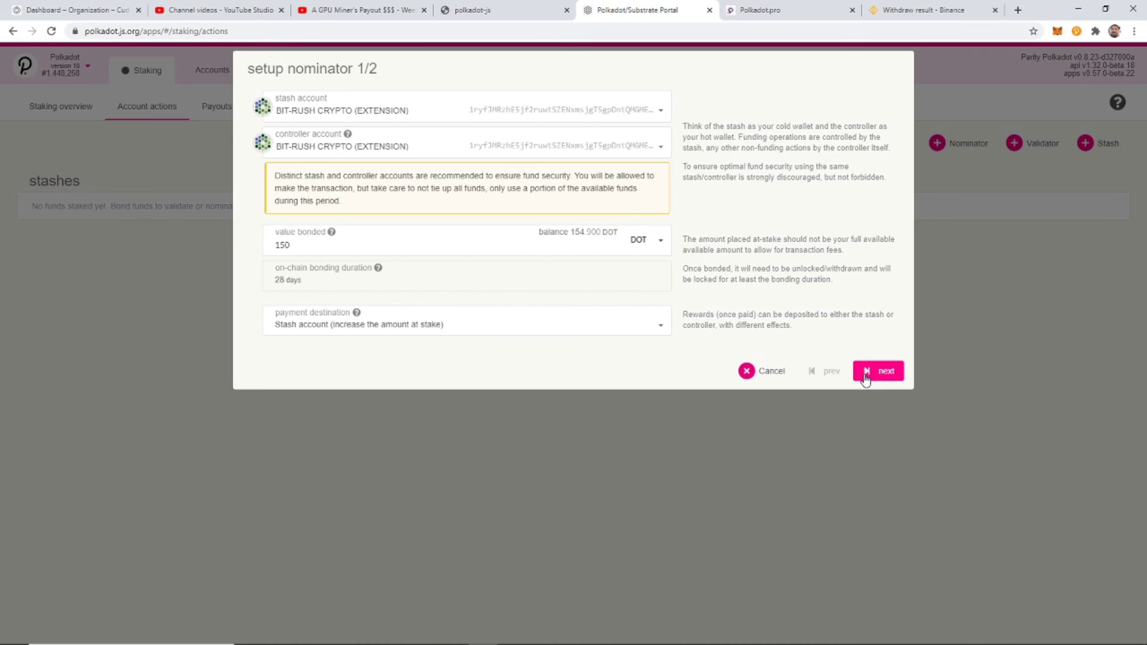
Filter candidates by the validator address and nominate POLKADOT.PRO - Realgar.
click(877, 370)
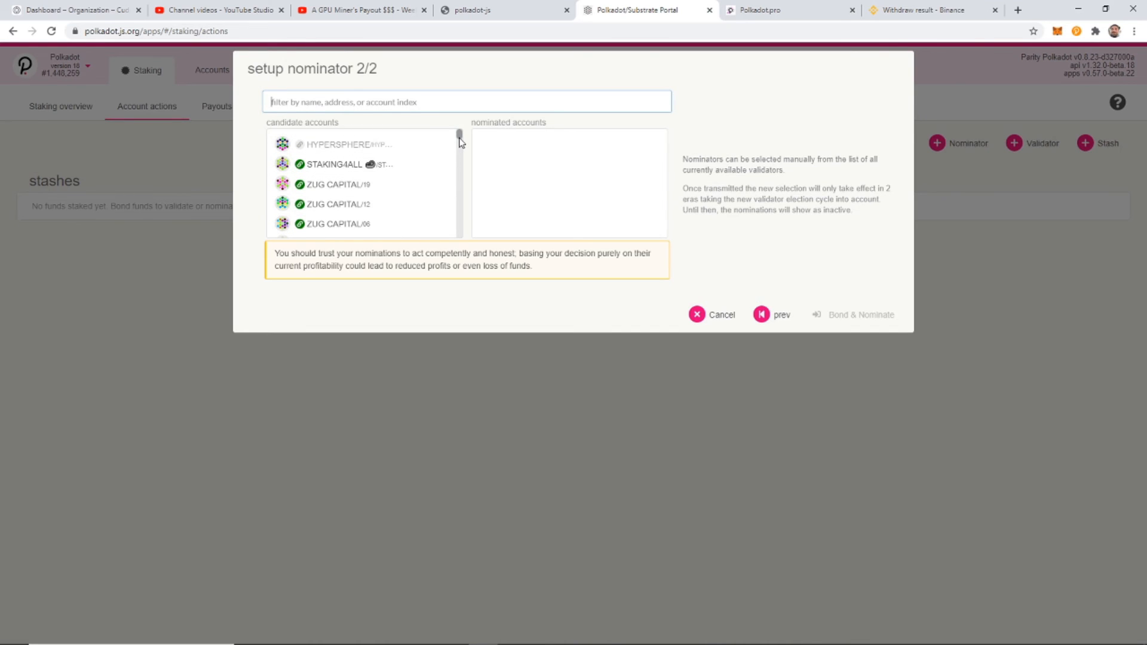
mouse_move(915, 6)
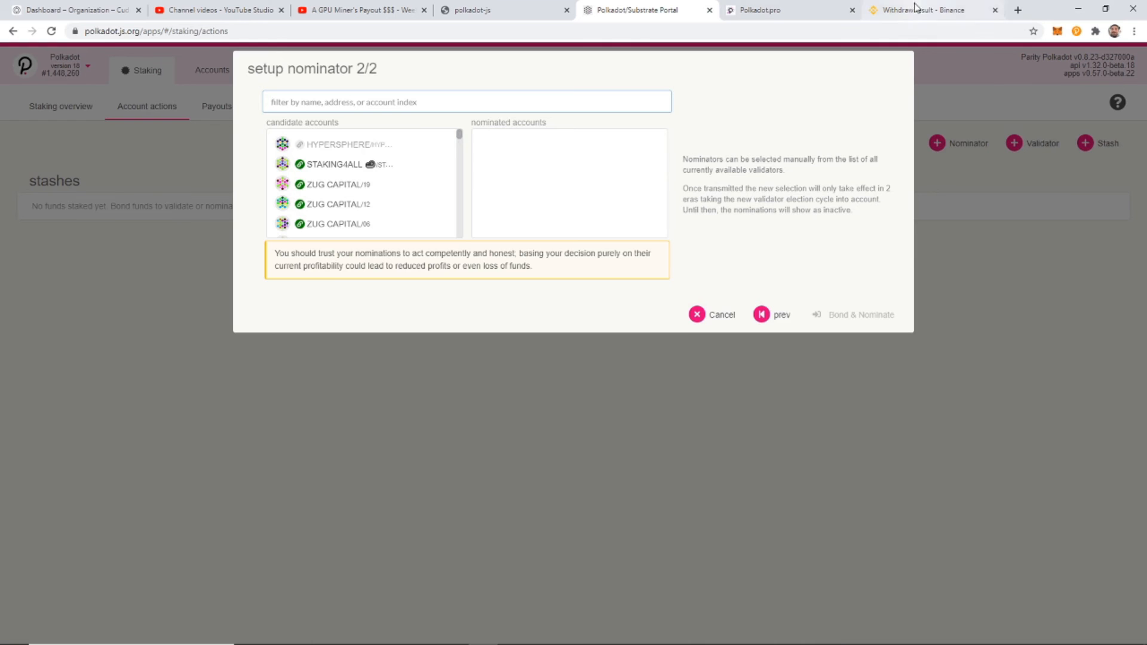
click(768, 11)
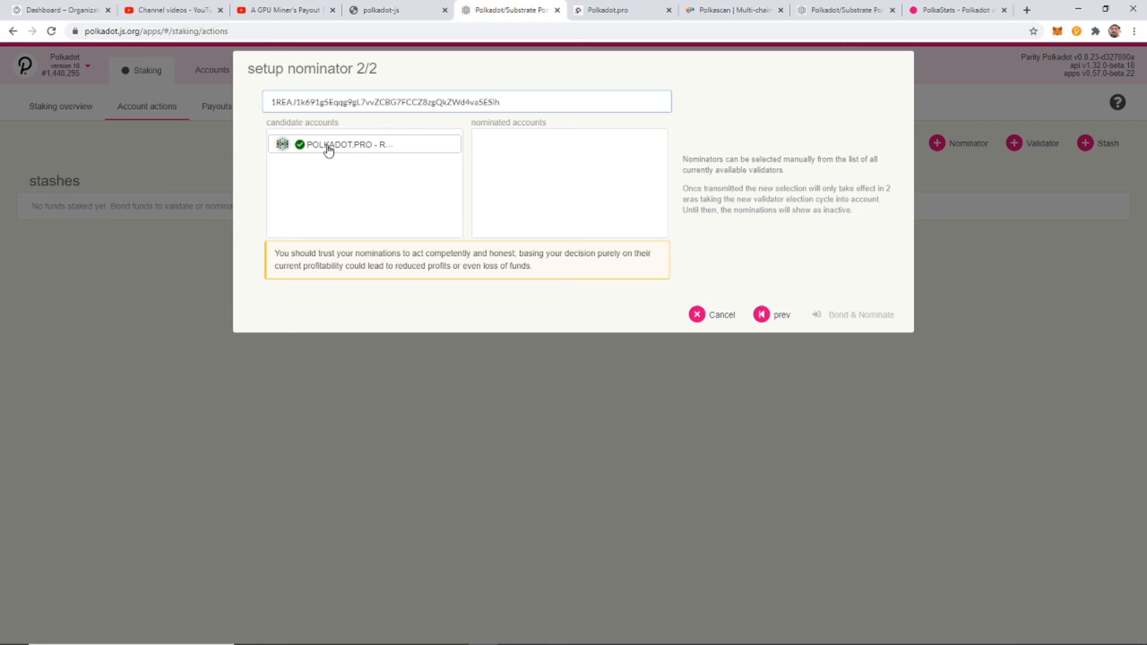
mouse_move(328, 162)
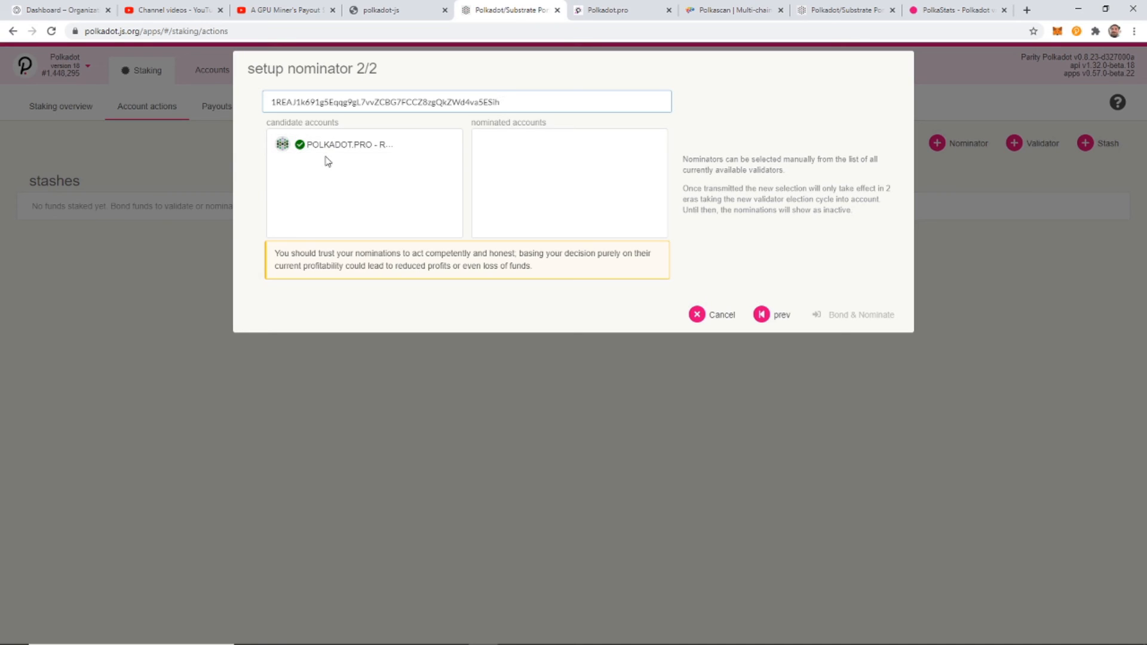
click(347, 145)
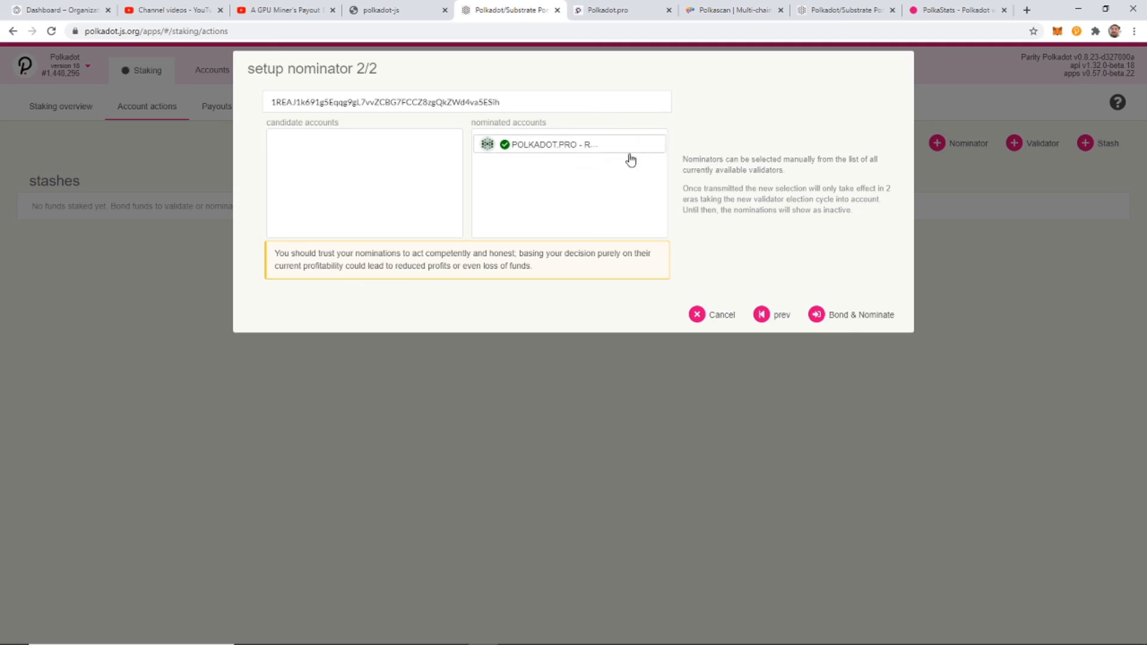
mouse_move(817, 322)
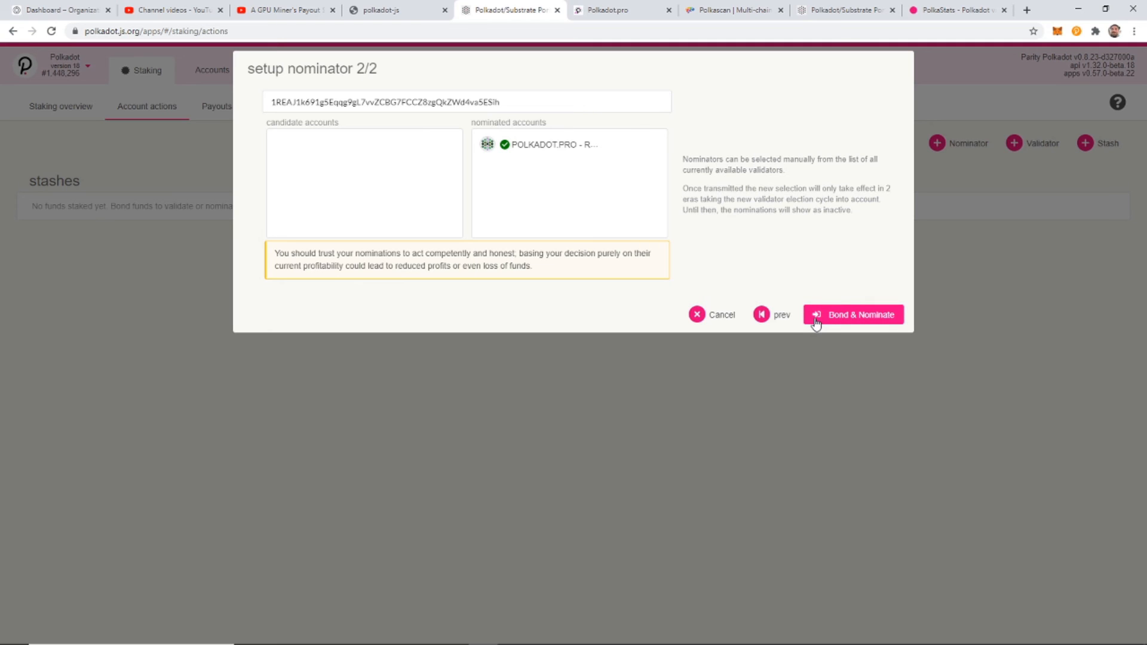
Submit Bond & Nominate with an optional 0.01 DOT tip for signing.
click(853, 314)
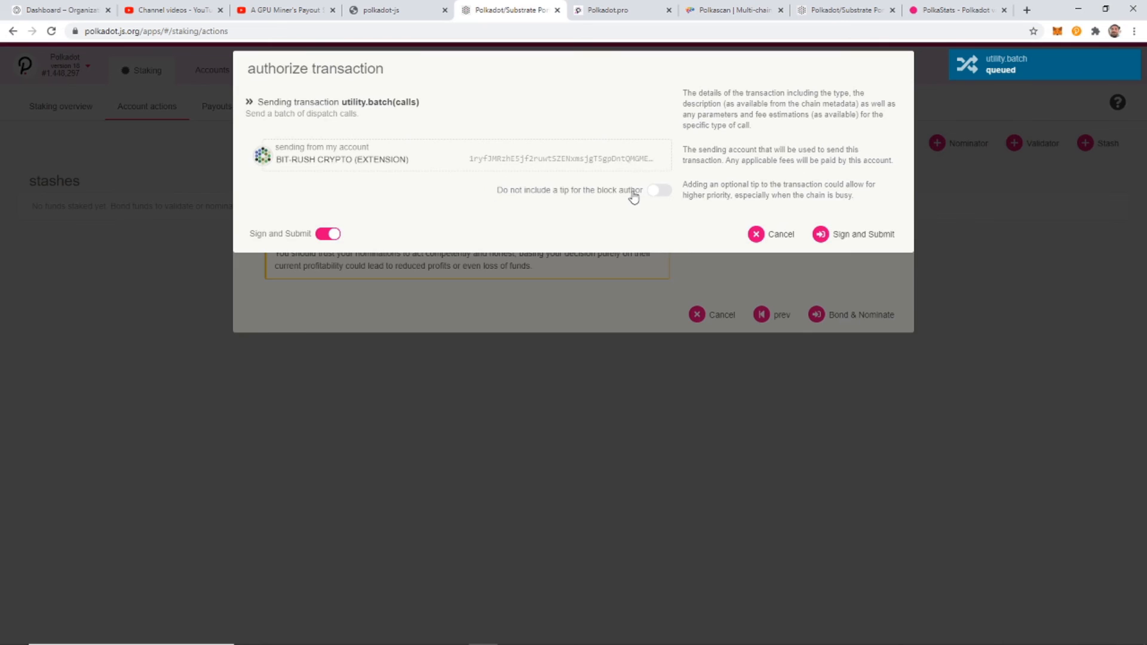
click(658, 190)
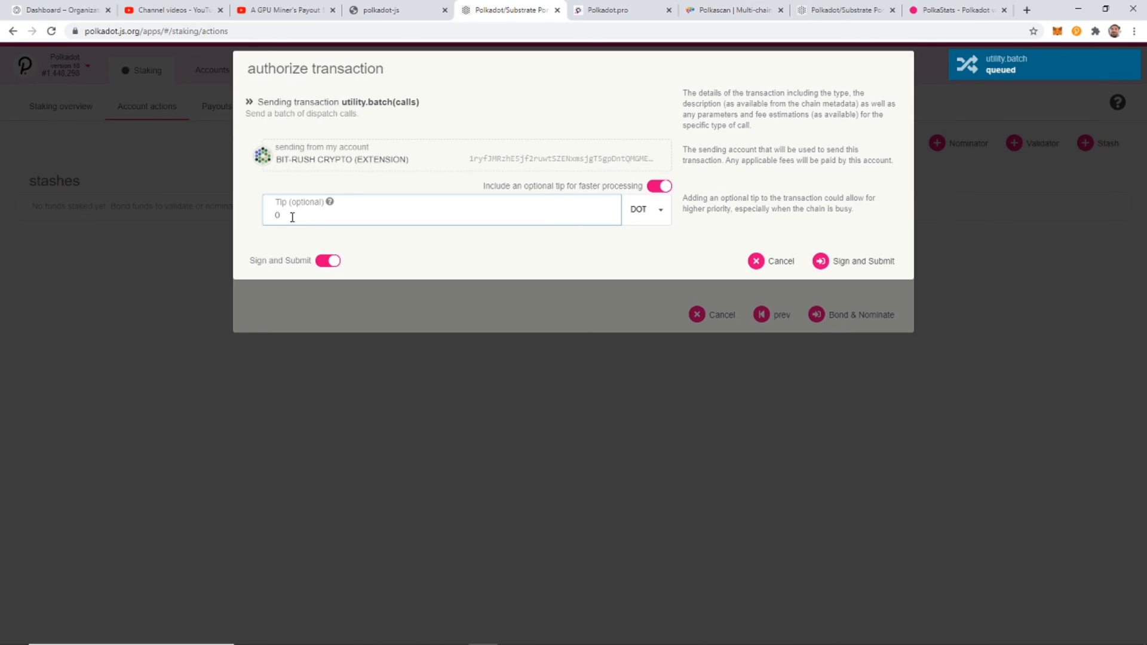
text(.01)
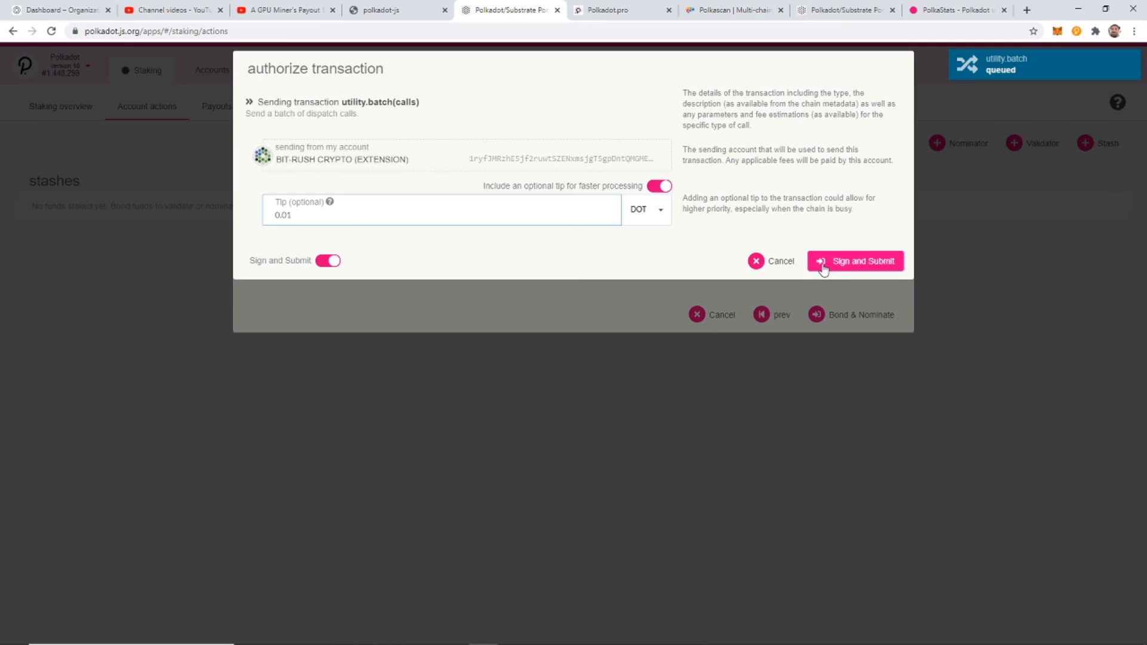
click(855, 260)
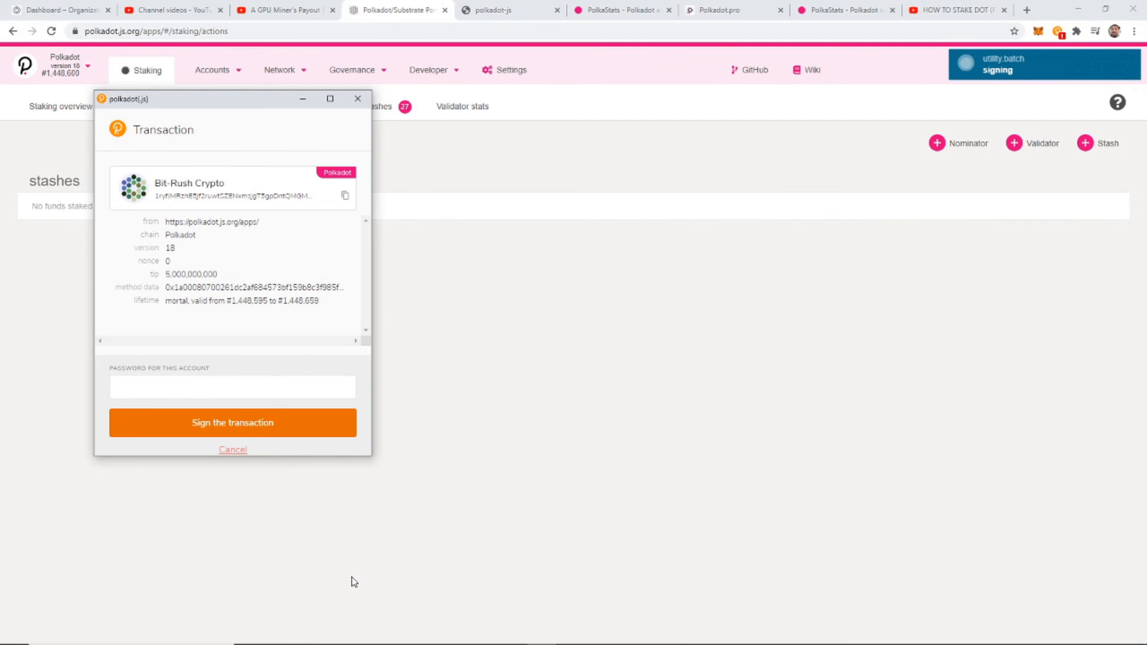
Enter the account password and sign the batch transaction in polkadot{.js}.
click(231, 387)
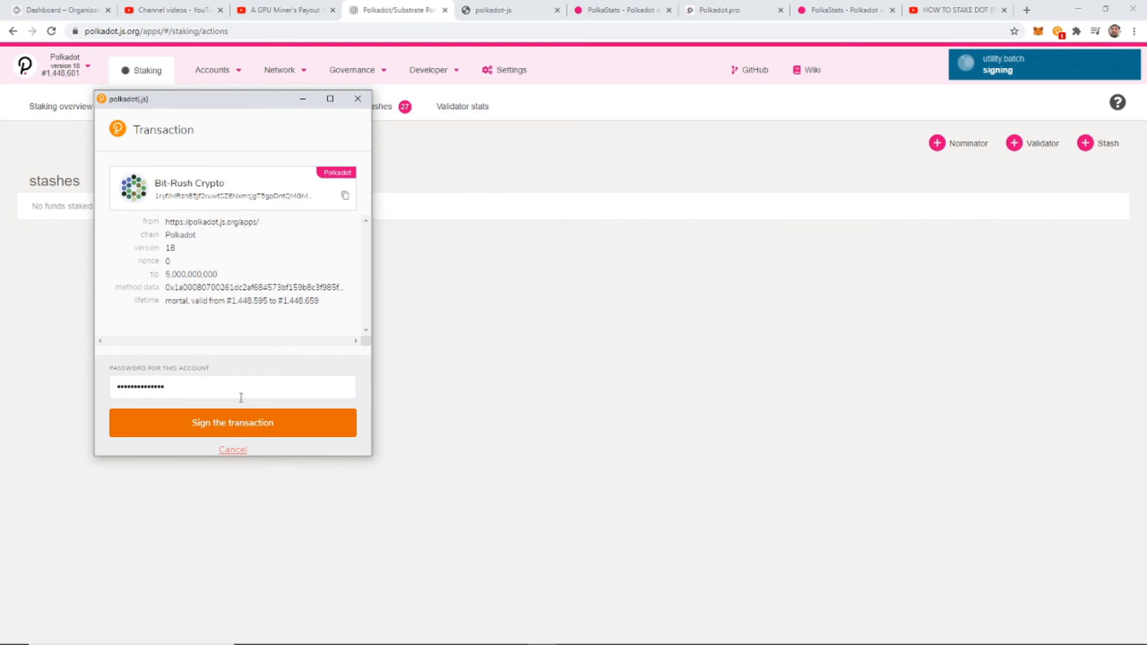
click(232, 423)
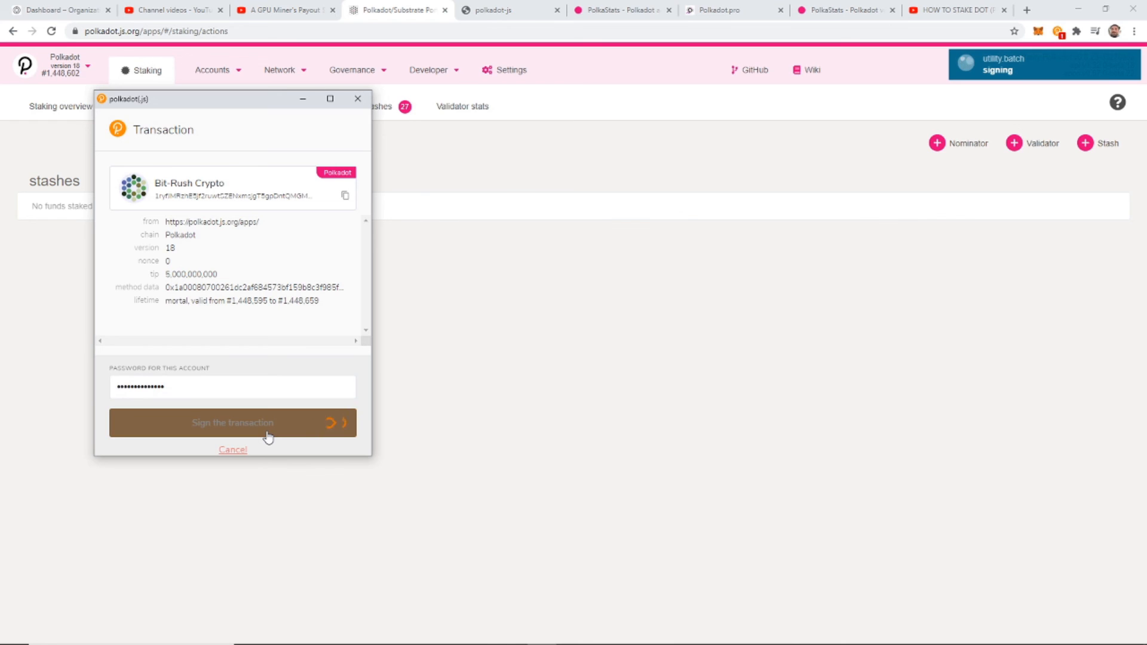
click(233, 423)
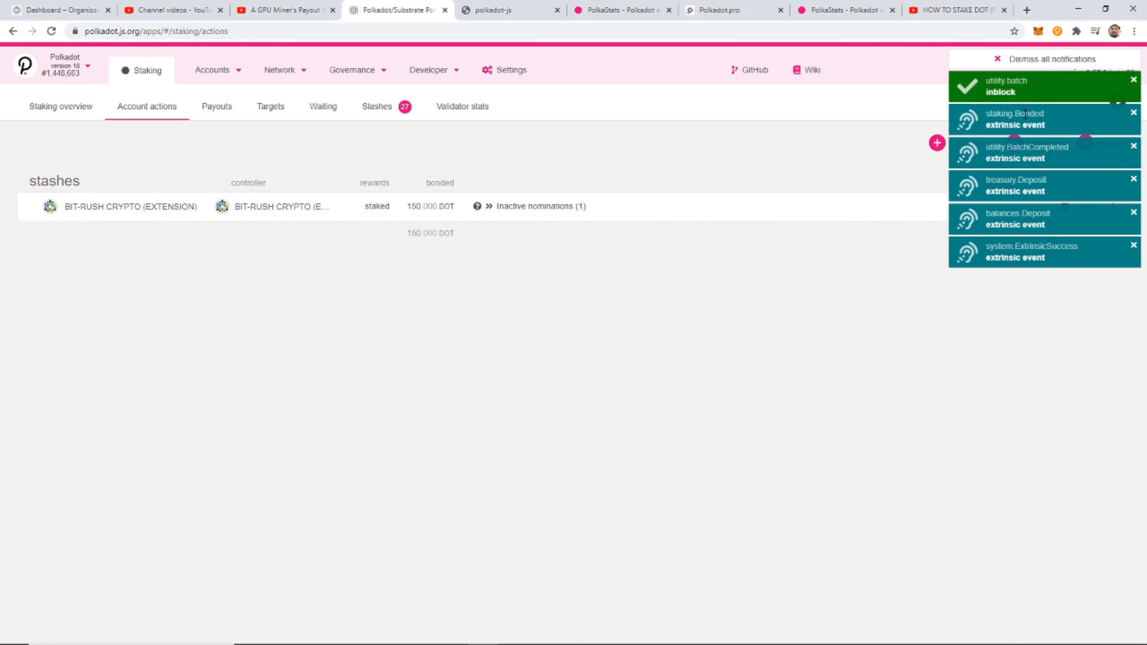
mouse_move(1047, 456)
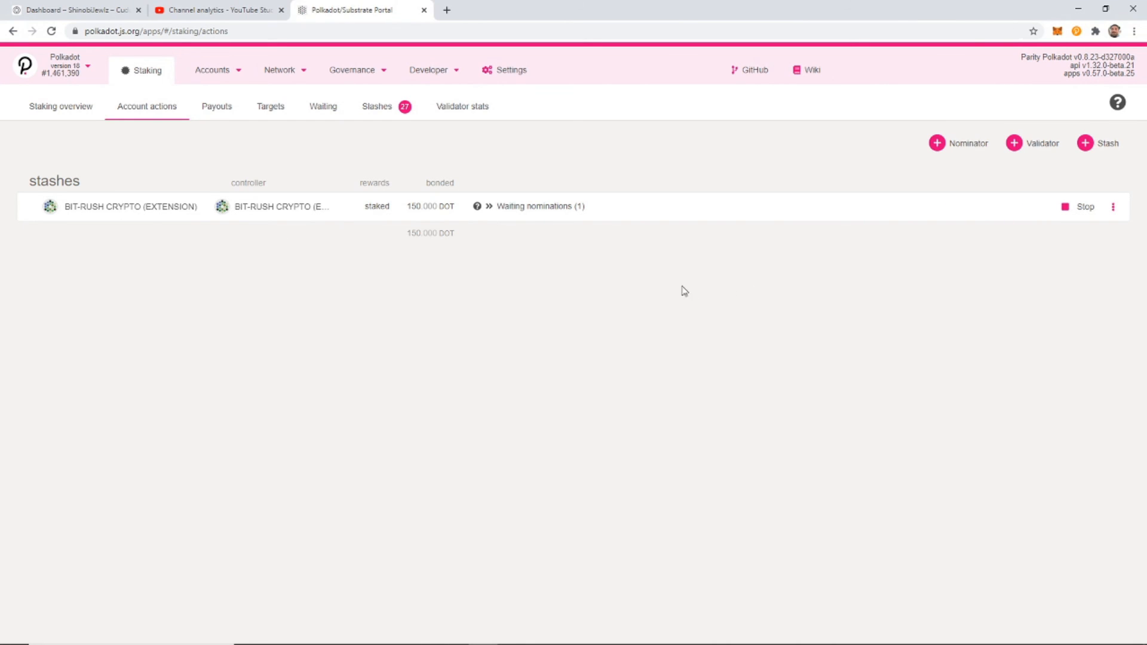
mouse_move(507, 214)
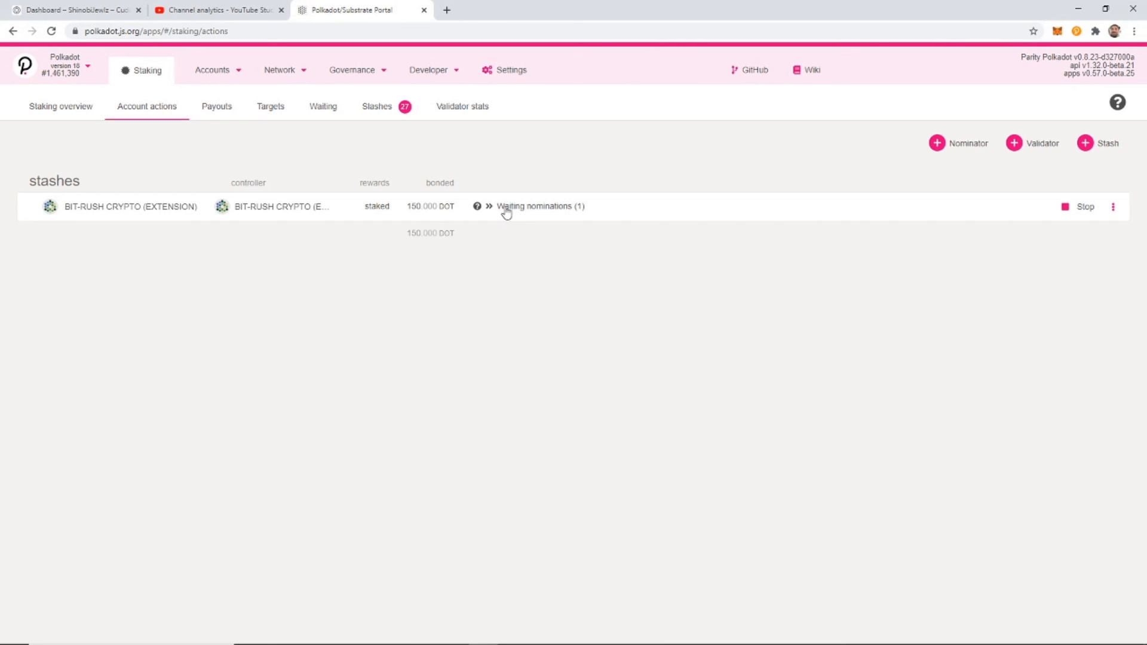
mouse_move(494, 212)
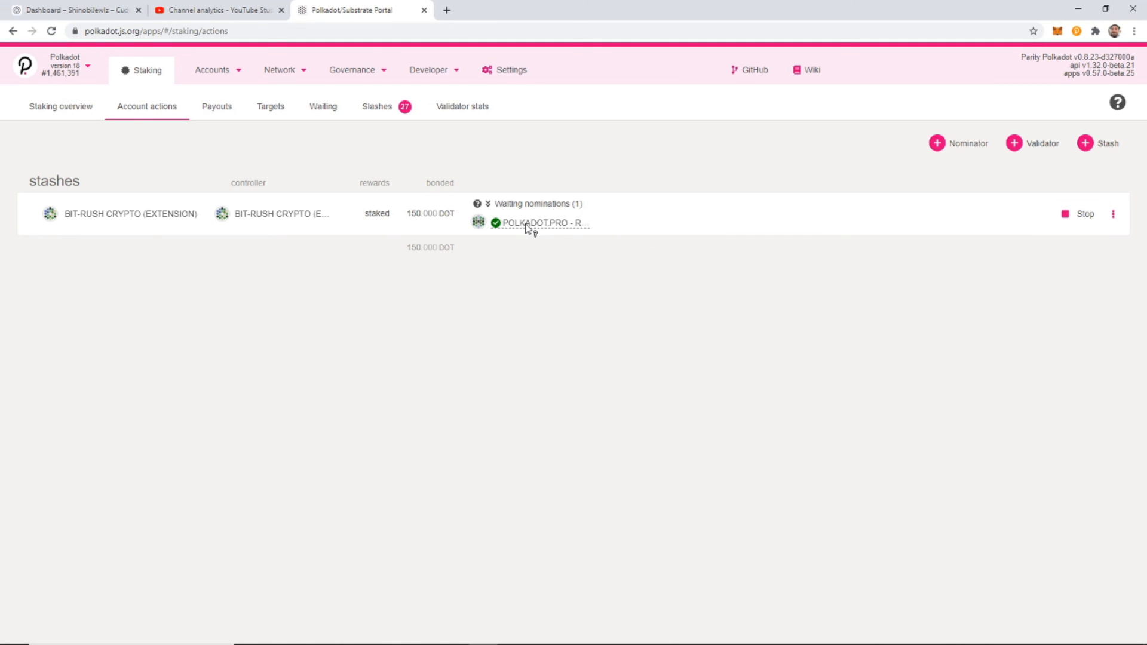
mouse_move(565, 227)
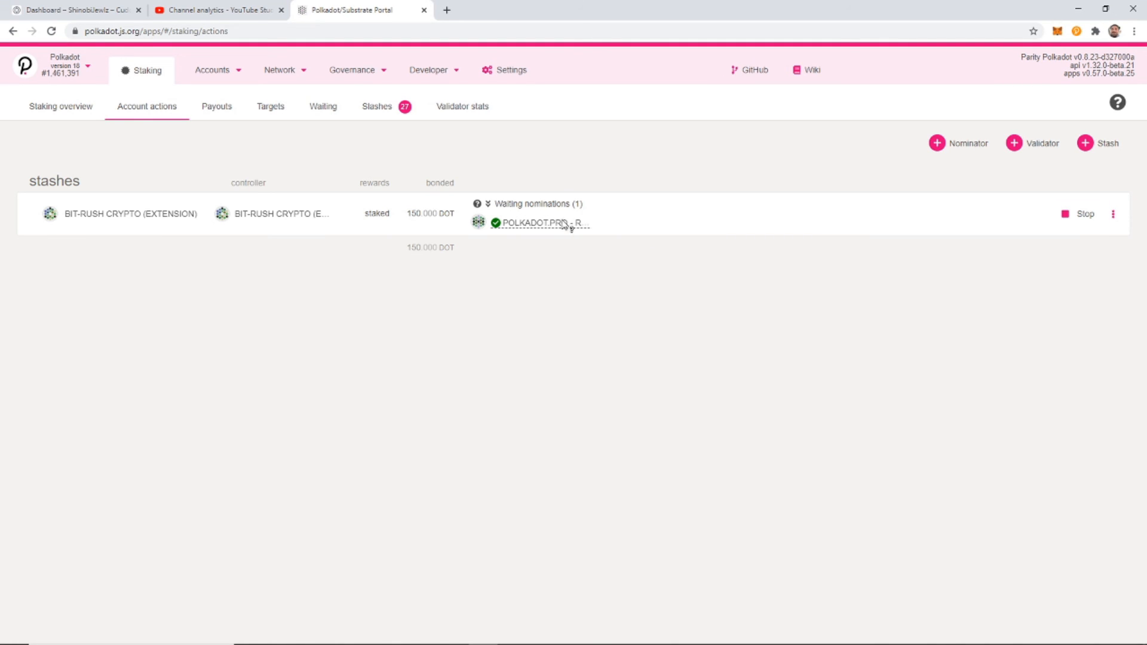
mouse_move(553, 231)
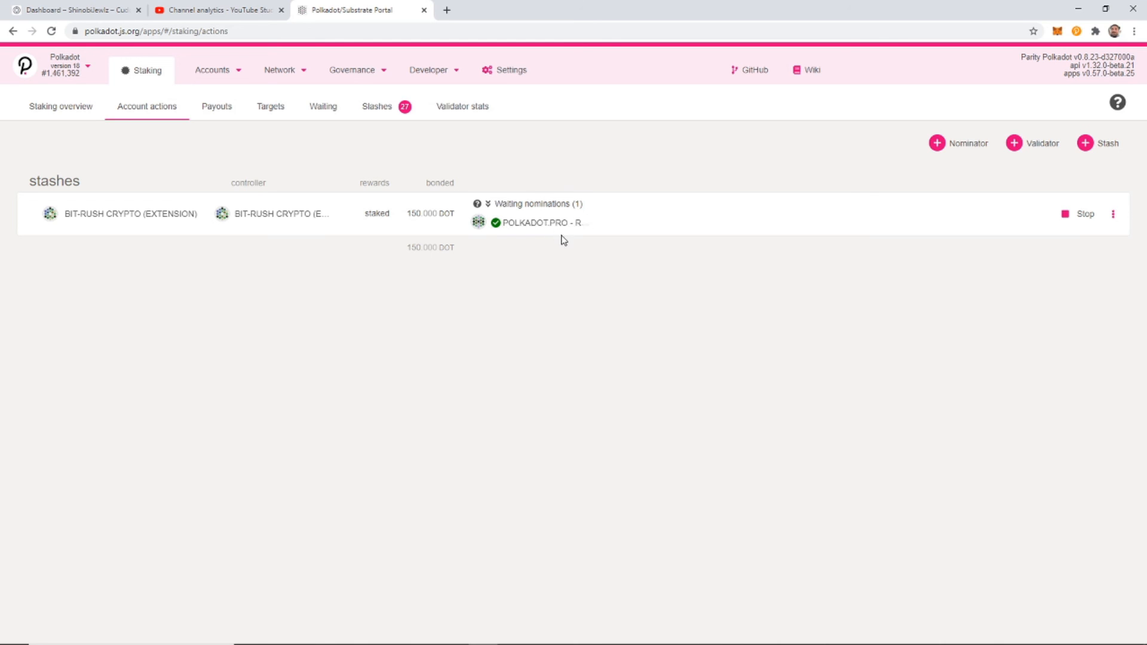
mouse_move(31, 134)
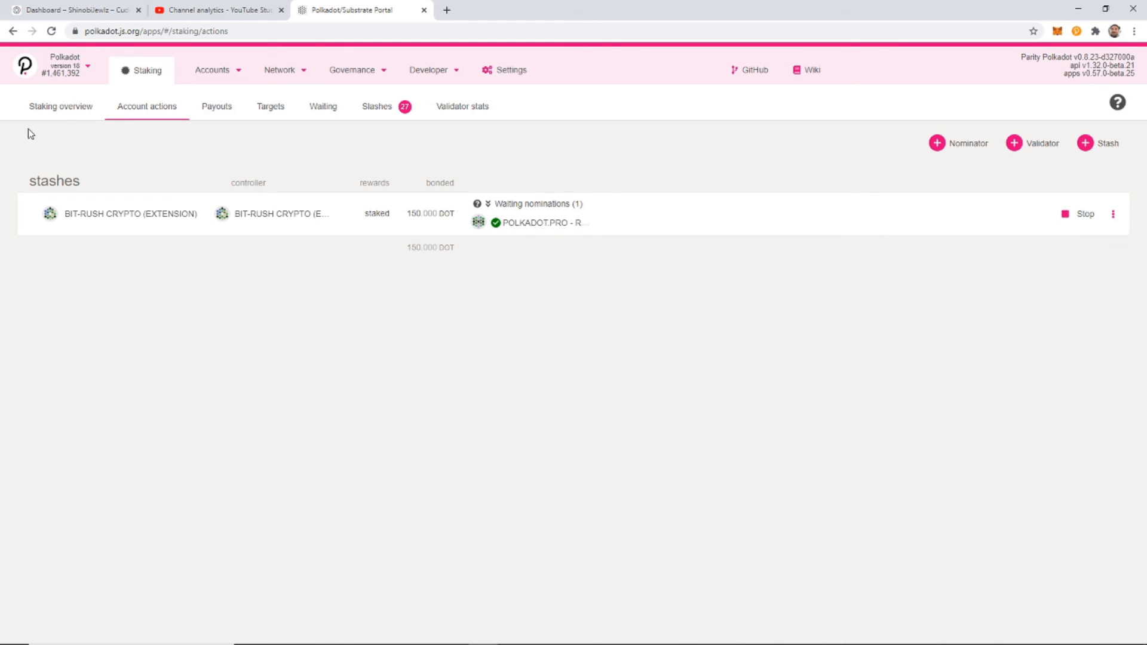
Check era progress on the Staking overview, with POLKADOT.PRO - Realgar listed first.
click(59, 107)
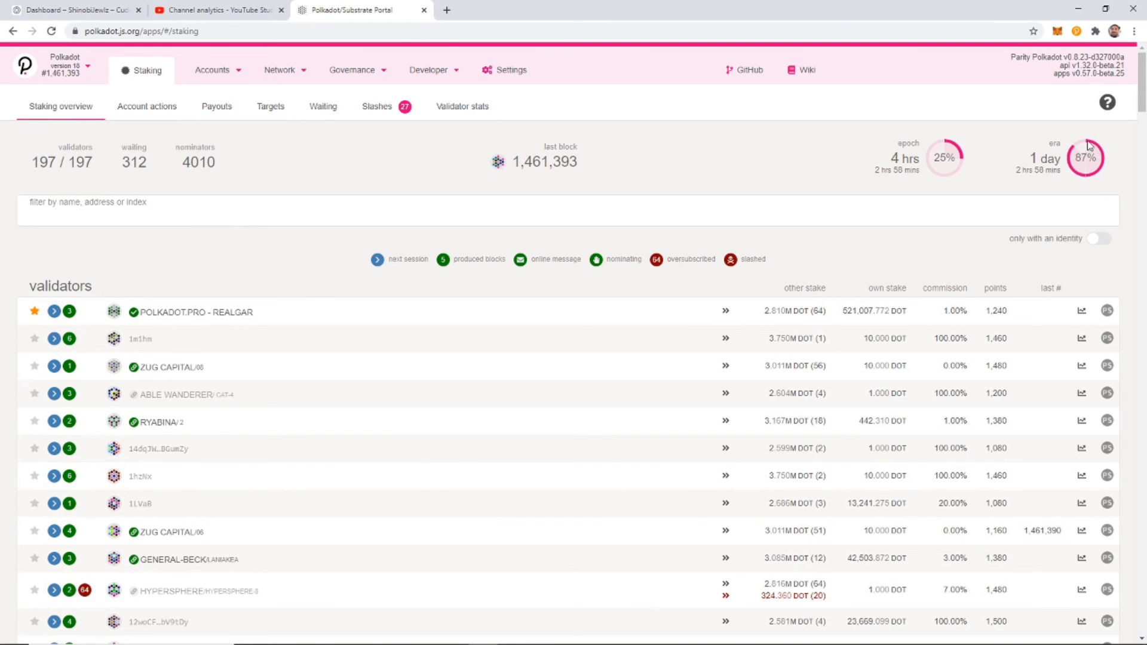
mouse_move(1066, 187)
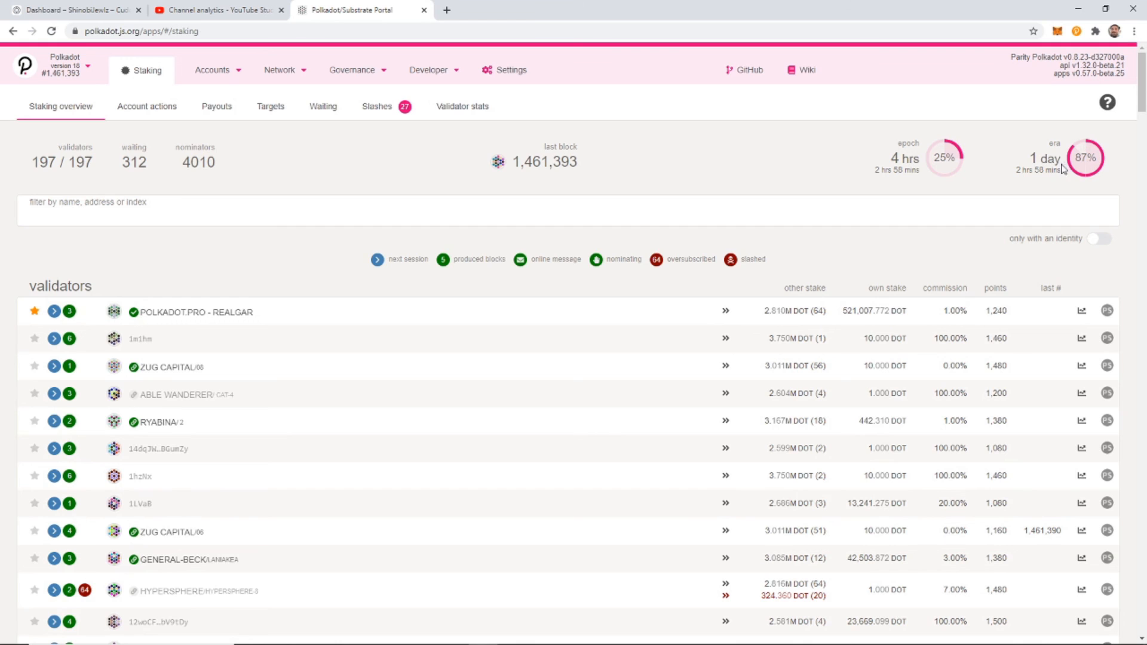
mouse_move(1062, 179)
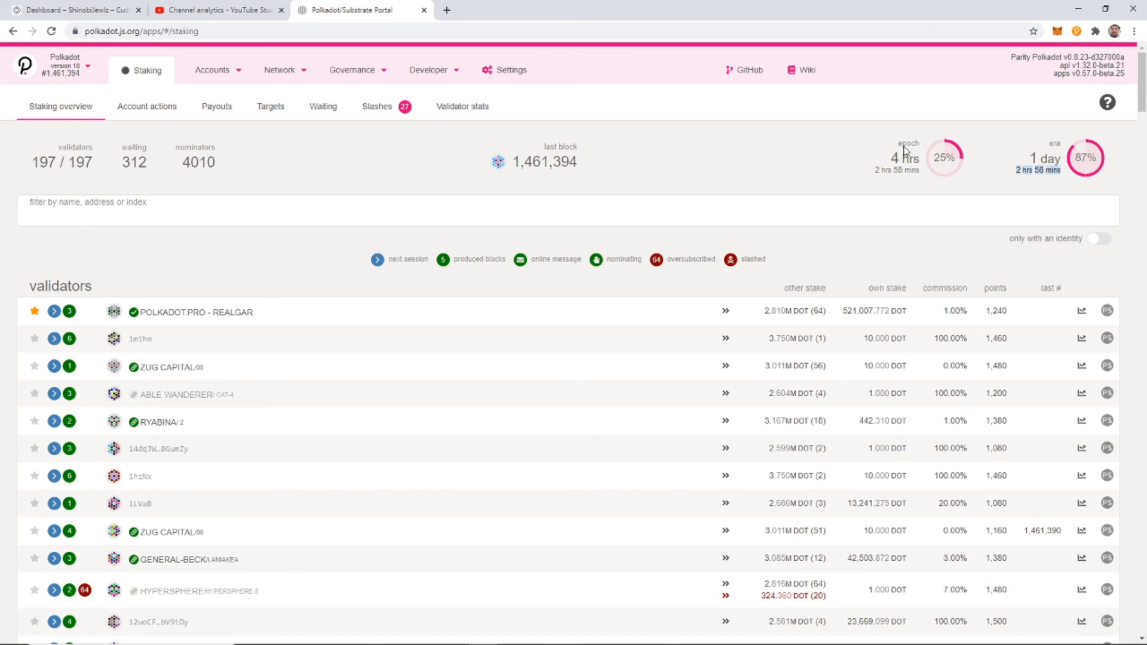
mouse_move(616, 153)
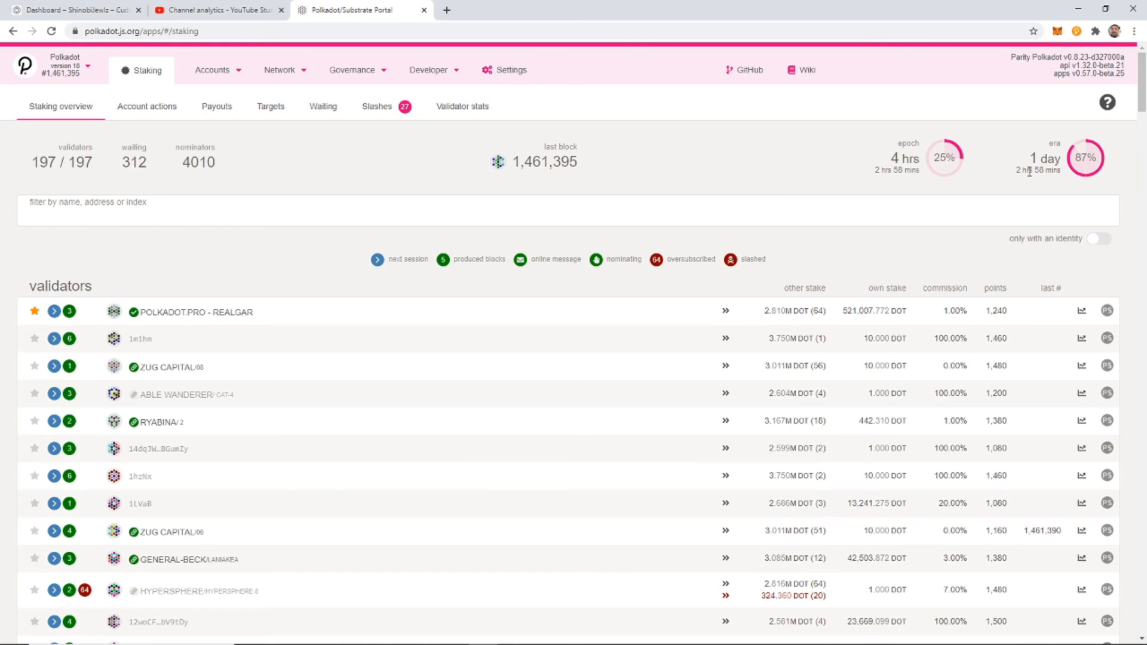
mouse_move(1097, 152)
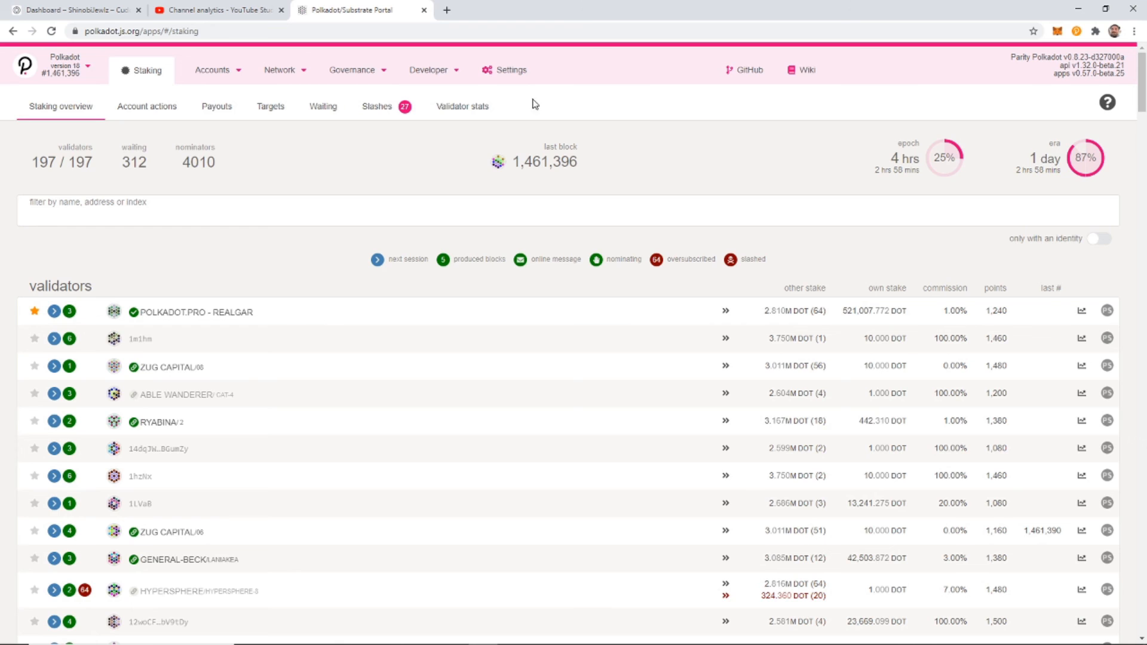
View the stash row's 150 DOT bond and waiting POLKADOT.PRO nomination.
click(147, 106)
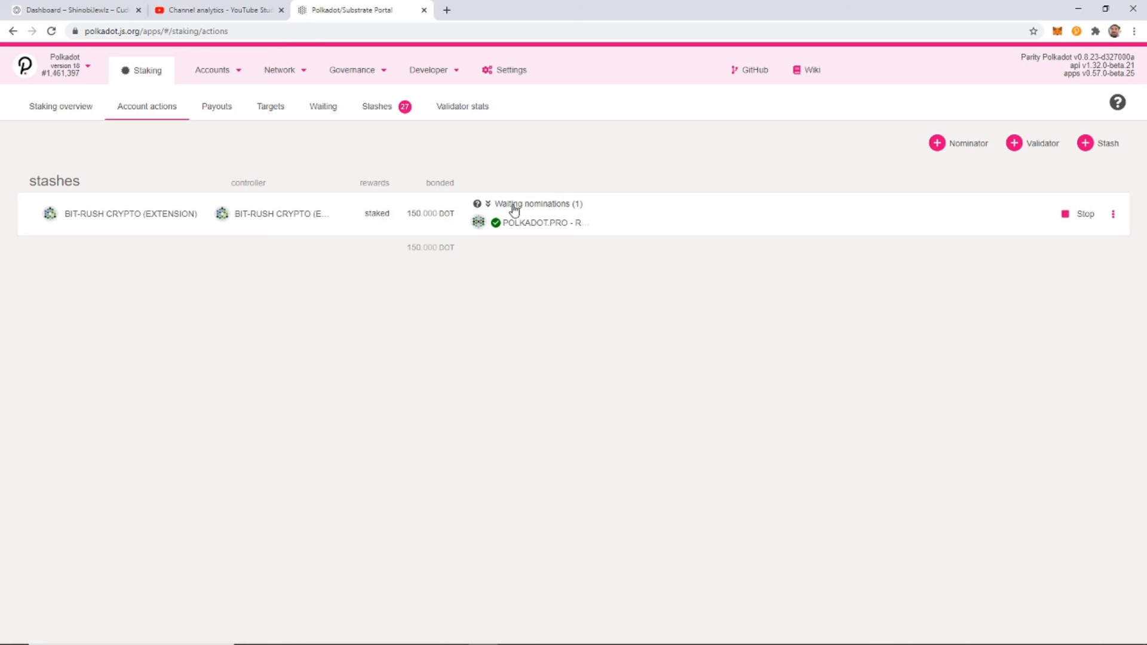
mouse_move(546, 211)
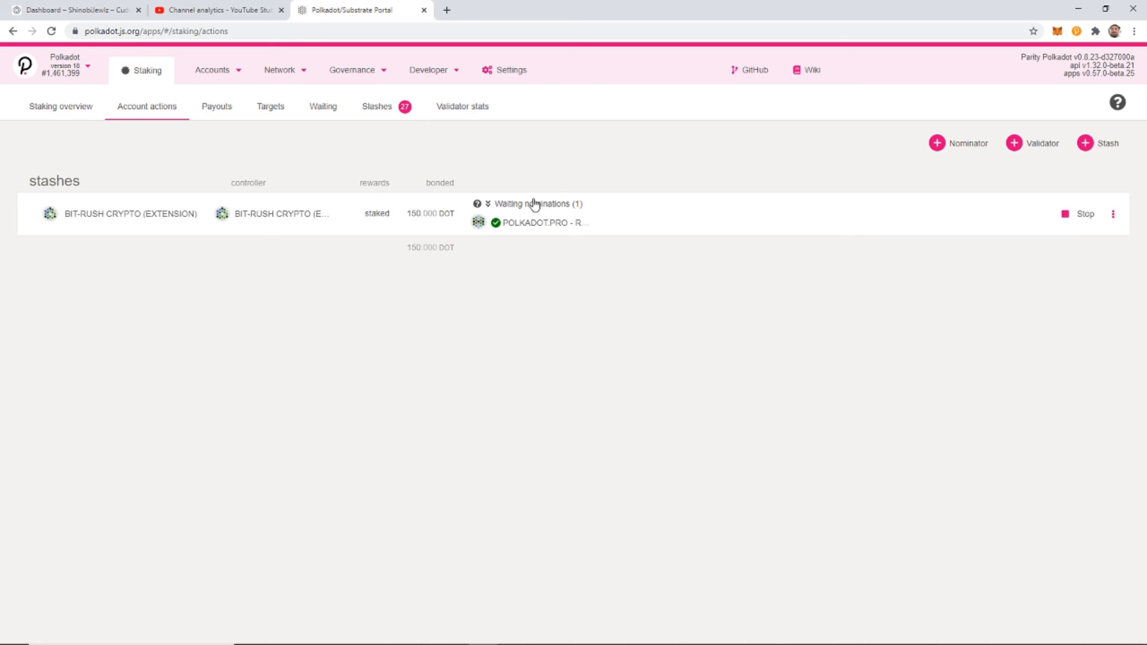
mouse_move(545, 225)
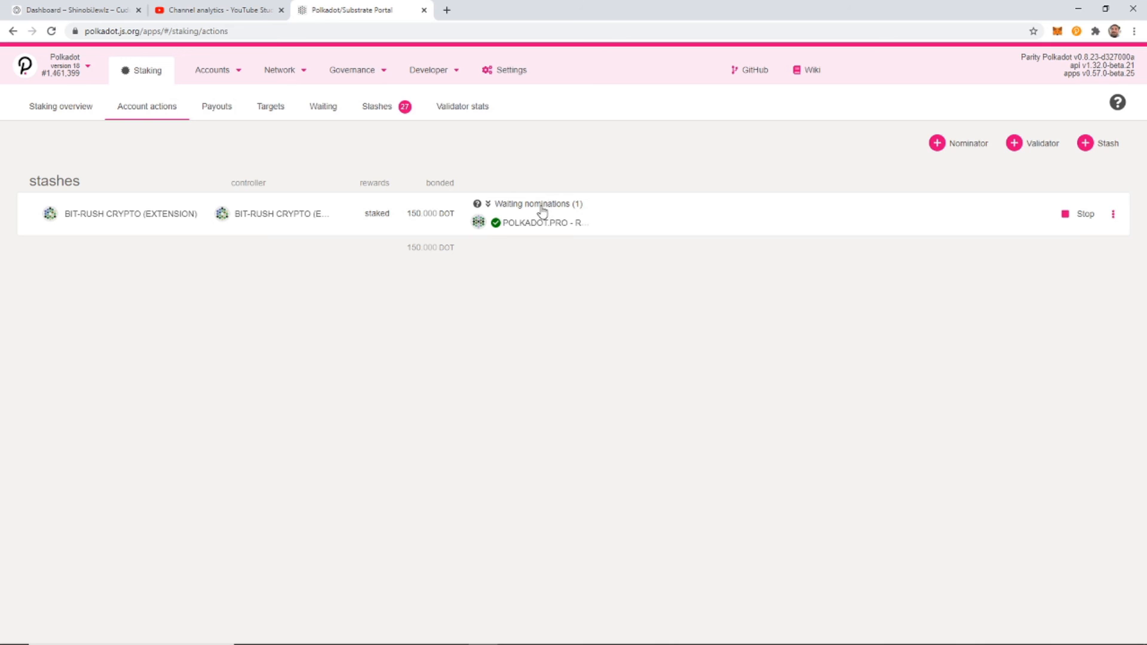